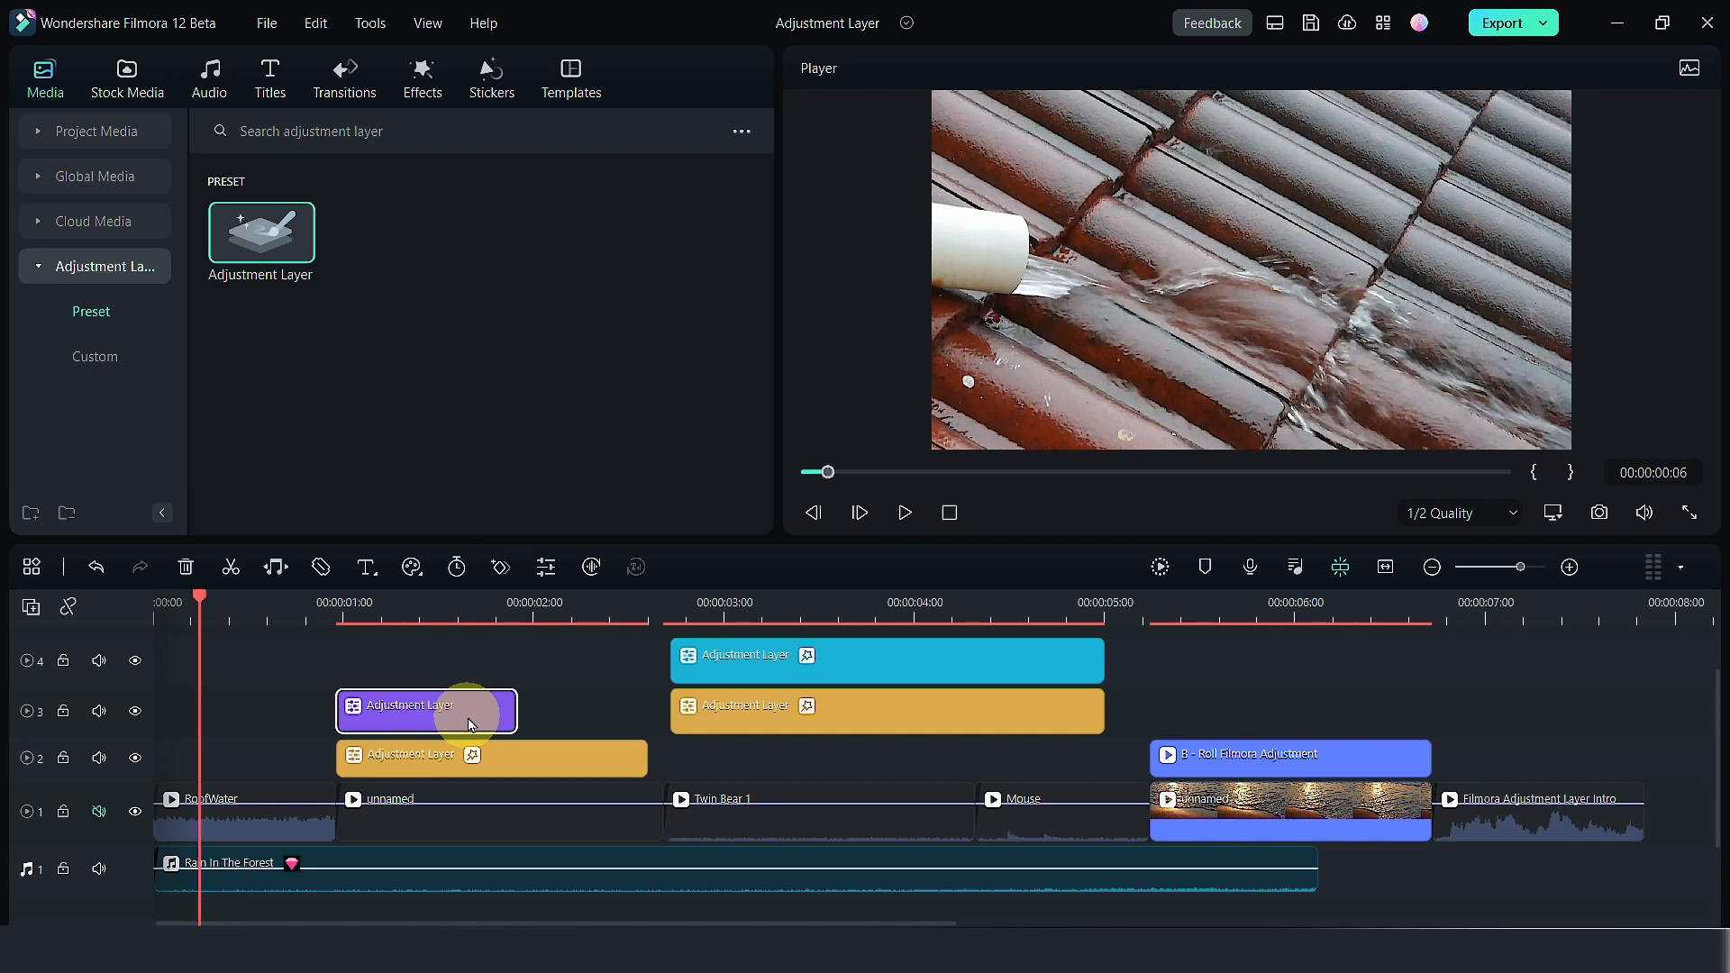
Move the purple adjustment layer to 00:00 on track 3 and extend it to about 1:17.
left_click_drag(469, 709, 265, 709)
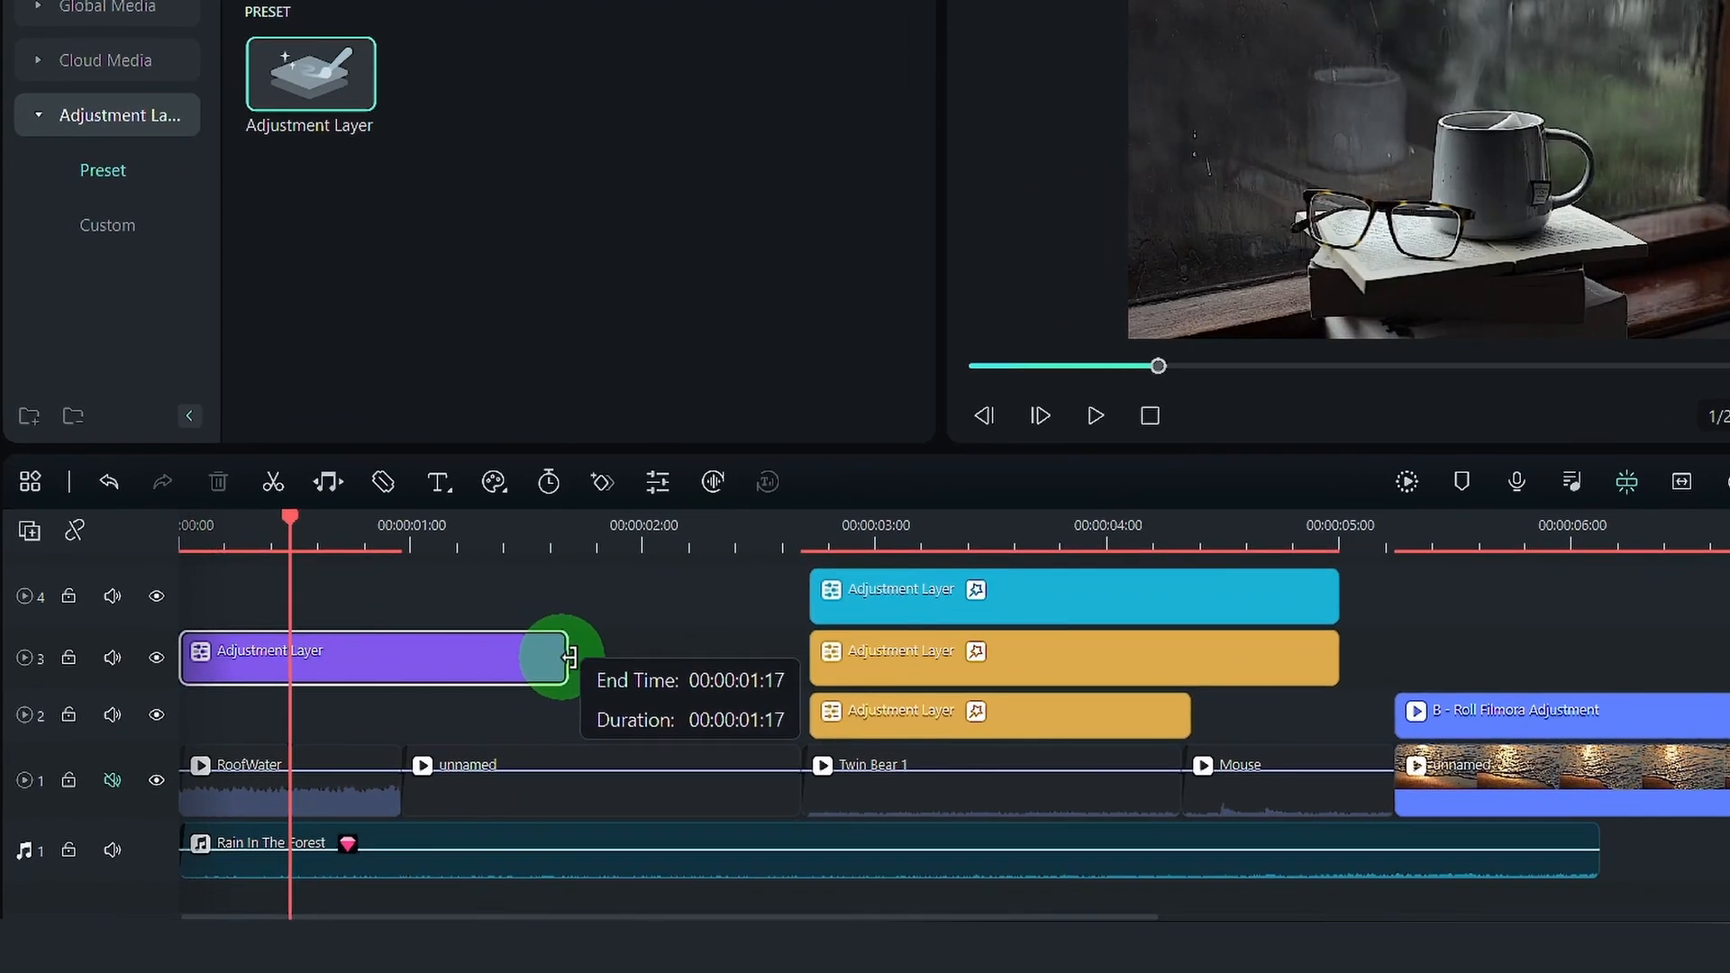
left_click_drag(567, 657, 795, 658)
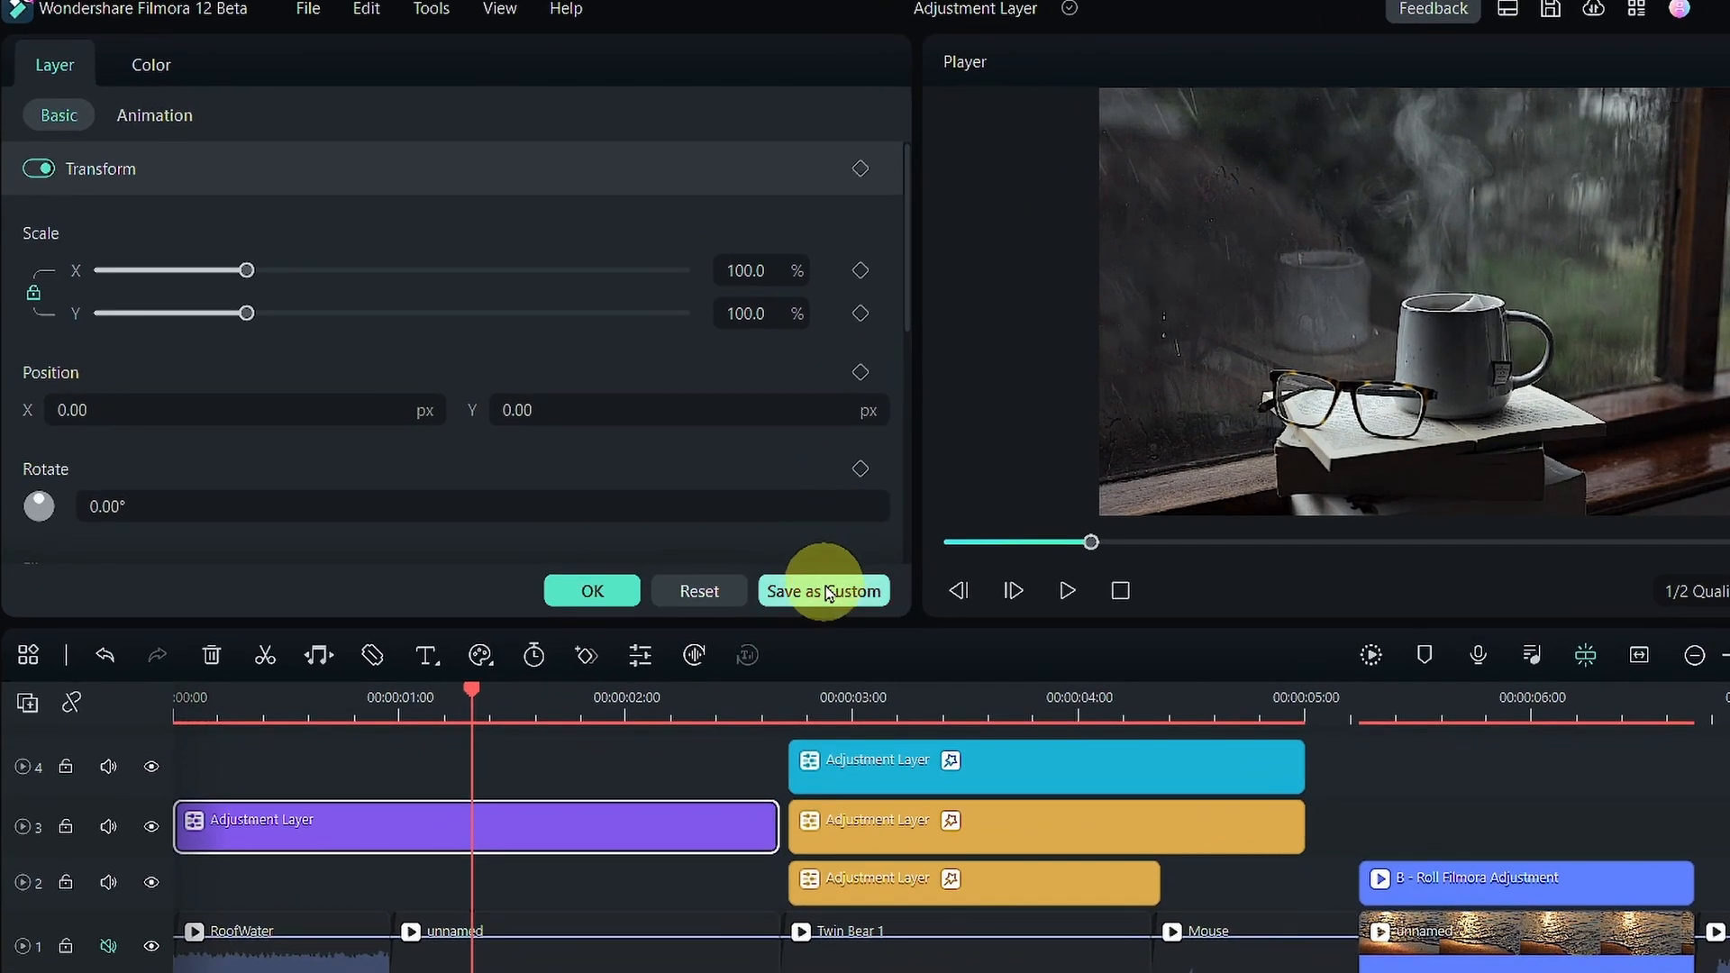
Save the layer as a Custom preset and rename Custom2 to 'Dark Gloomy'.
left_click(823, 591)
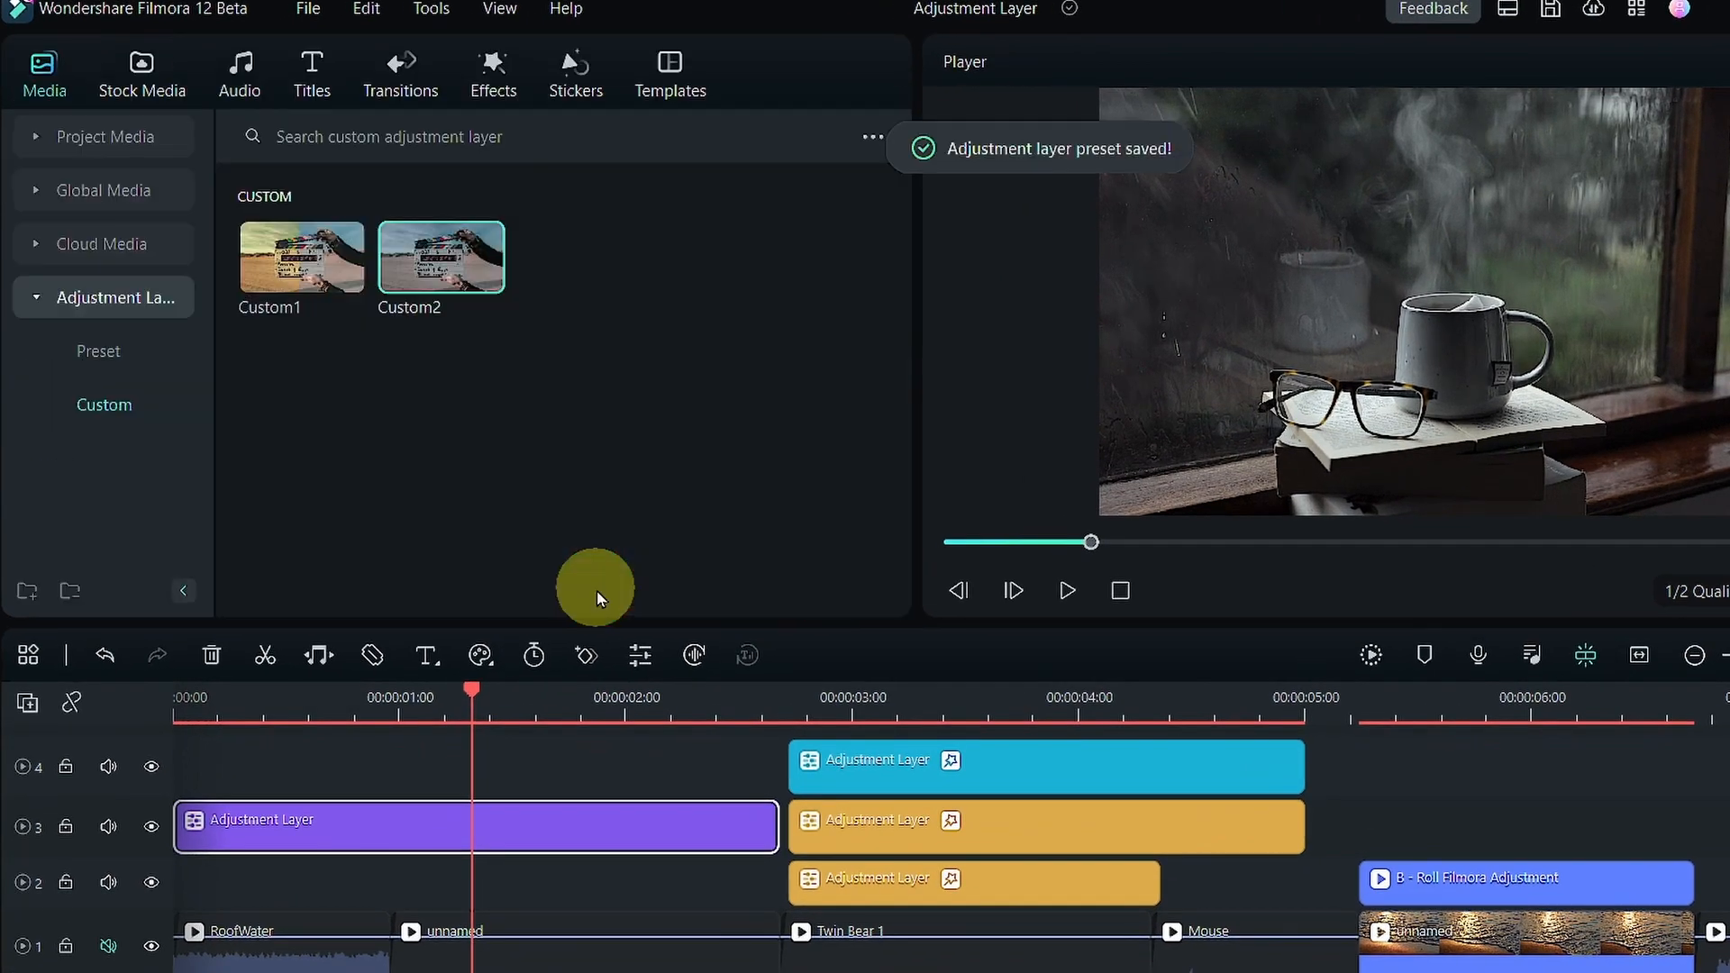
mouse_move(540, 520)
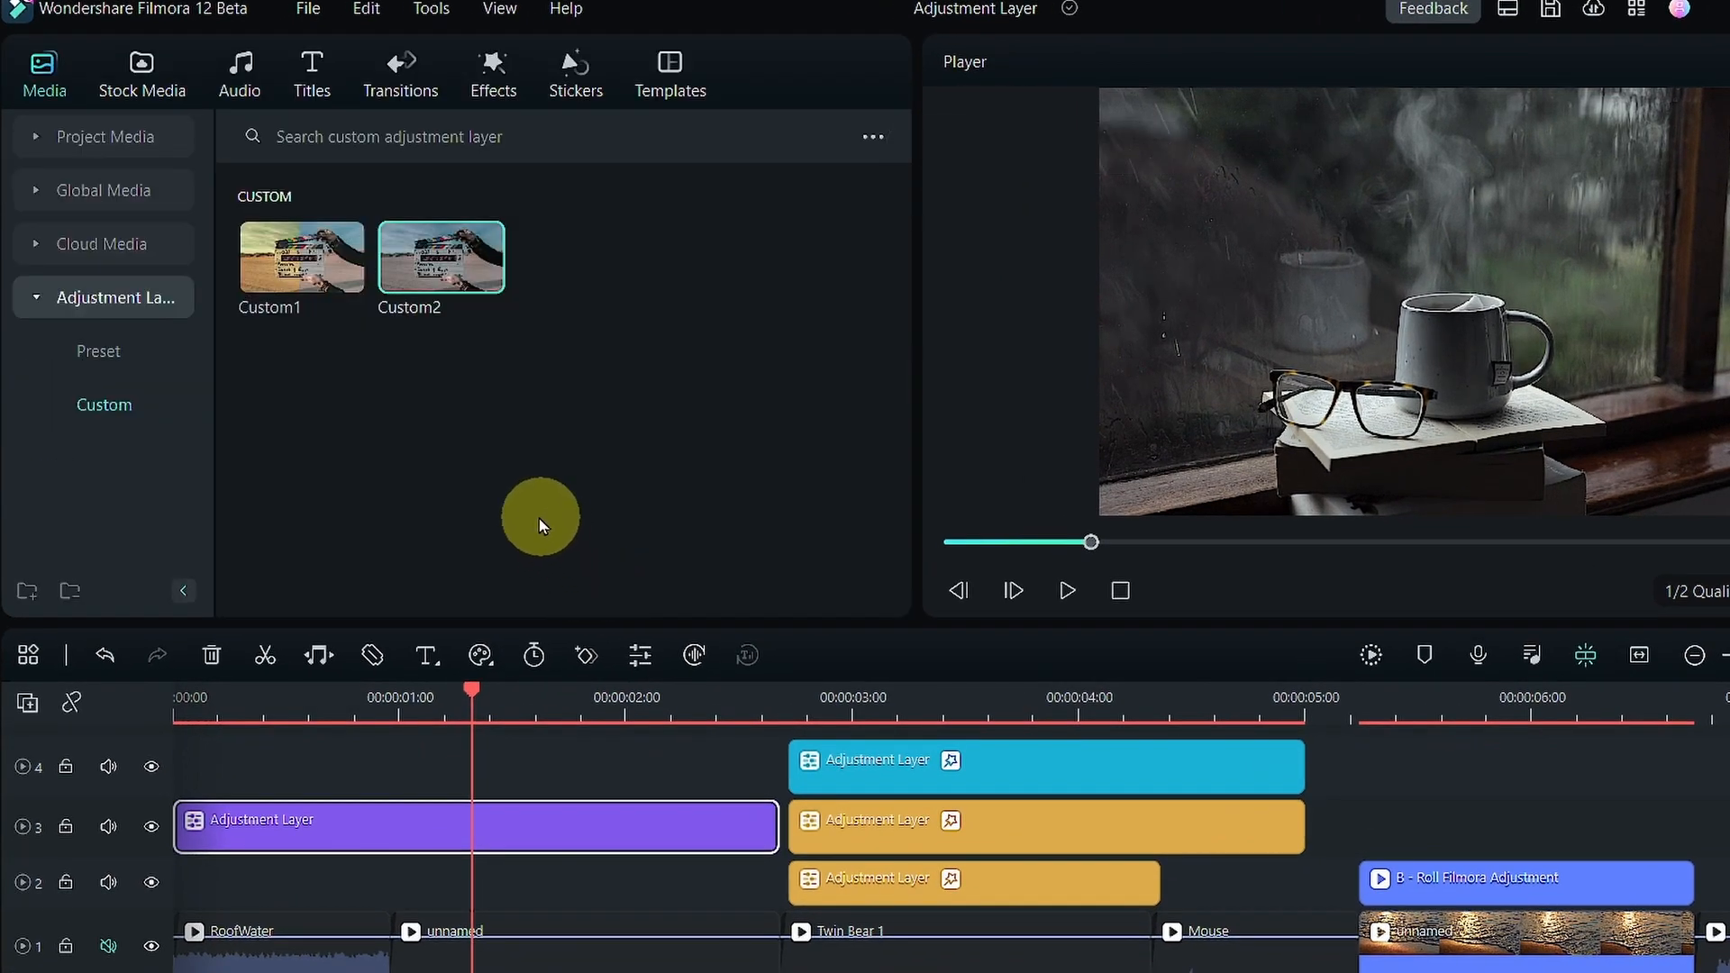
right_click(441, 257)
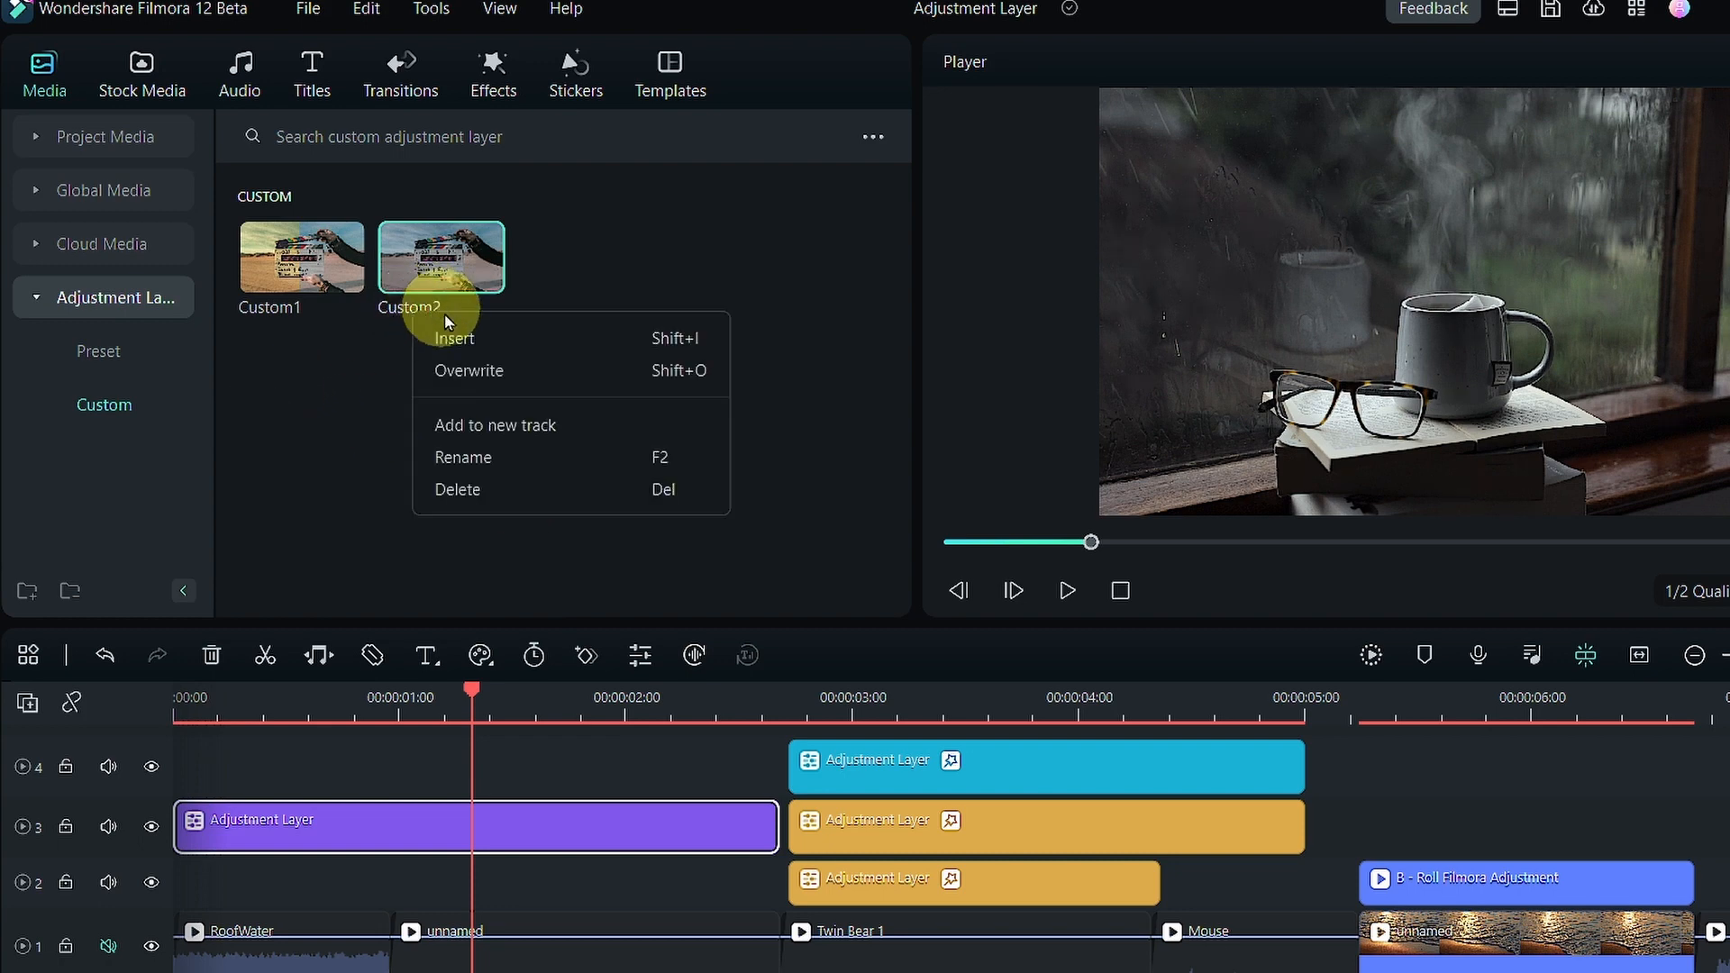
left_click(462, 457)
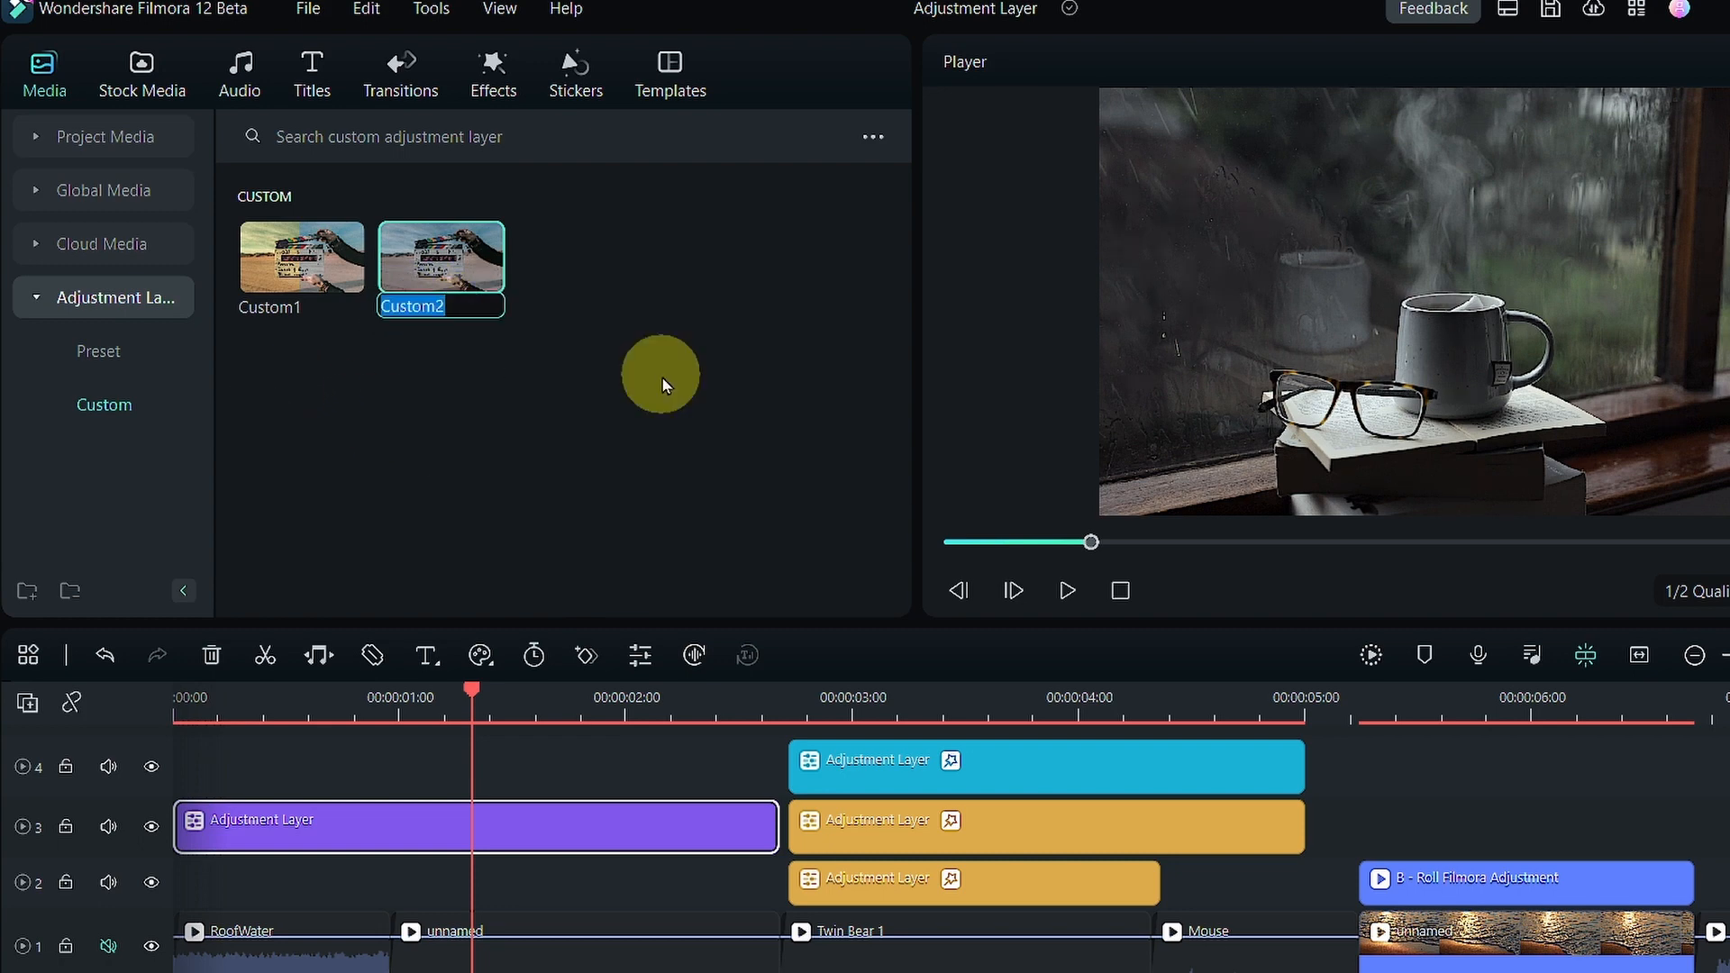
type("Dark Gloomy")
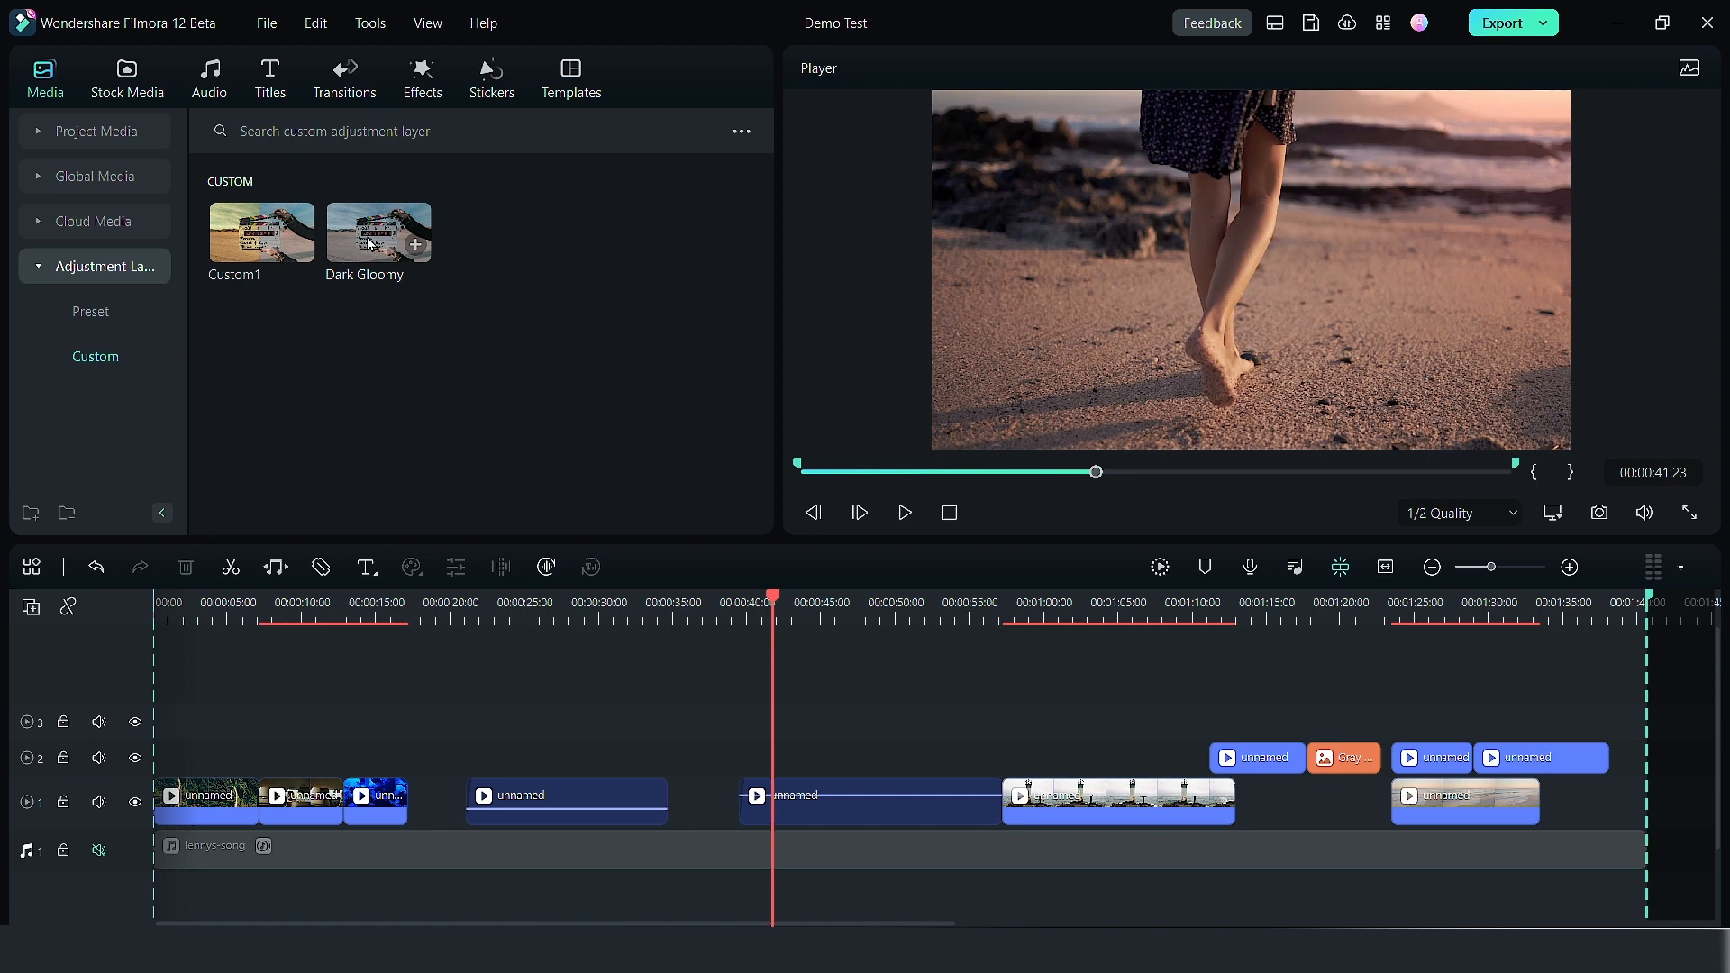
Place the Dark Gloomy custom adjustment layer on track 2 at the playhead.
left_click_drag(379, 232, 802, 701)
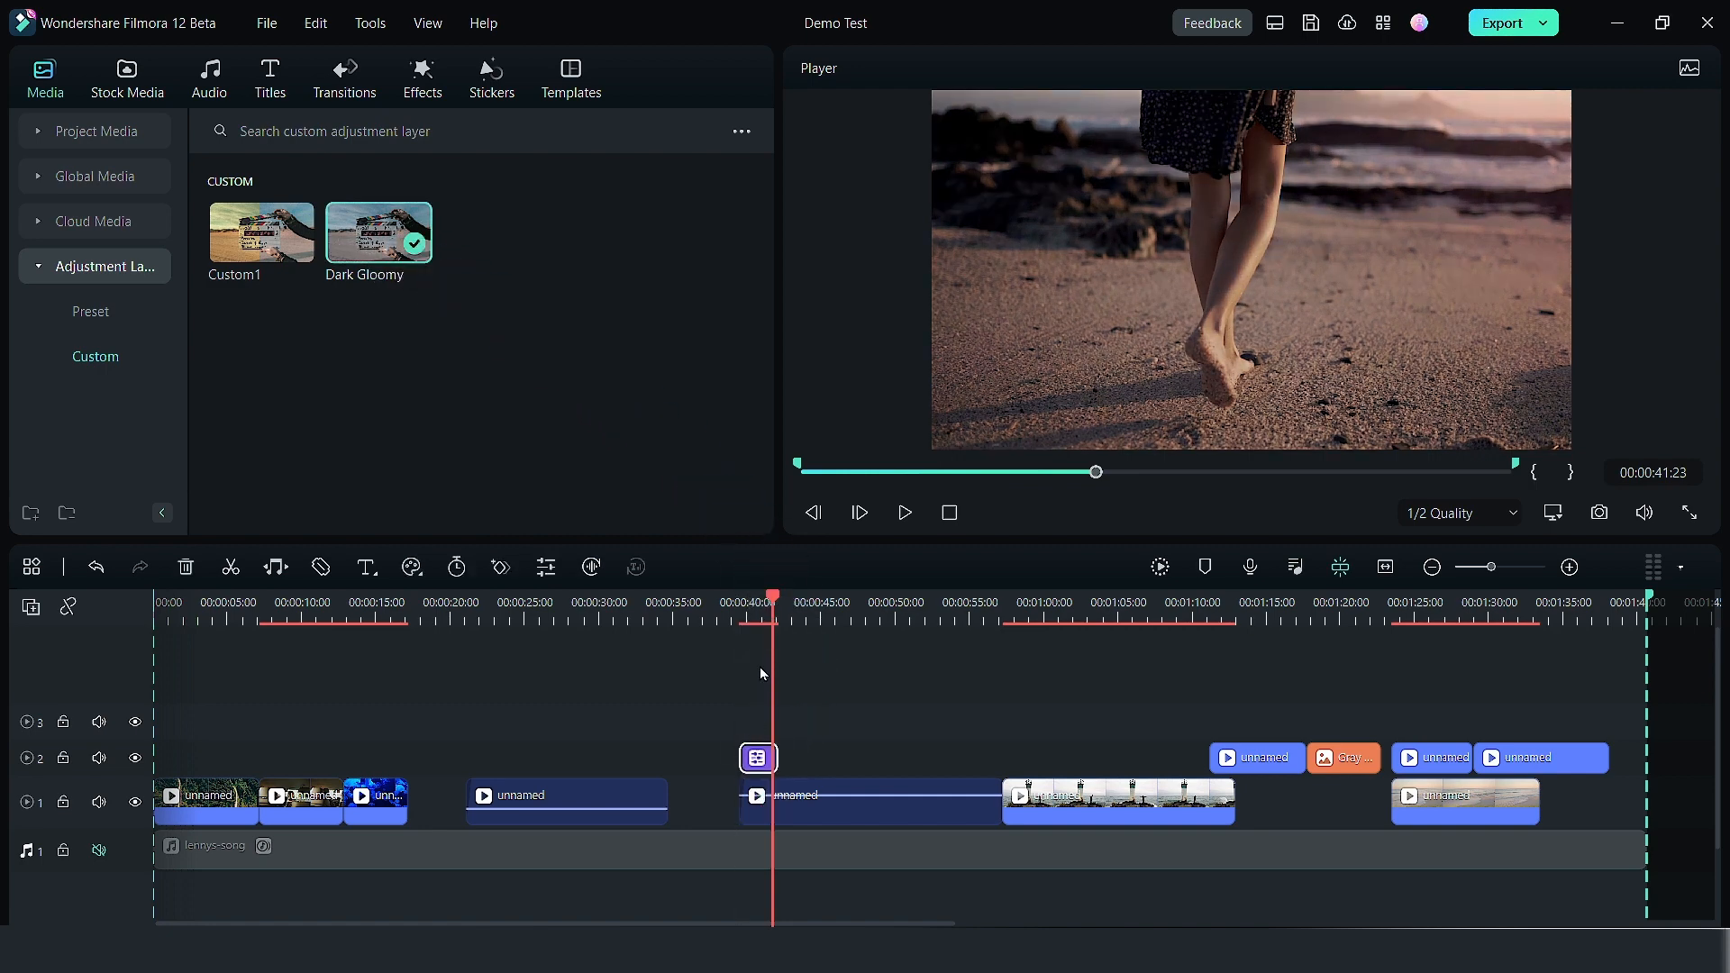
mouse_move(758, 758)
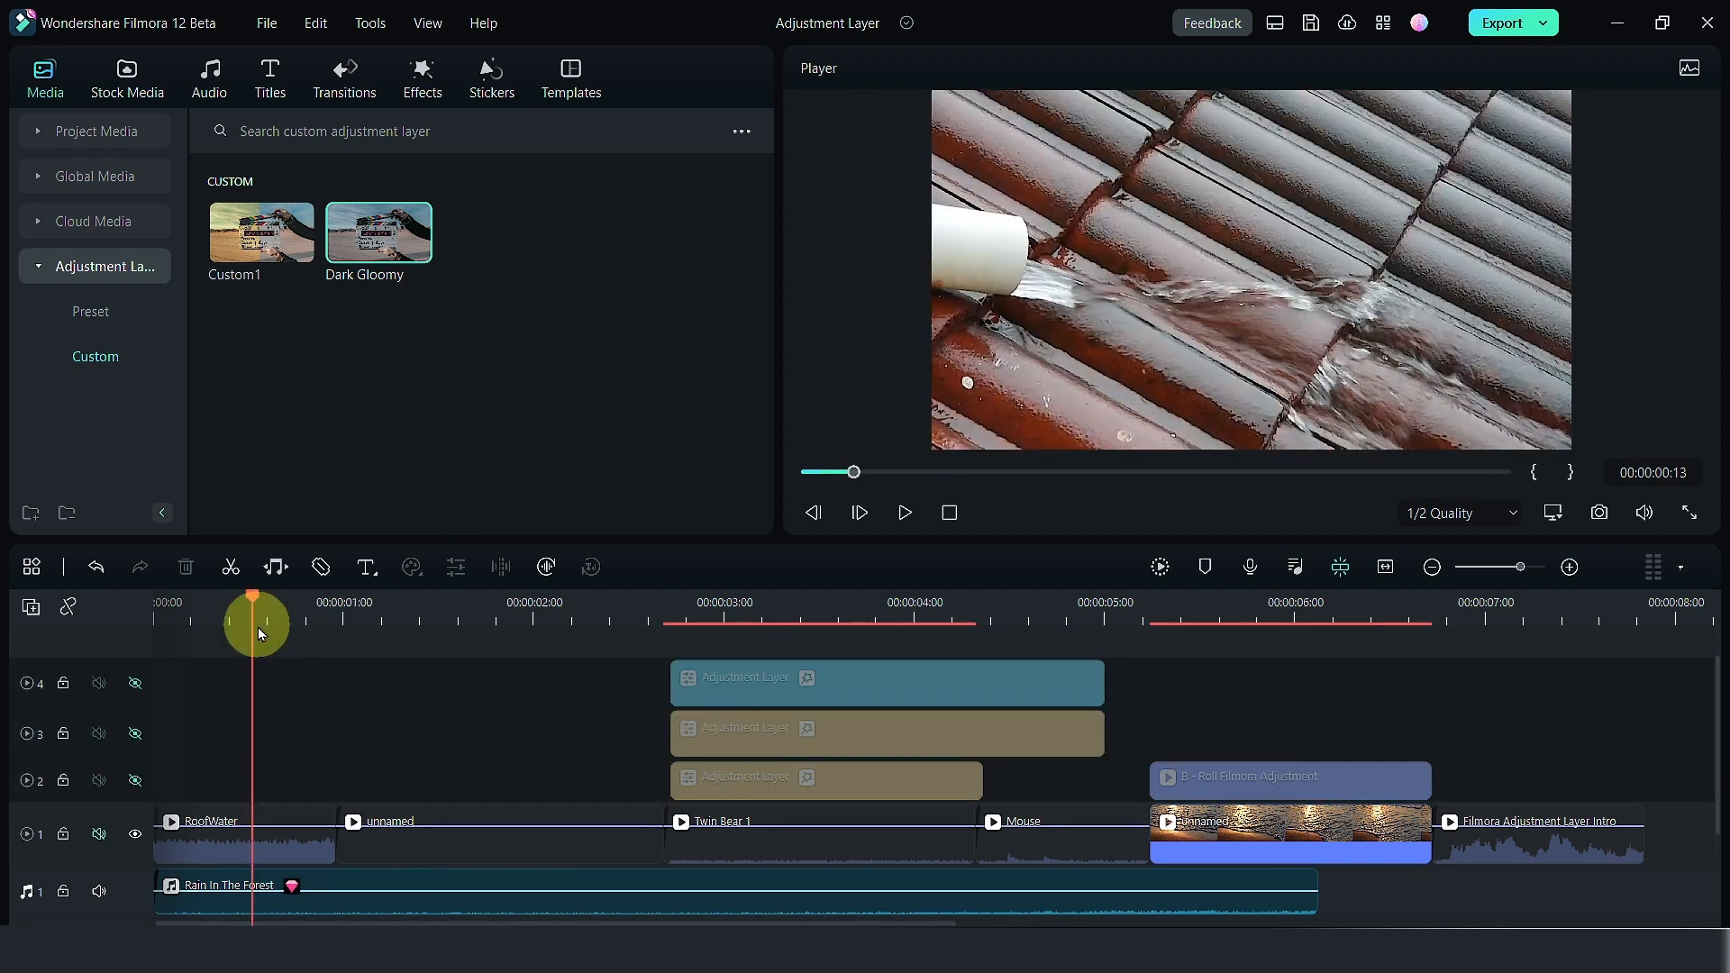
Scrub to the rainy mug frame at 1:22 and start Color Match on Twin Bear 1.
left_click_drag(256, 622, 519, 622)
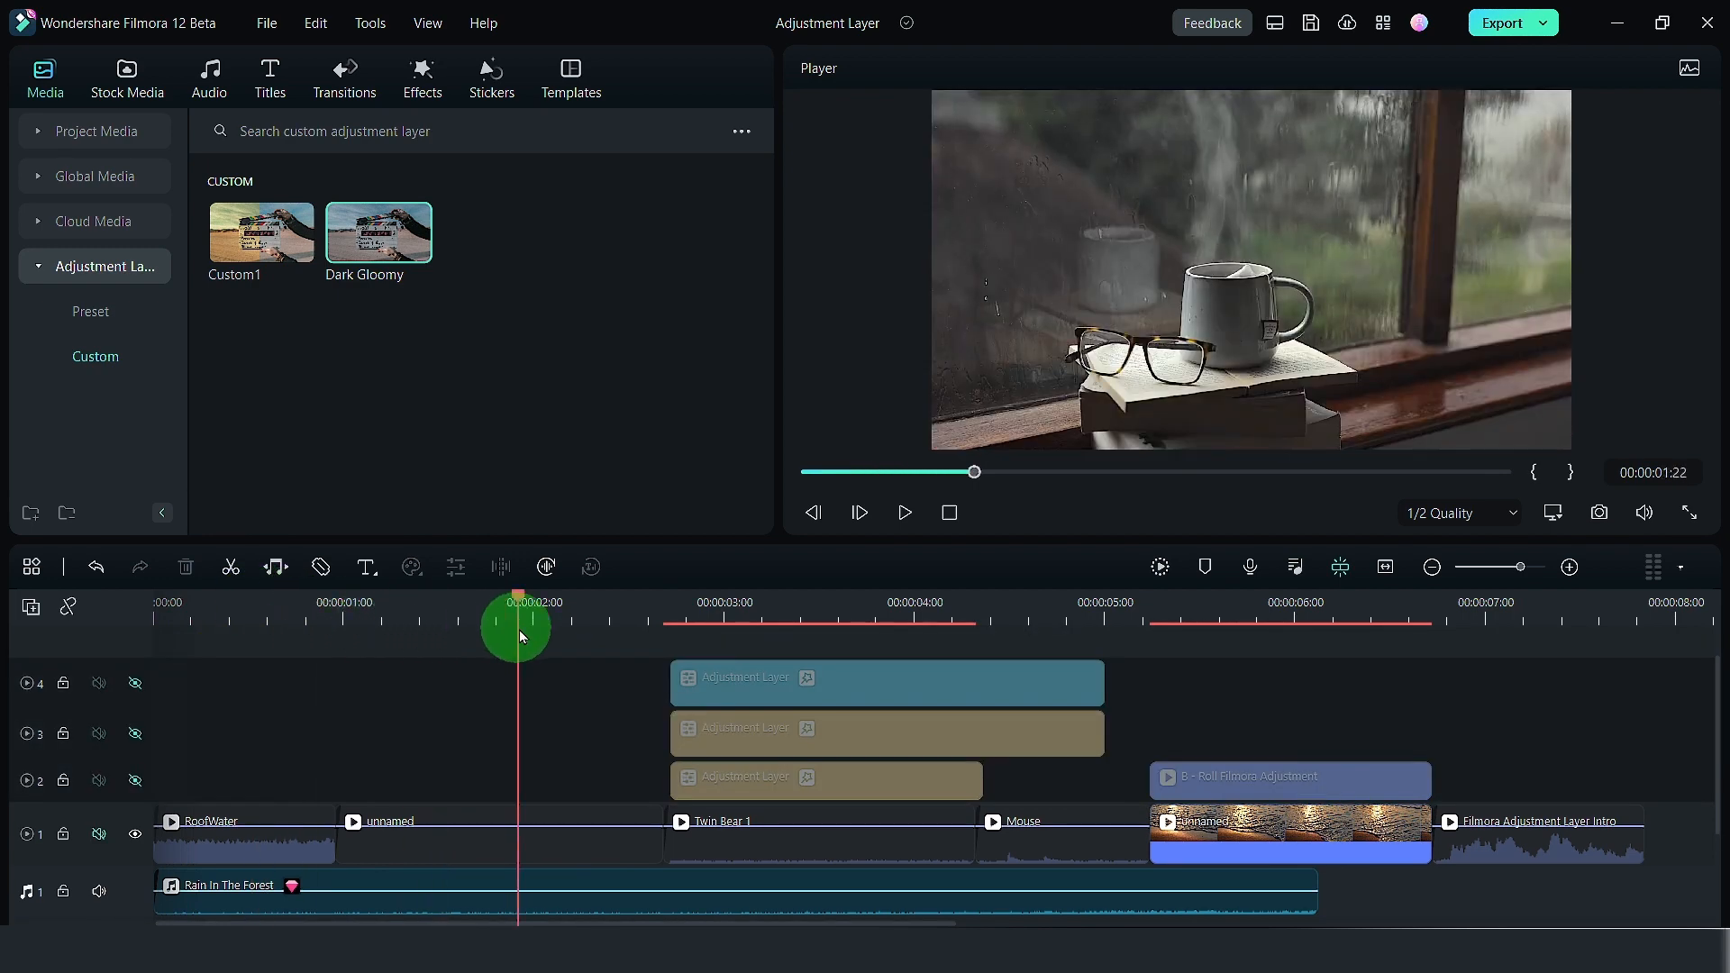
left_click_drag(519, 643, 533, 644)
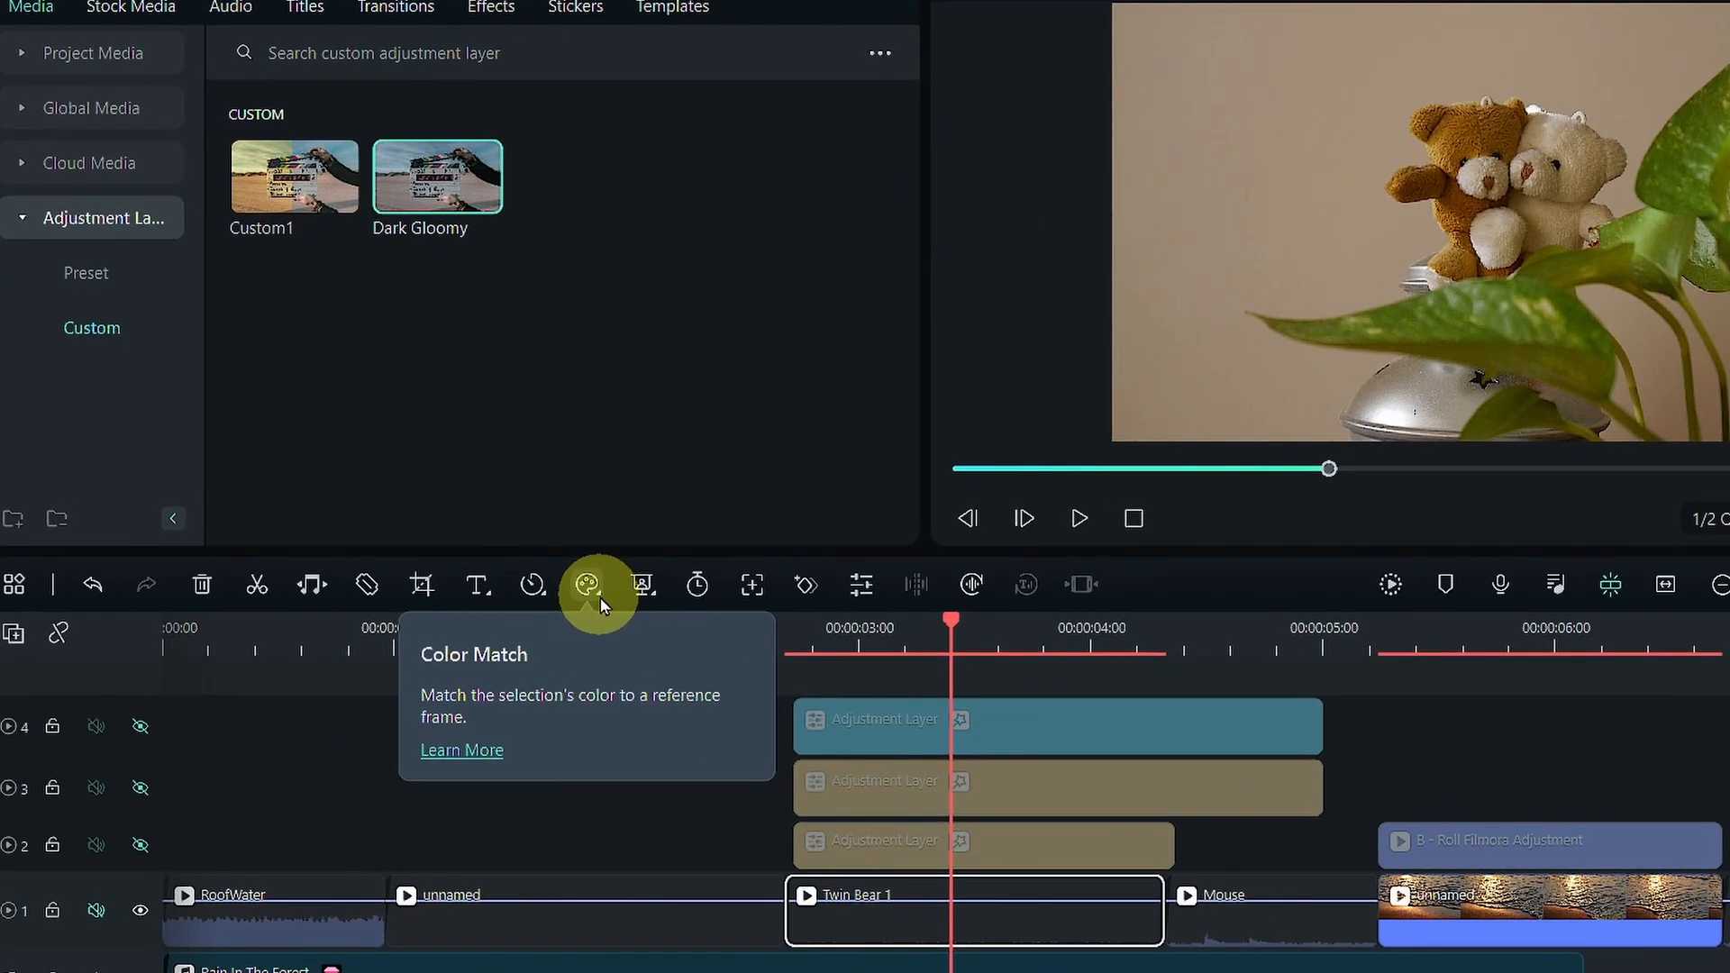
mouse_move(590, 595)
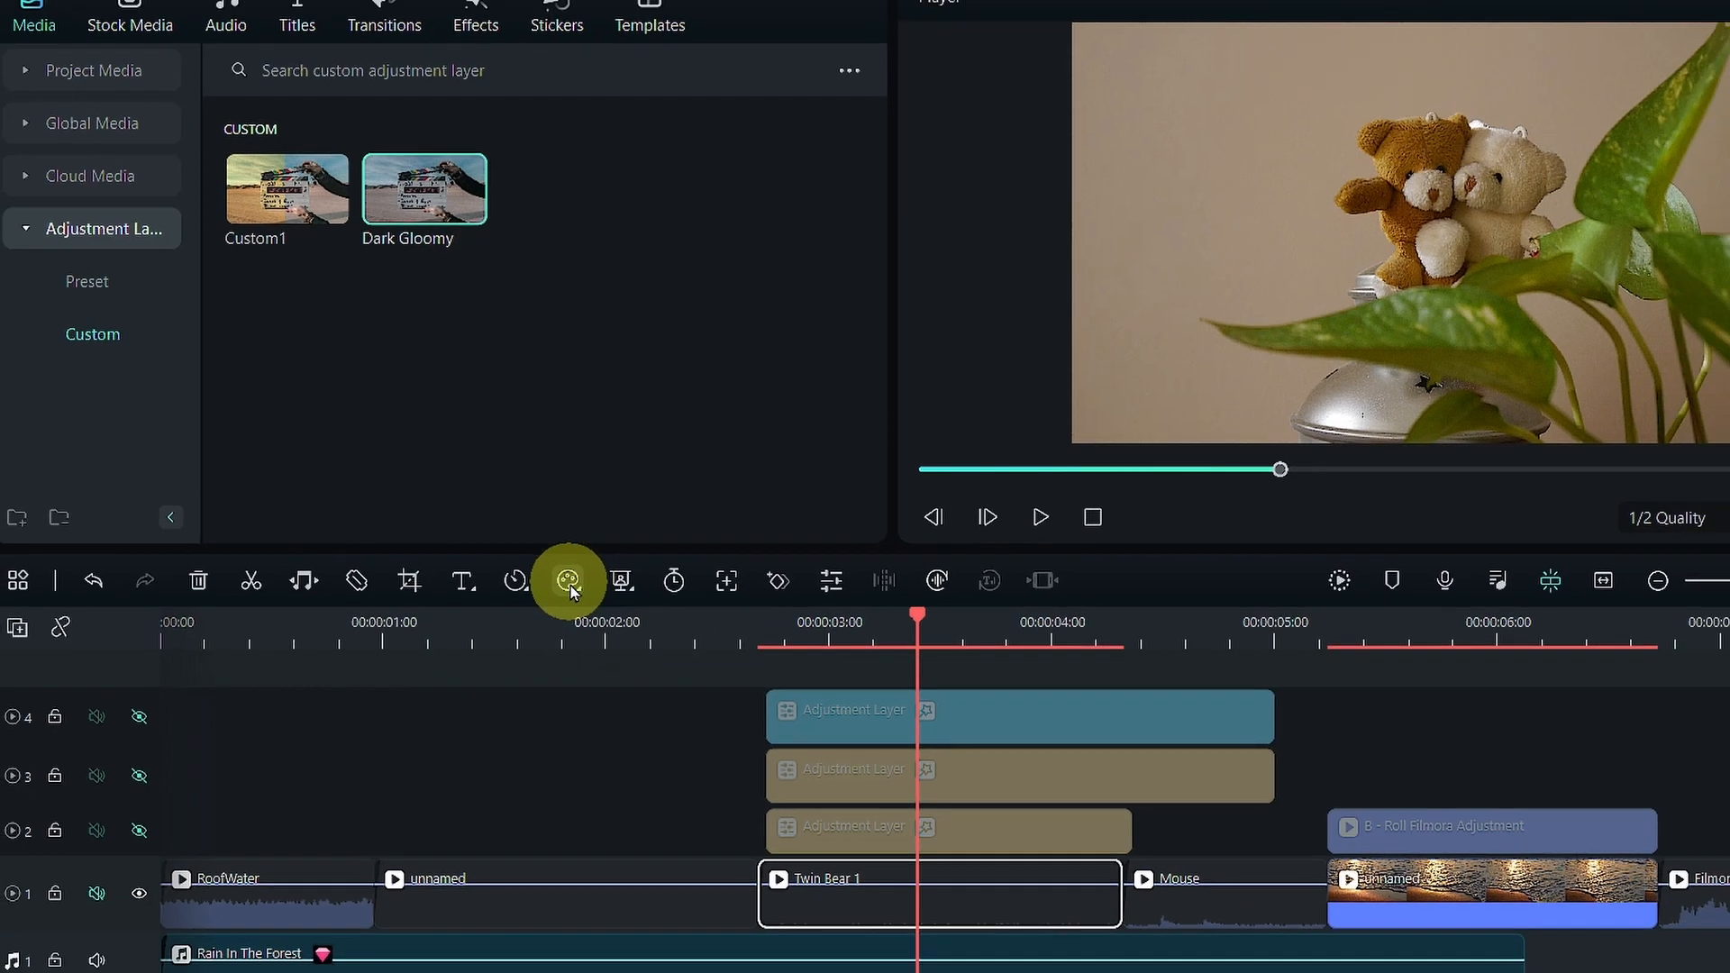
left_click(569, 581)
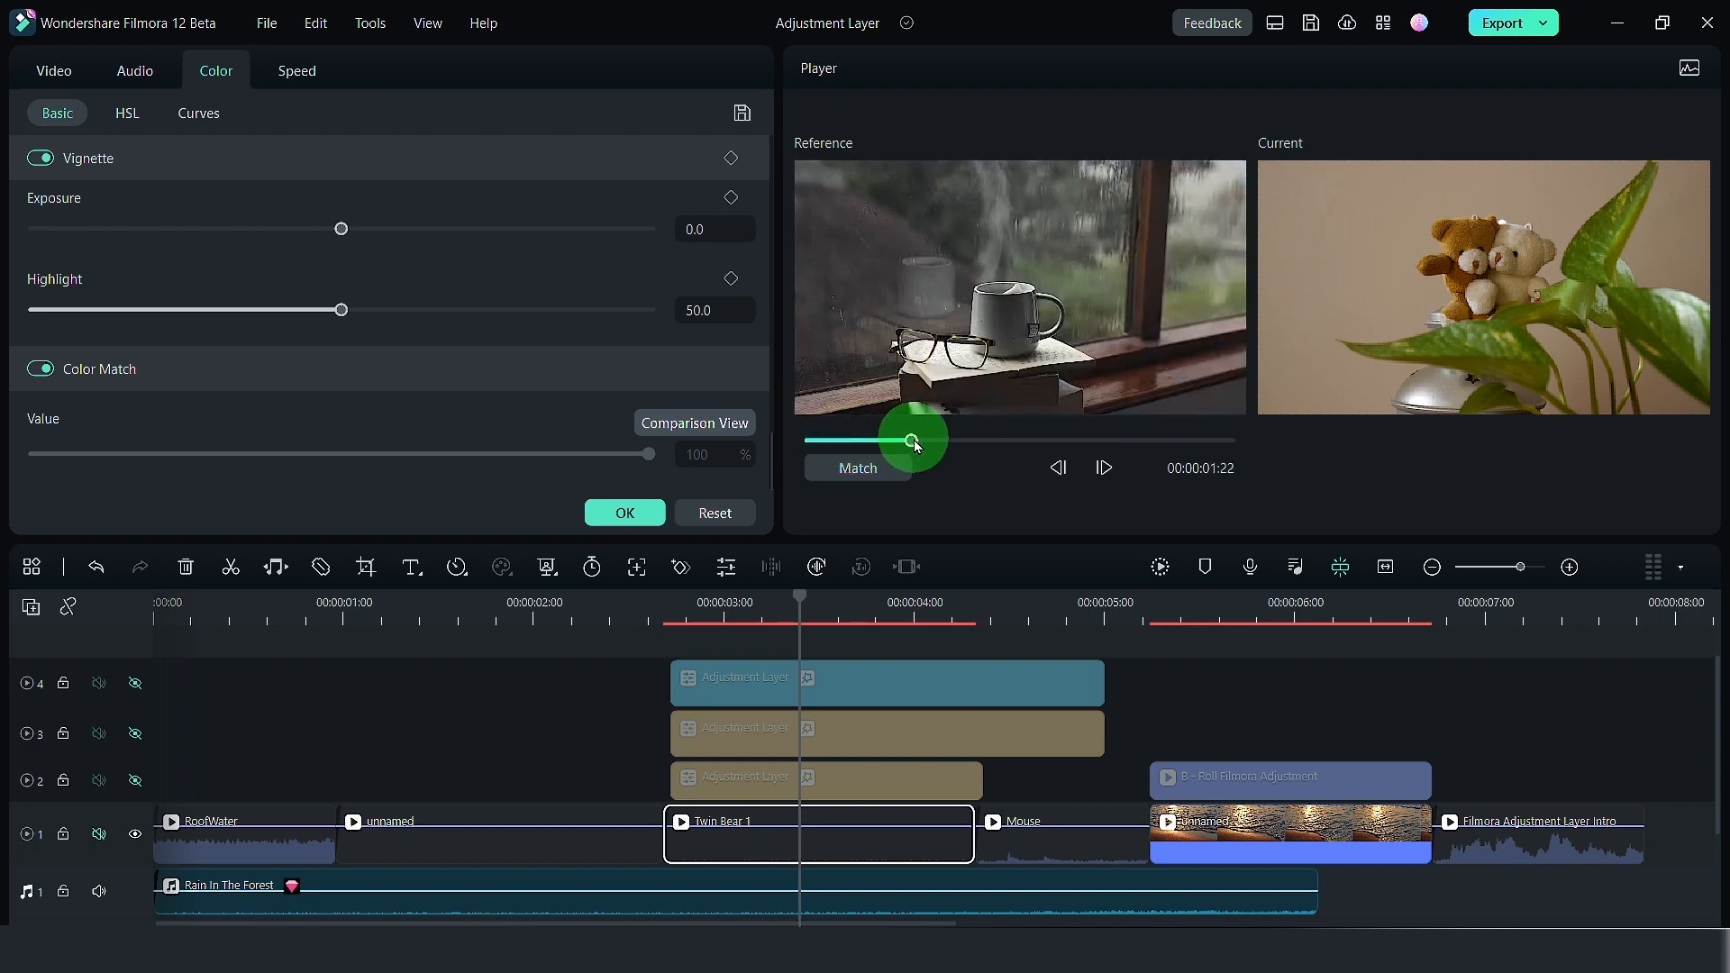
Match Twin Bear 1 to the reference frame, lower strength to 37%, and confirm.
left_click(857, 467)
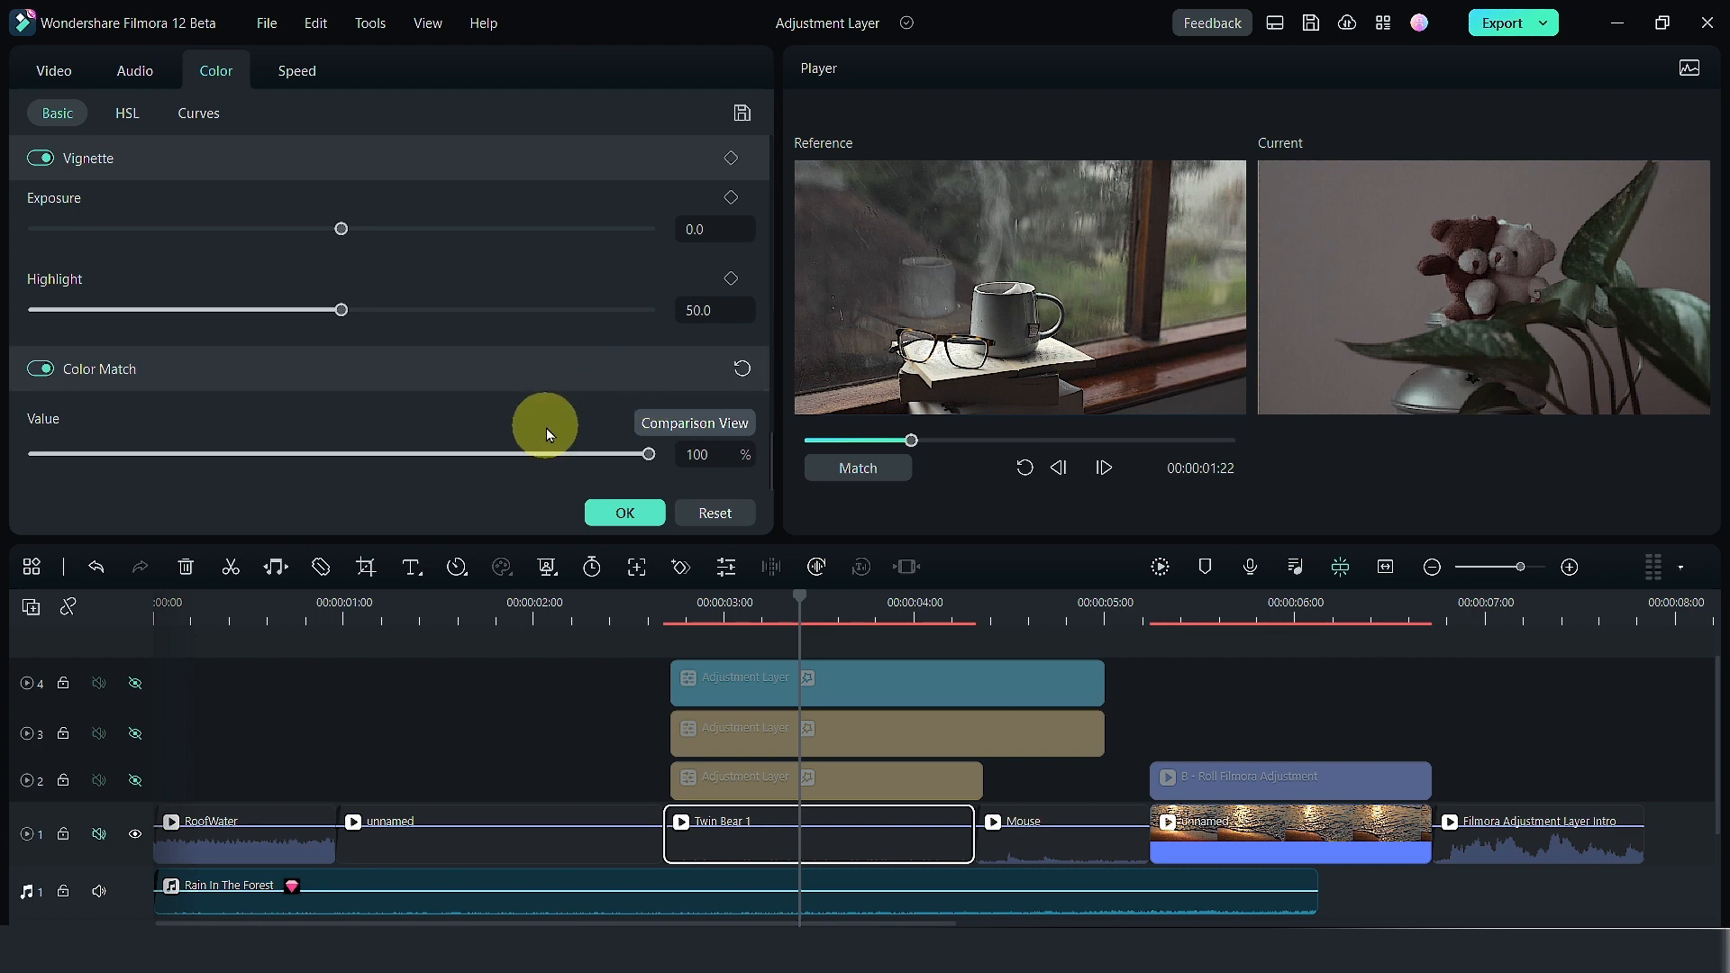
left_click_drag(651, 453, 482, 454)
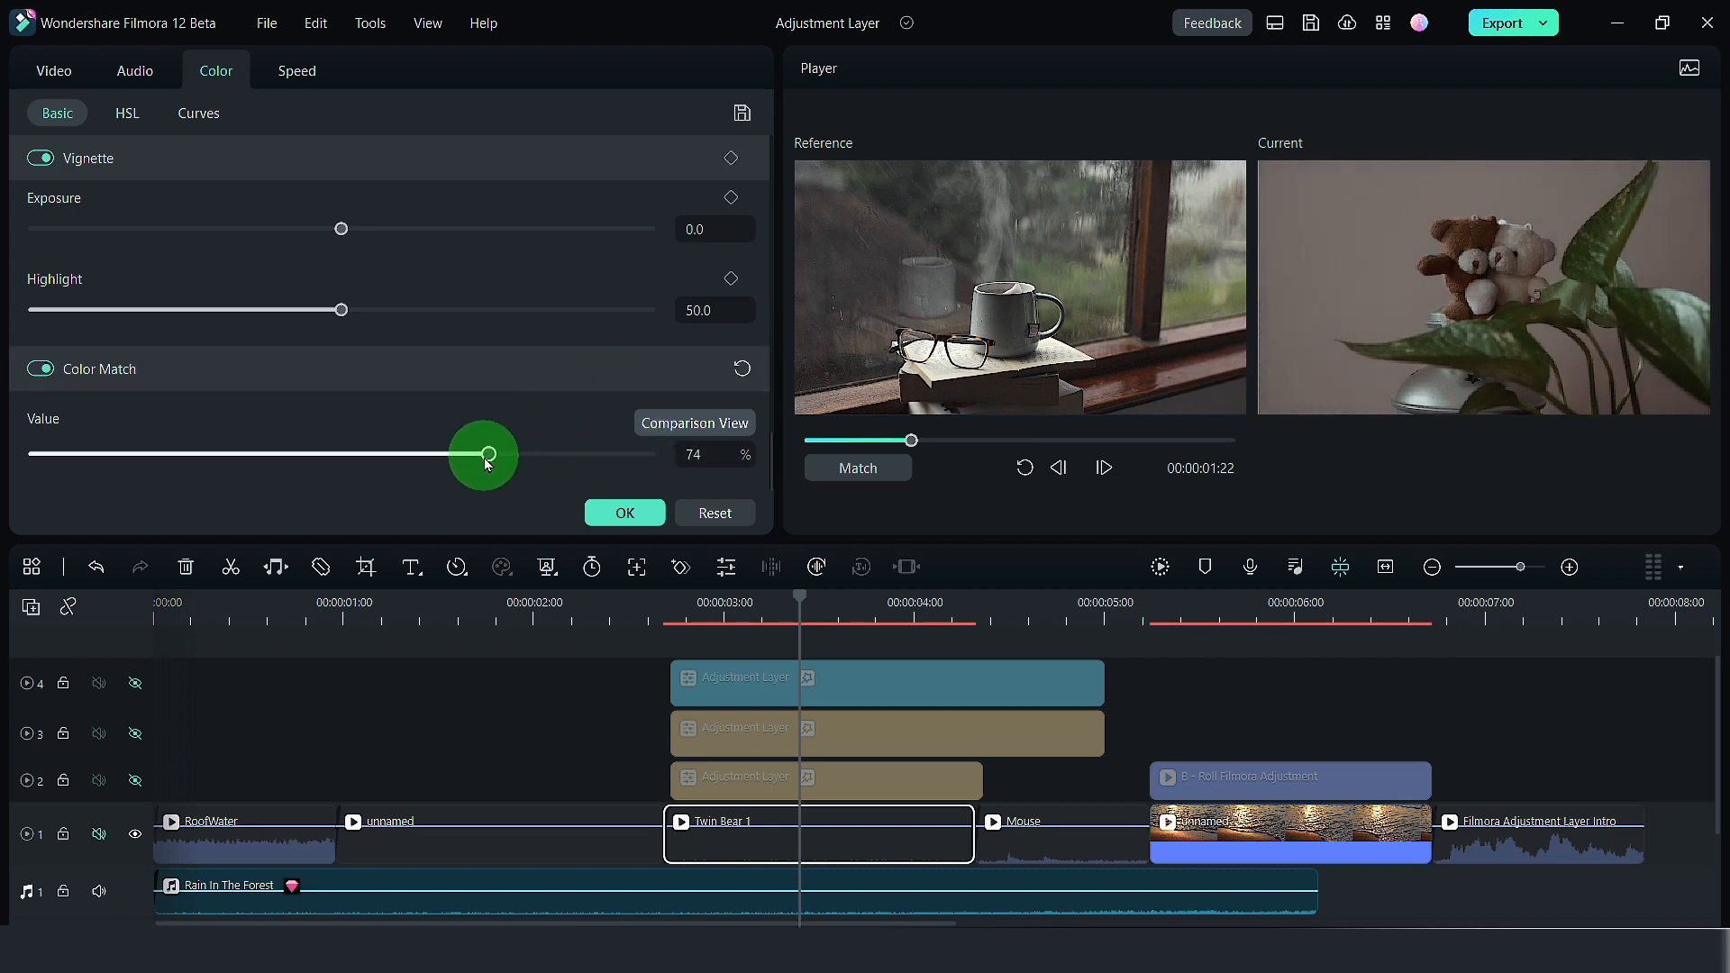
left_click_drag(483, 453, 327, 453)
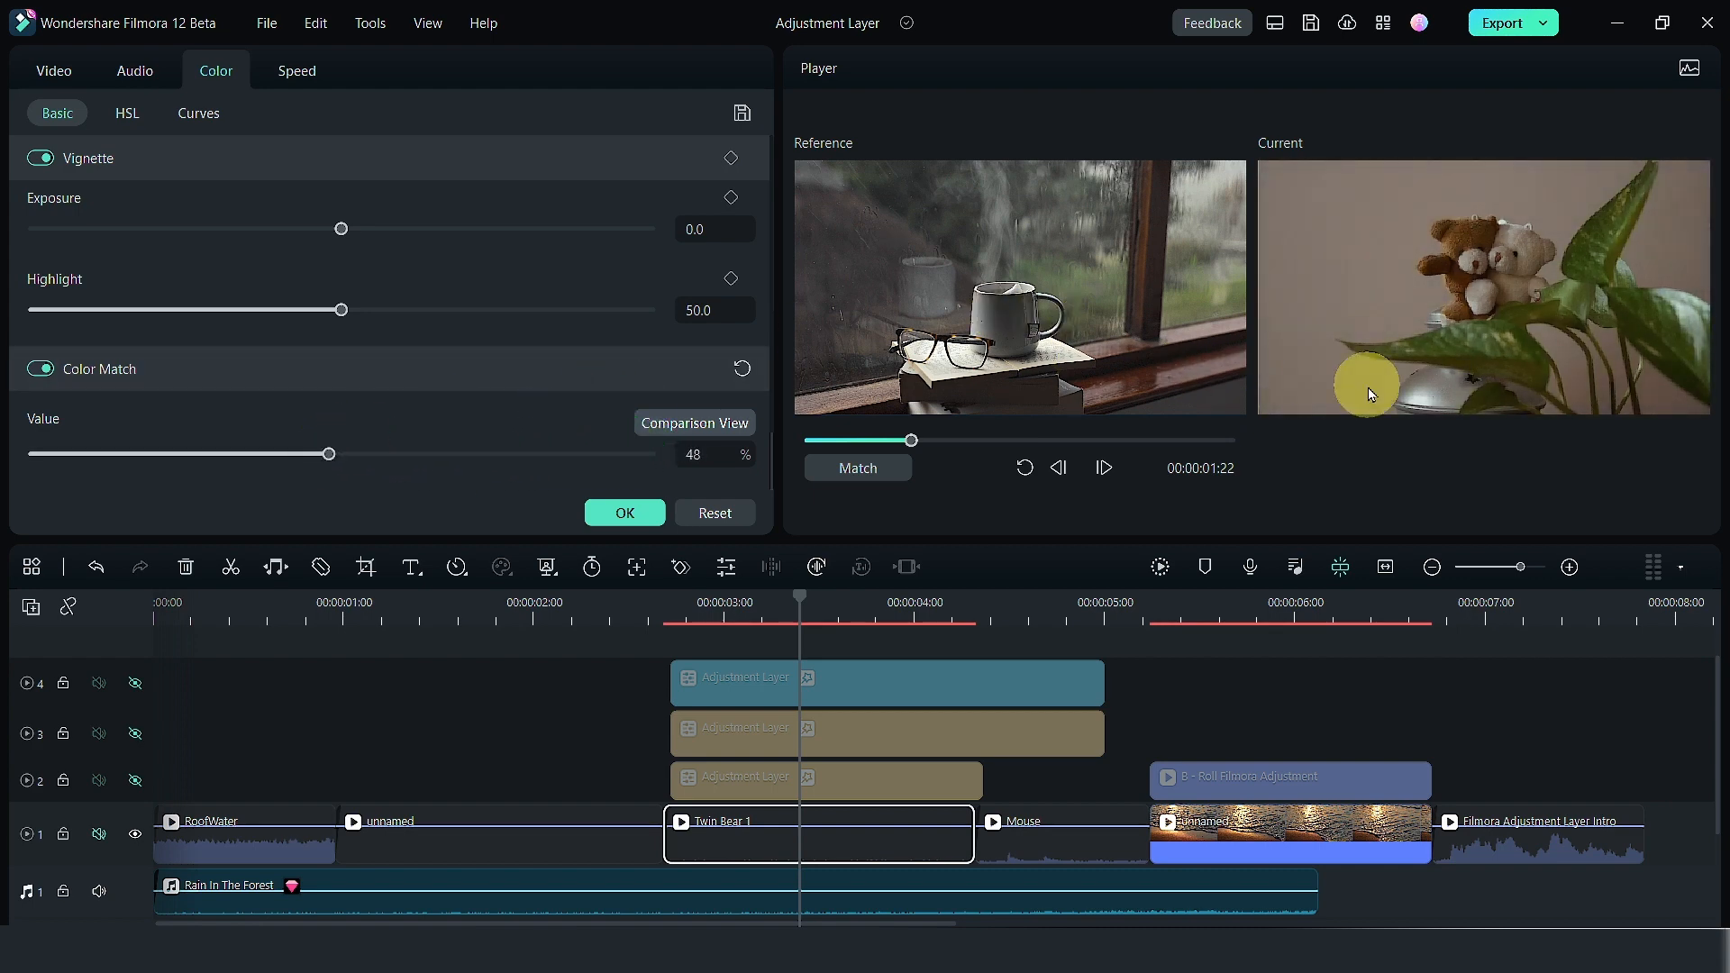
left_click_drag(326, 453, 263, 454)
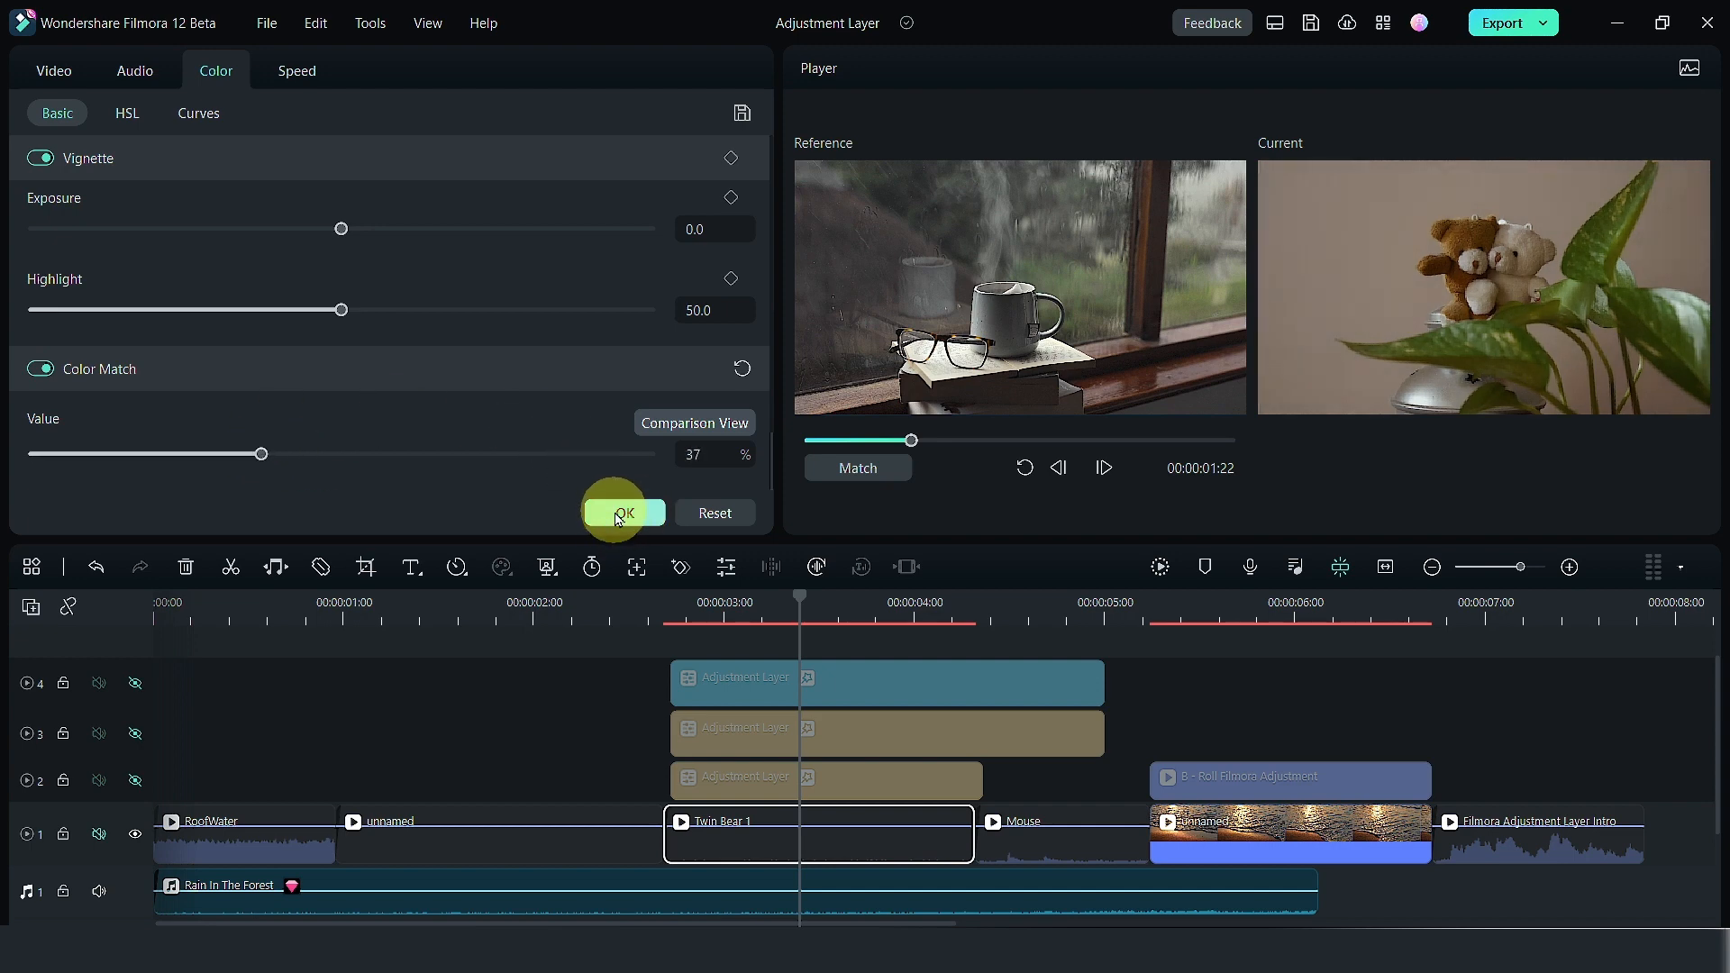
left_click(624, 512)
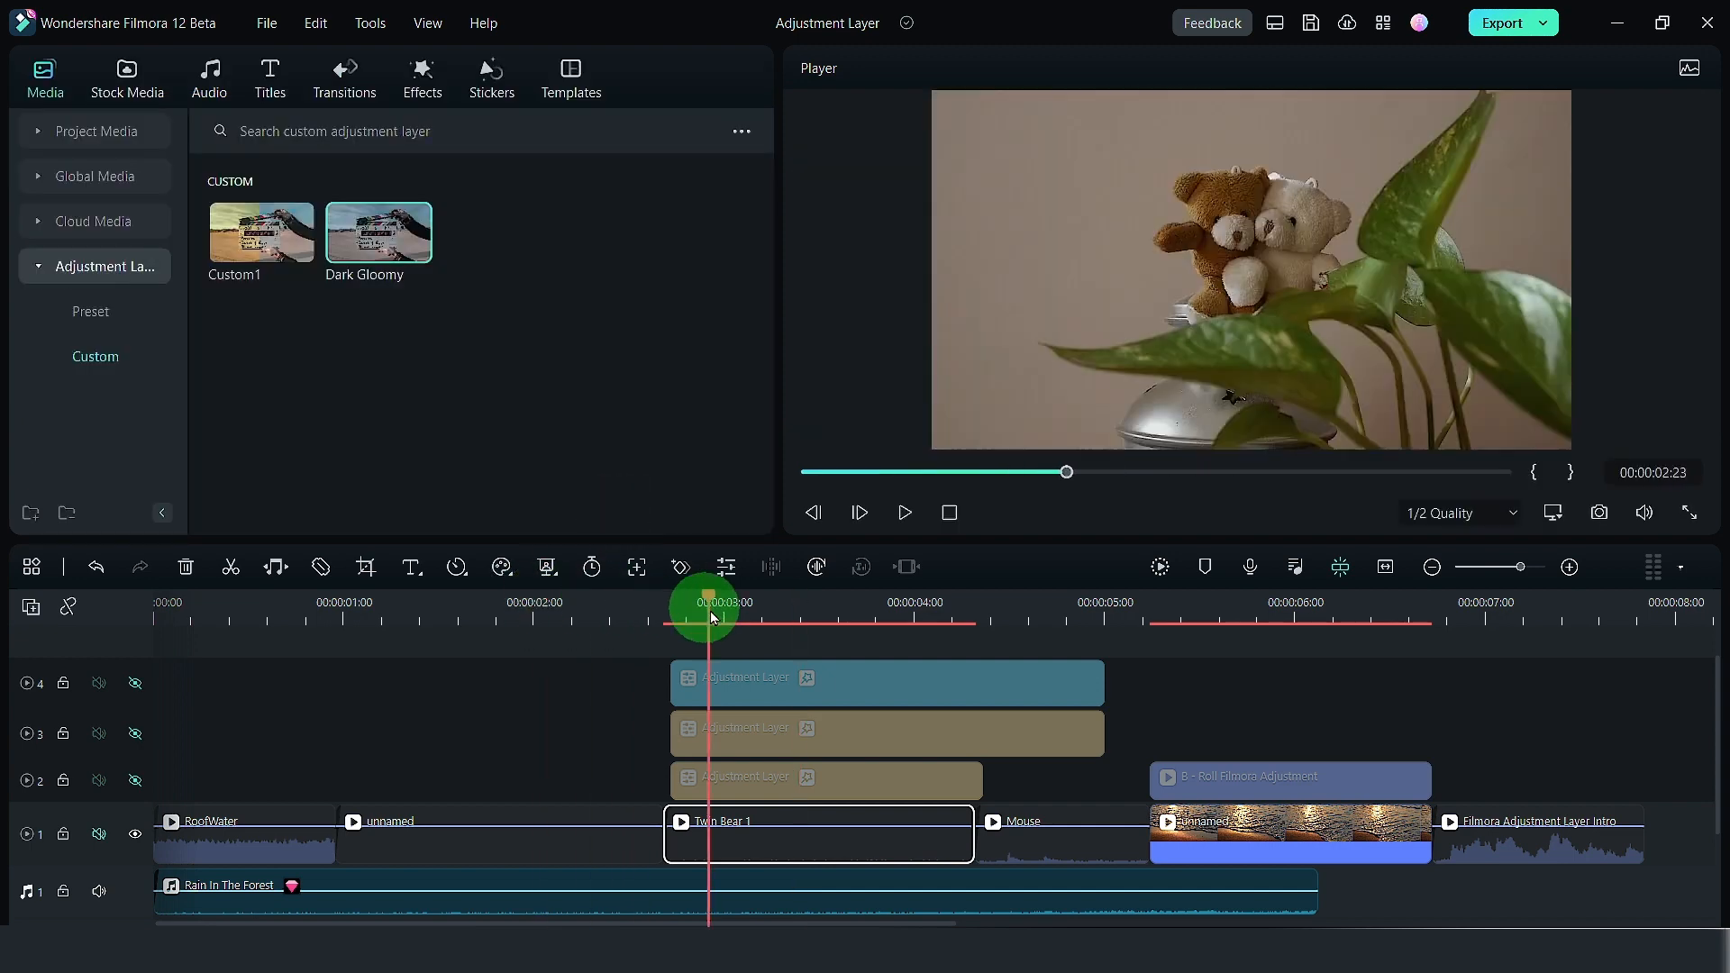
Return the playhead to the mug shot, clear the upper layers, and show track 2.
left_click_drag(712, 609, 605, 609)
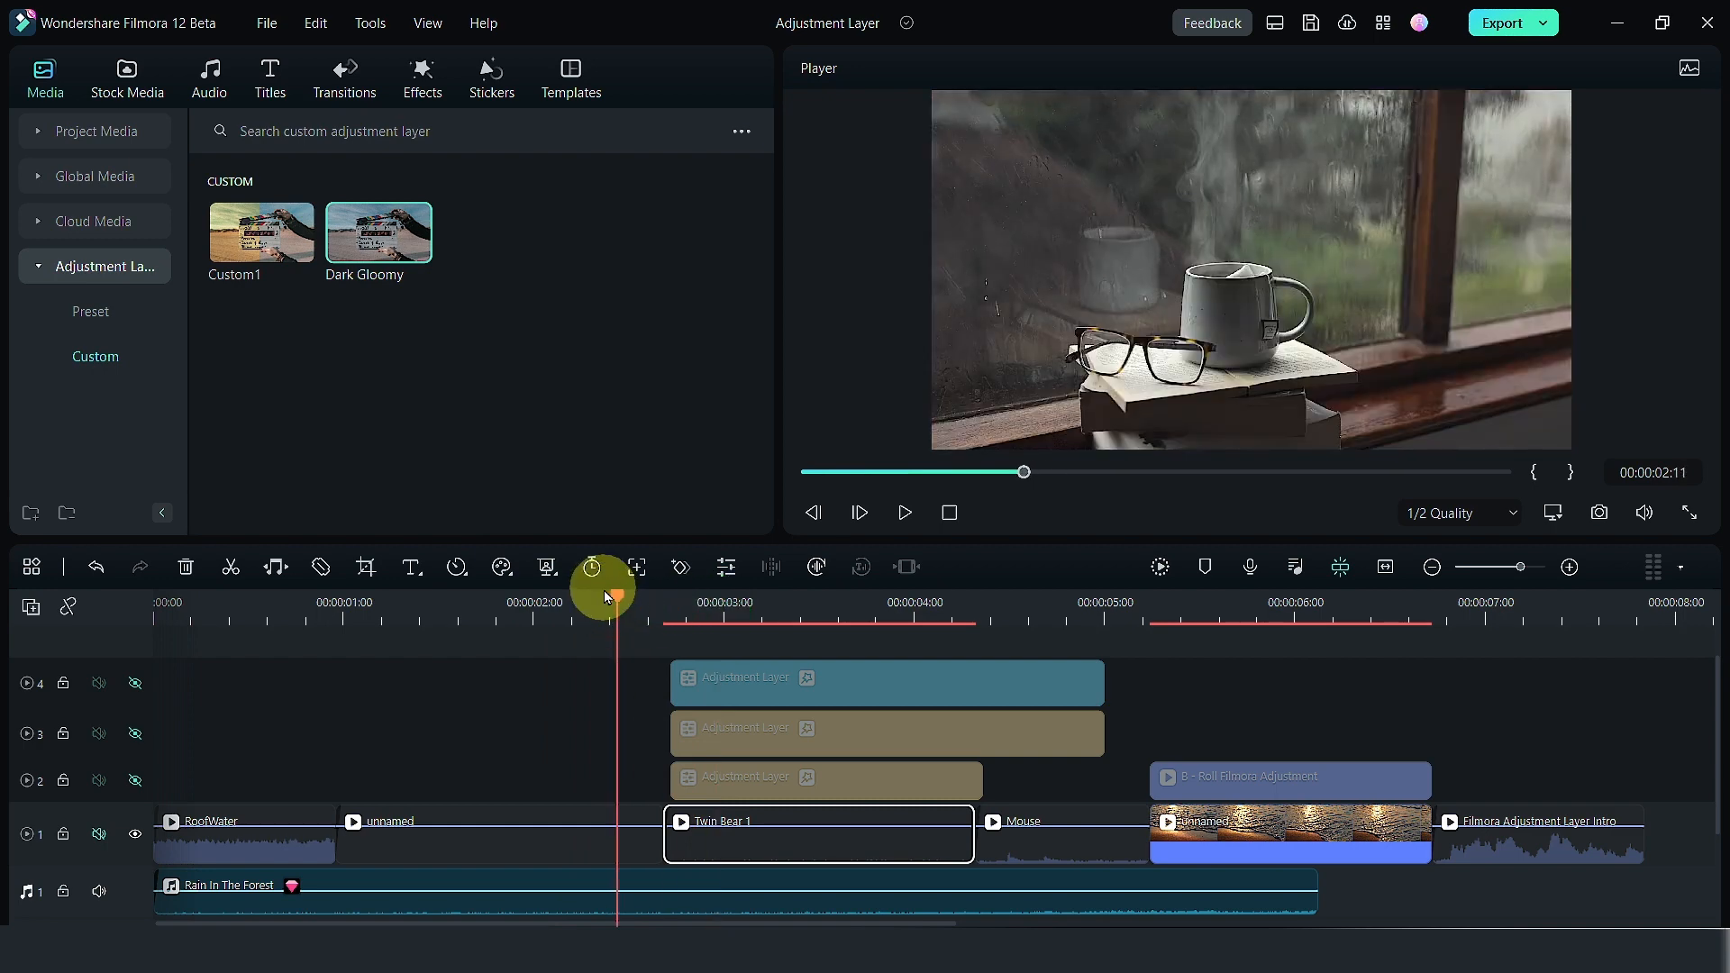
left_click(886, 682)
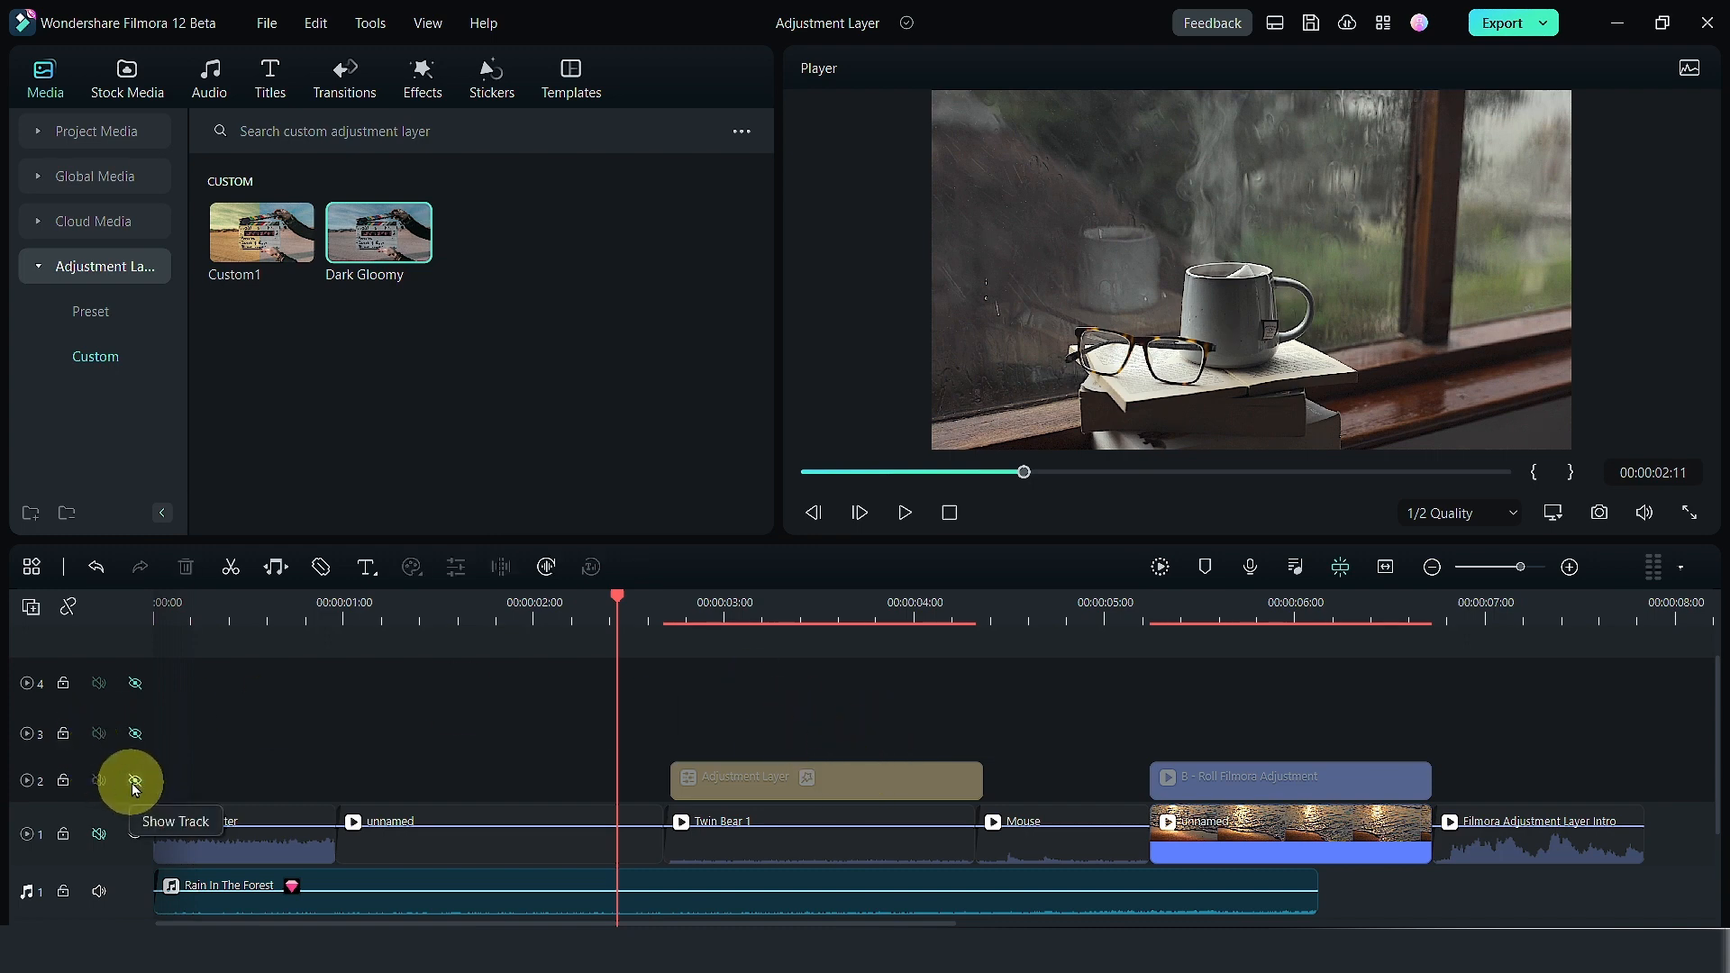
left_click(134, 781)
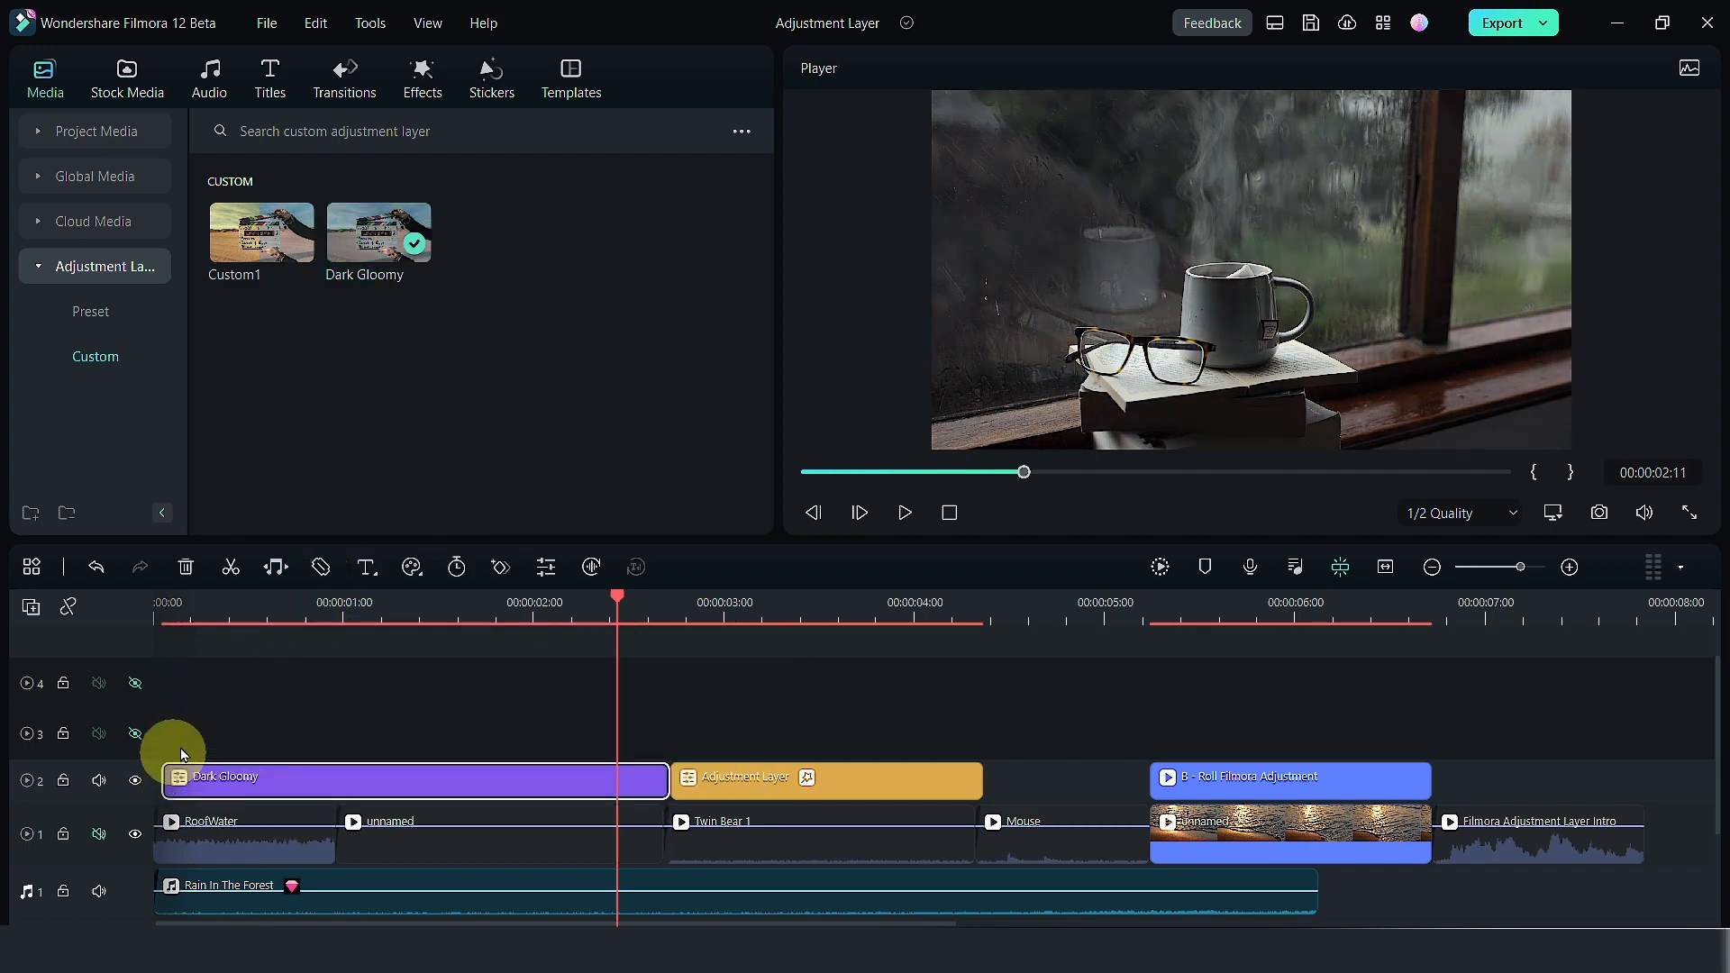
Move the yellow layer up to track 3 and stretch Dark Gloomy to about 4:20.
left_click_drag(827, 780, 1130, 732)
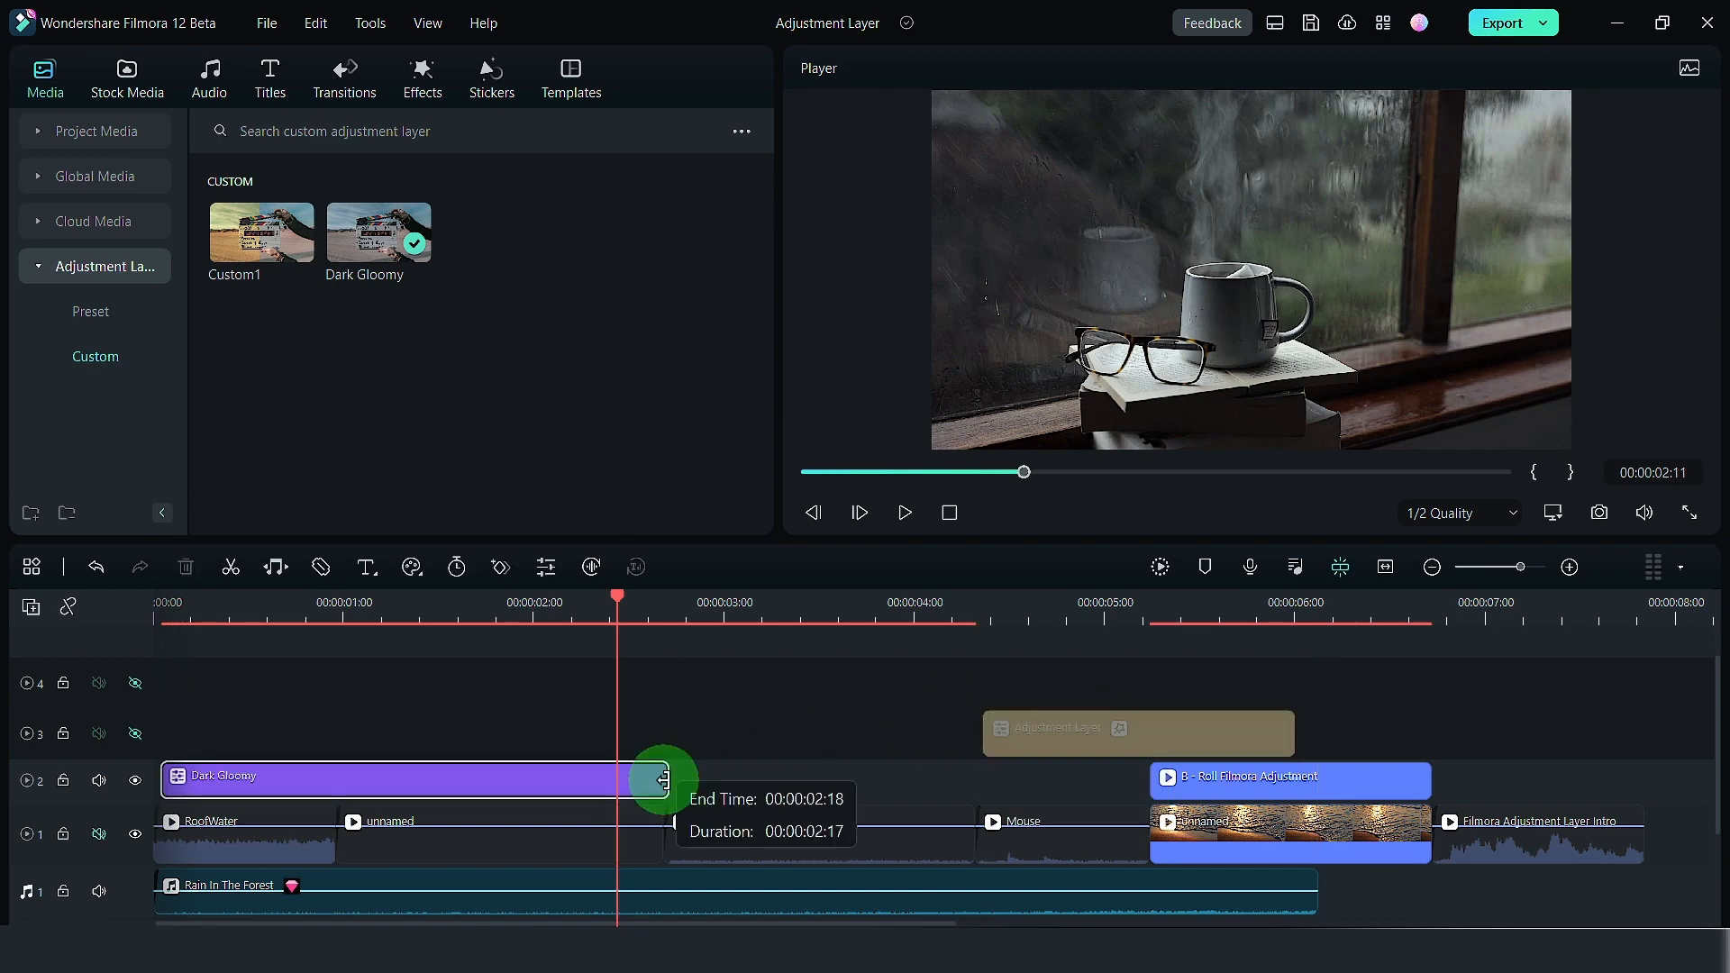
left_click_drag(662, 778, 965, 777)
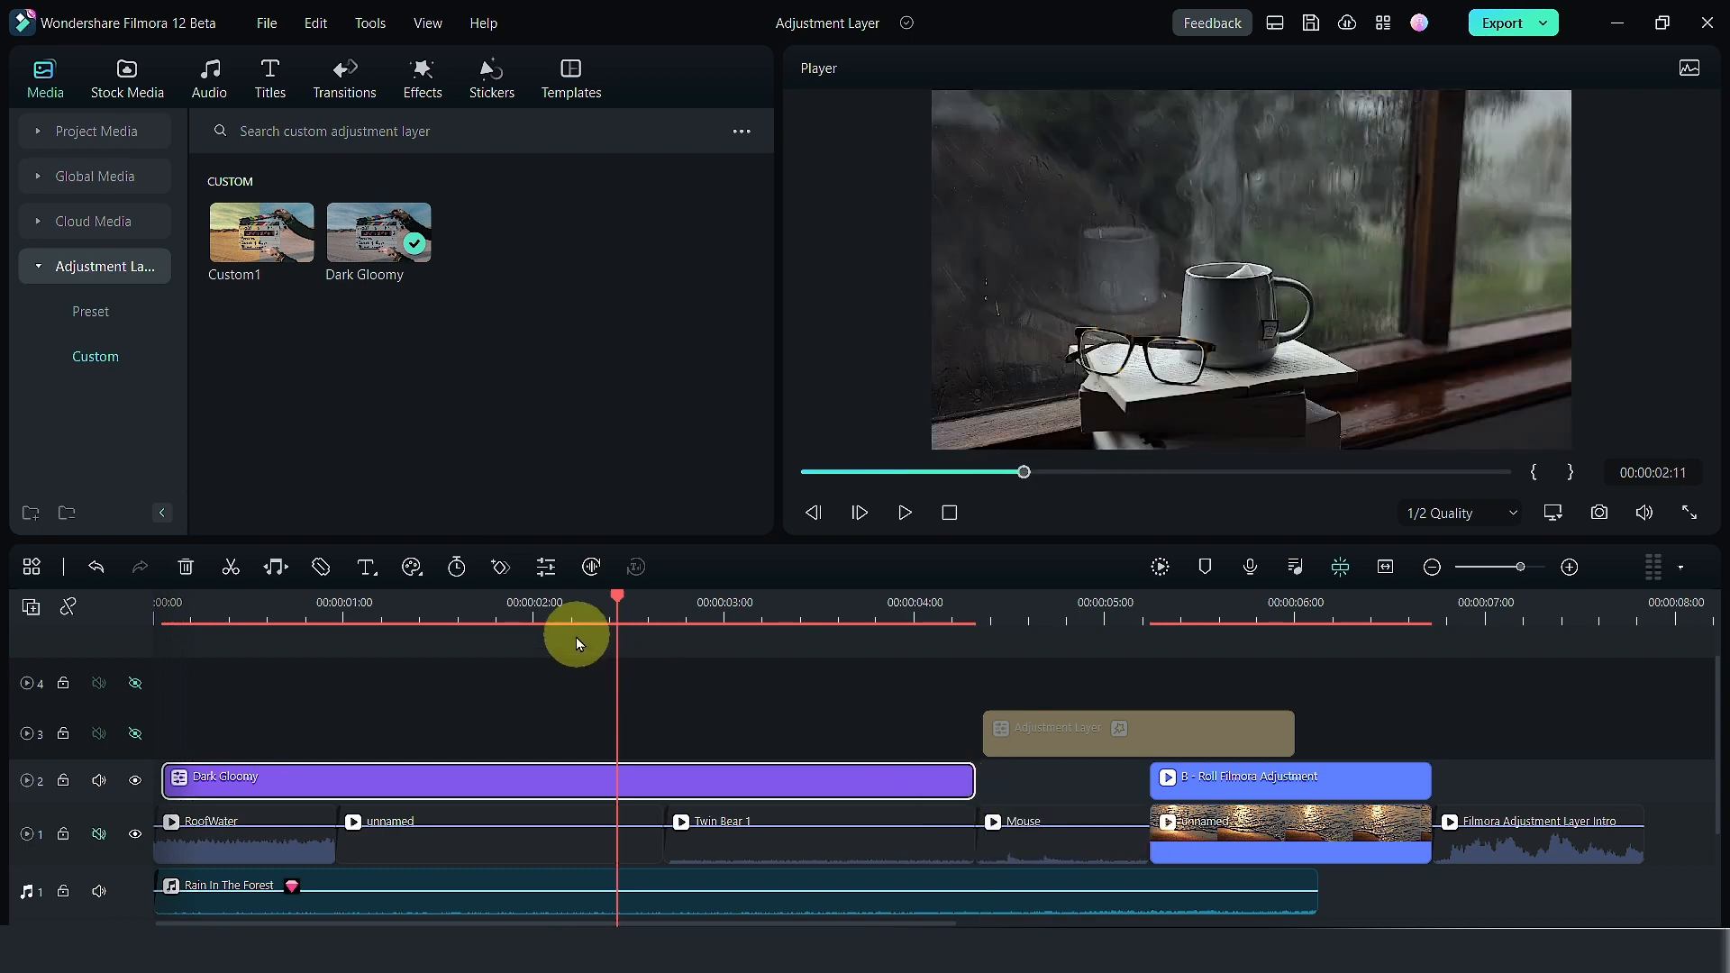
left_click(904, 511)
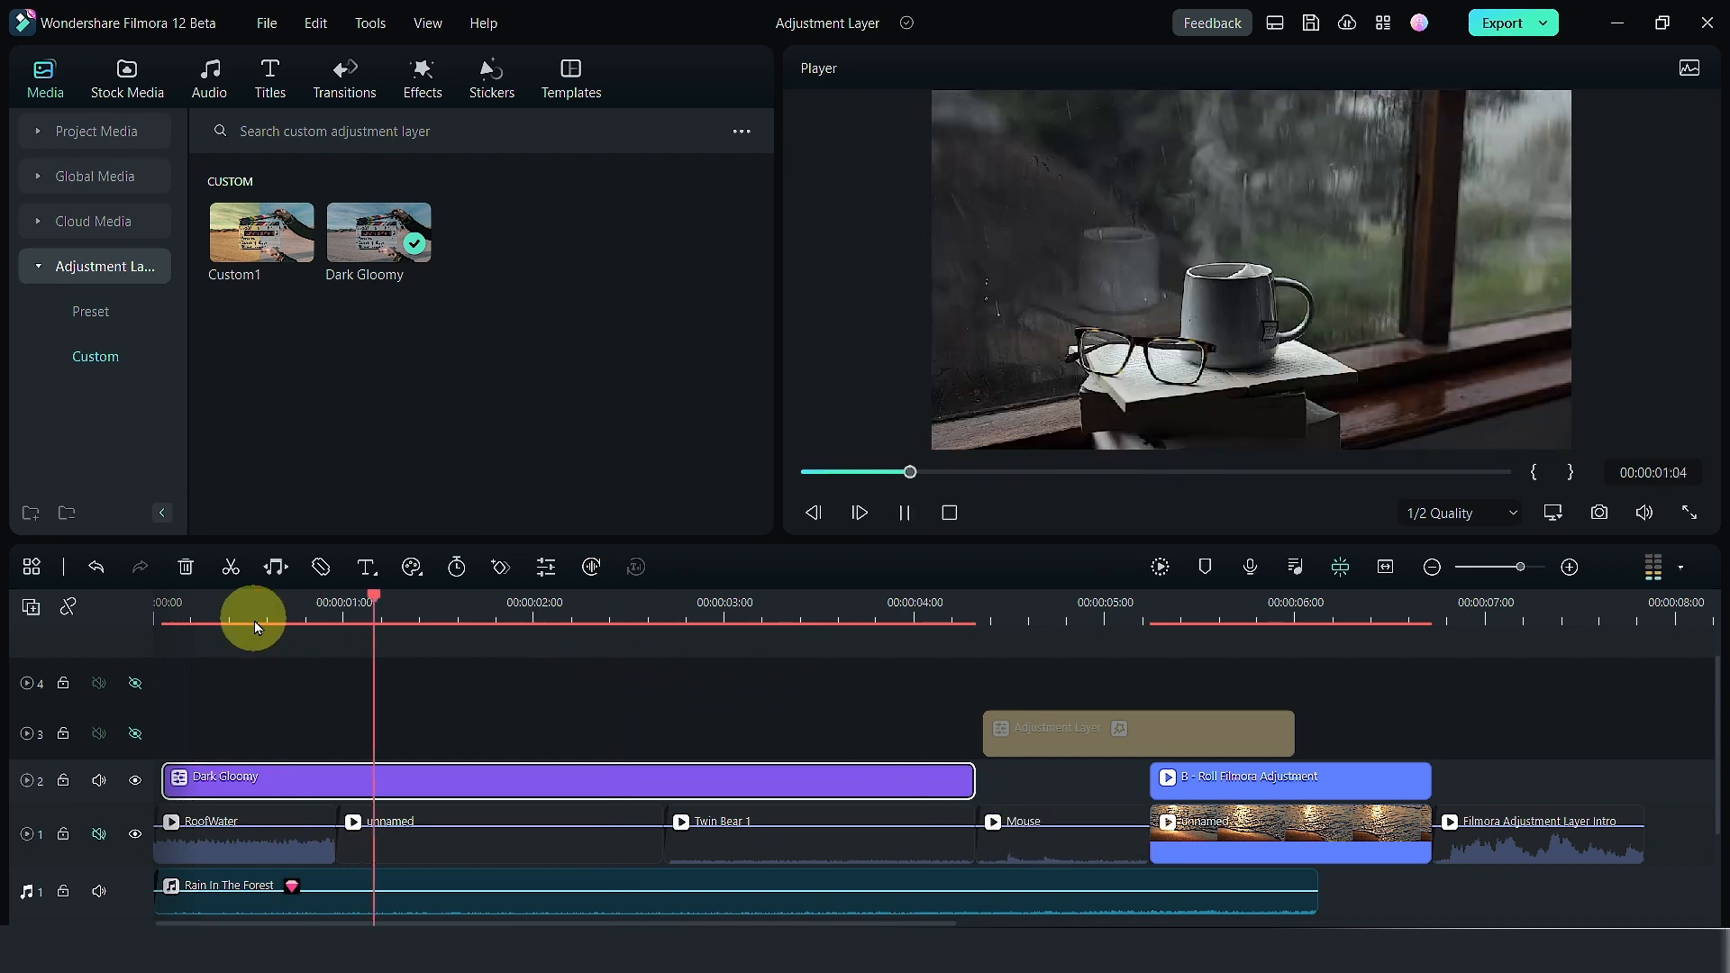
left_click(754, 602)
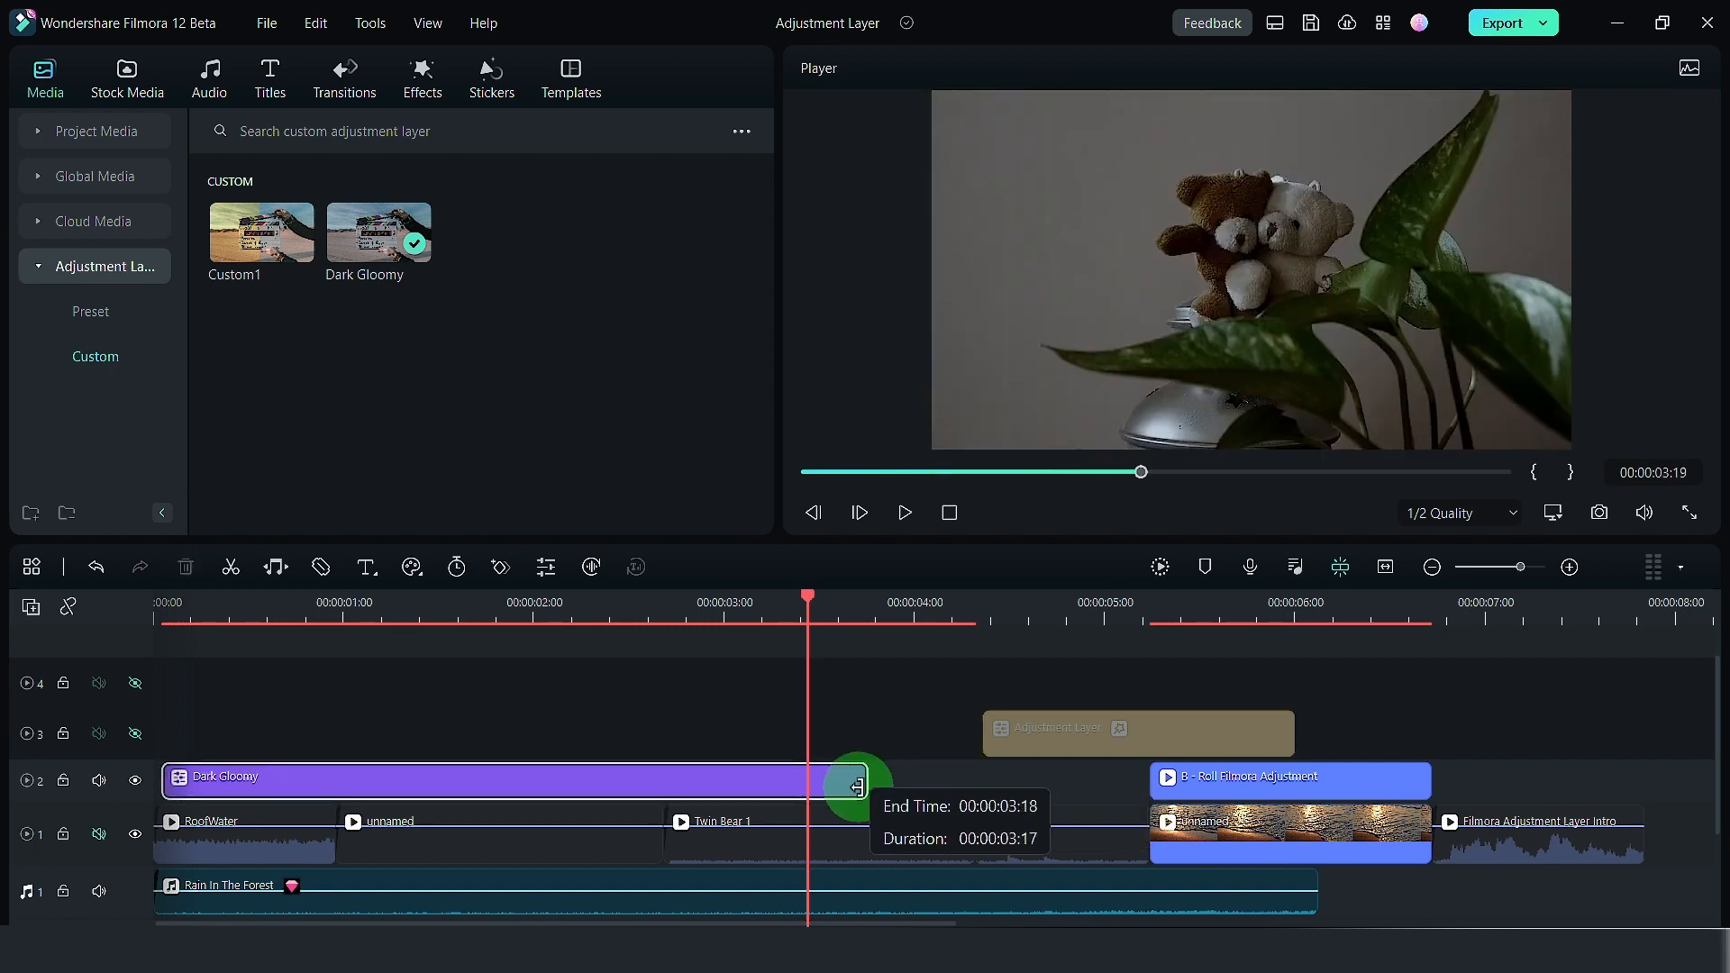
left_click_drag(861, 778, 667, 778)
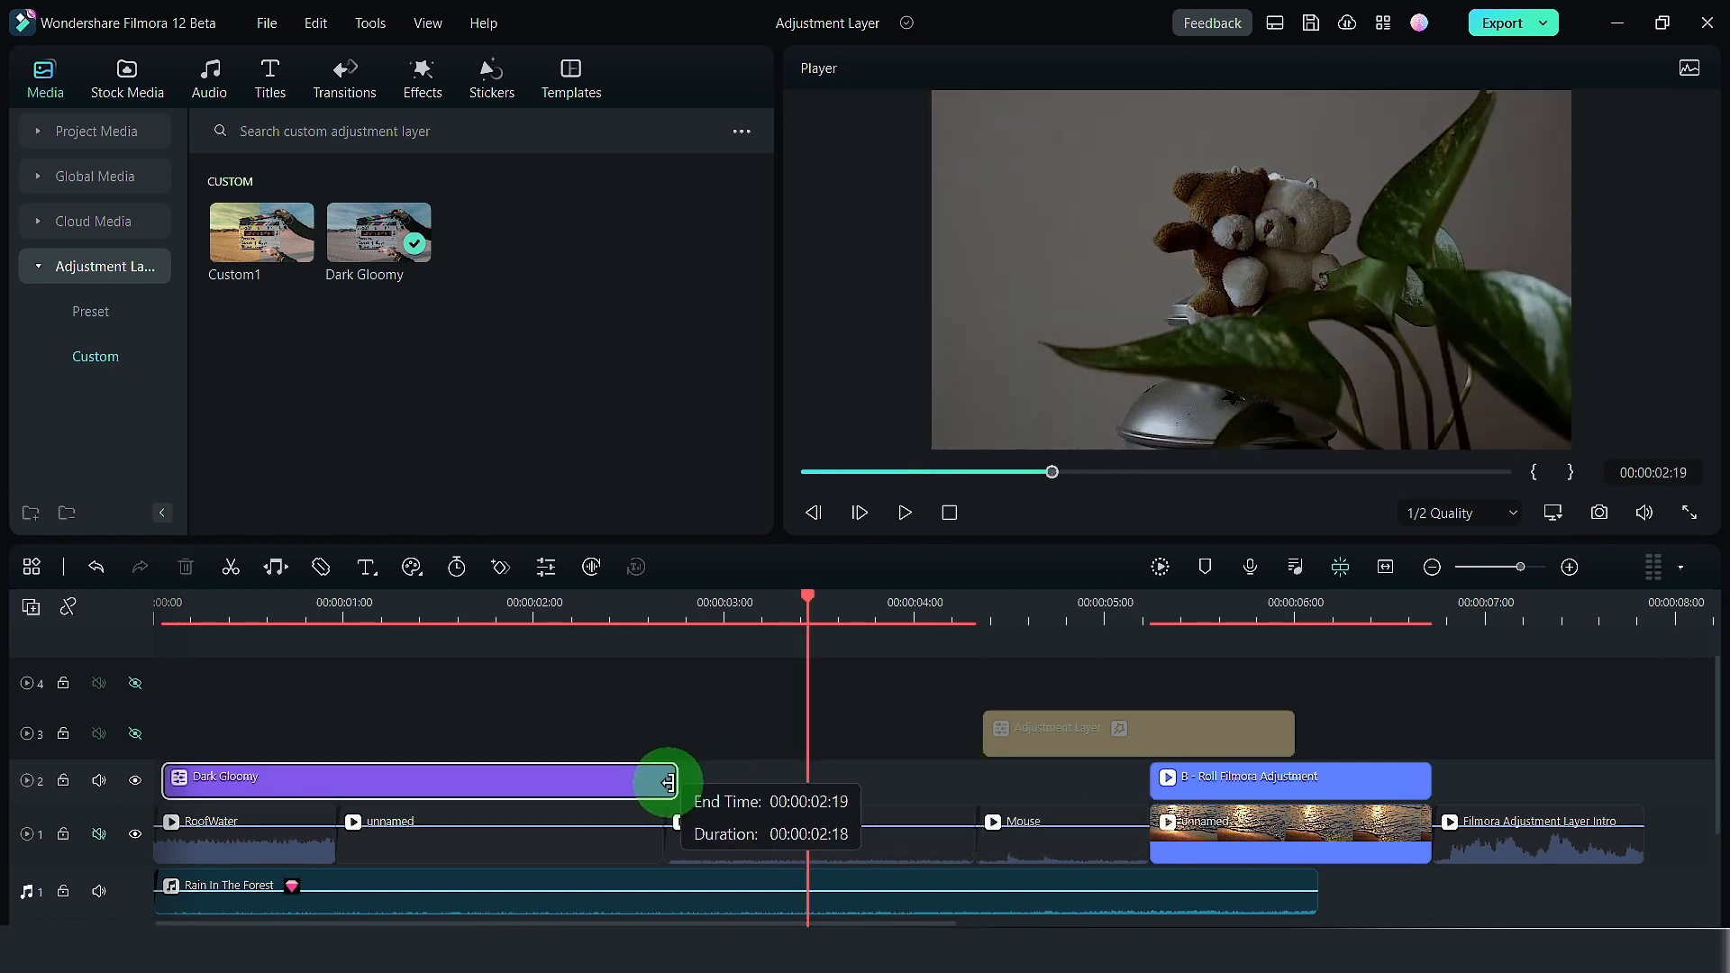
left_click_drag(668, 781, 1027, 780)
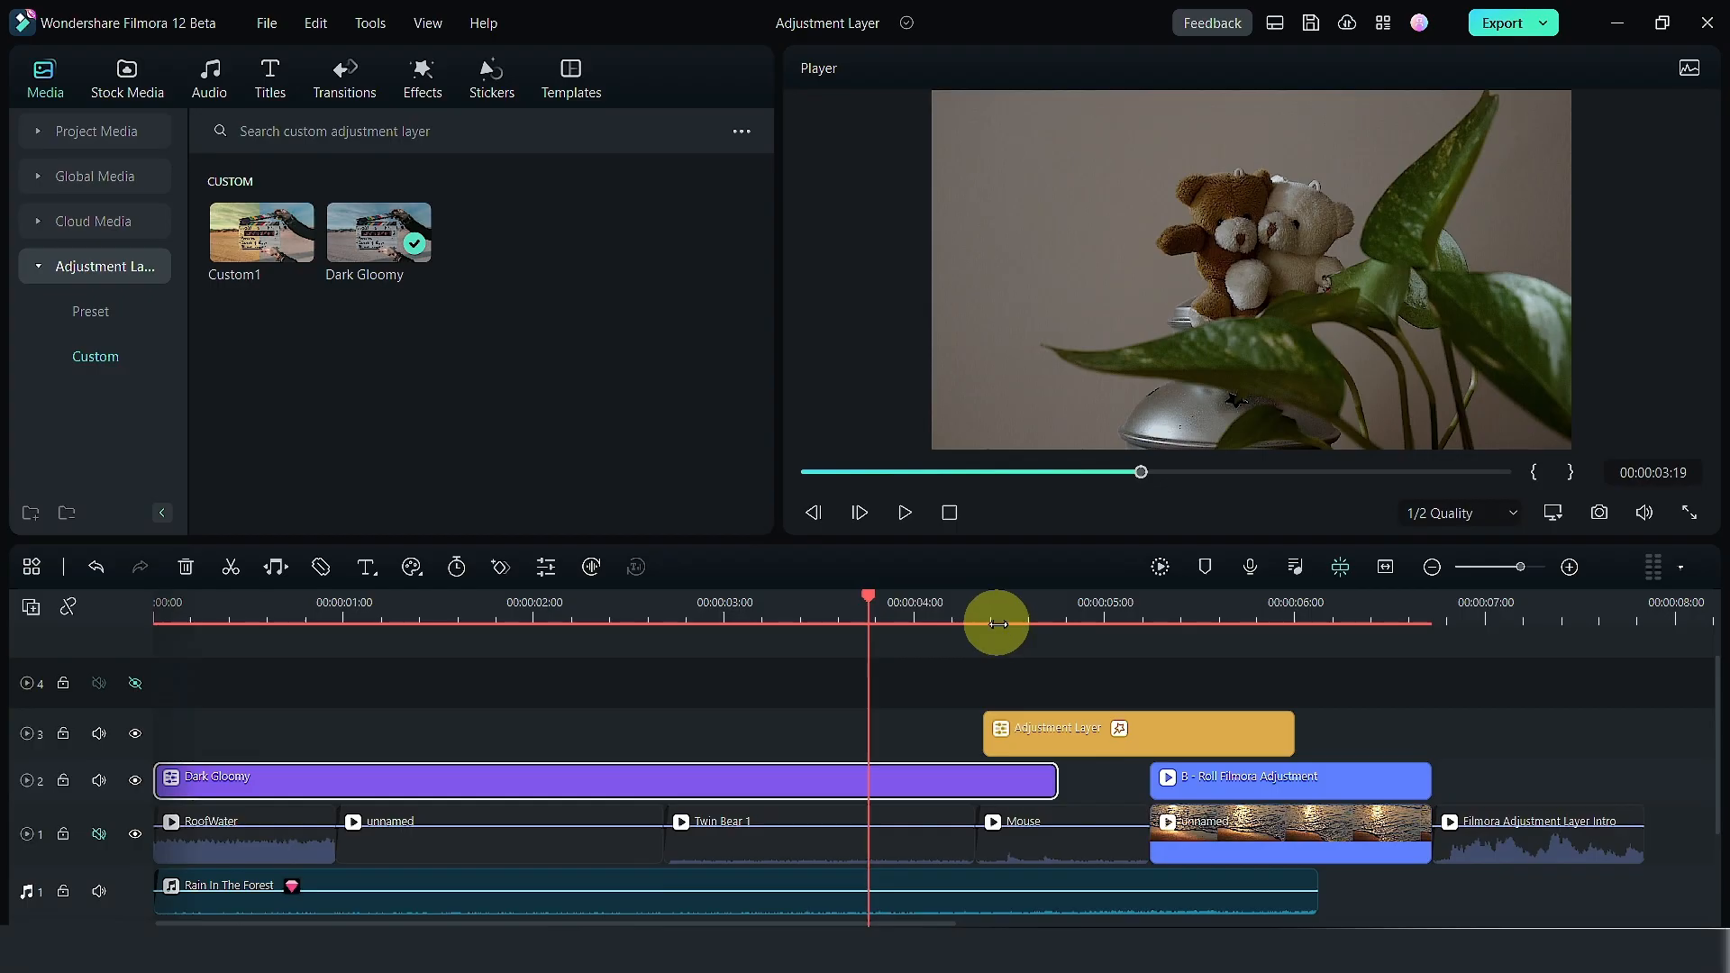
mouse_move(1013, 620)
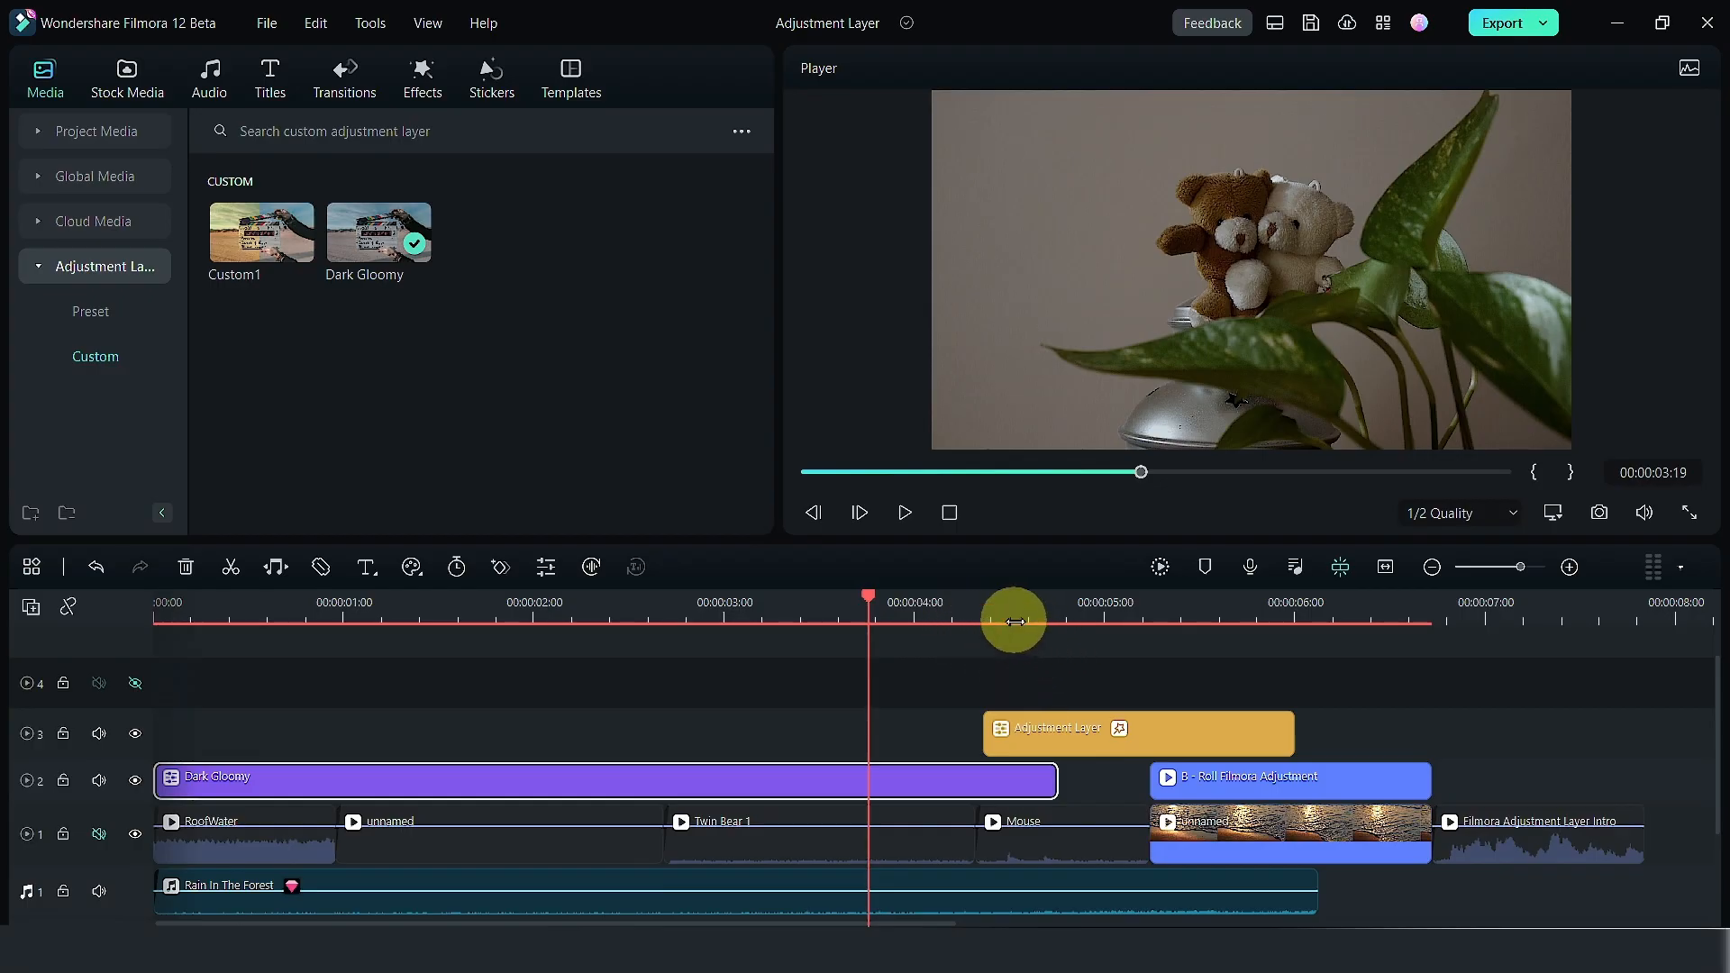
mouse_move(1063, 733)
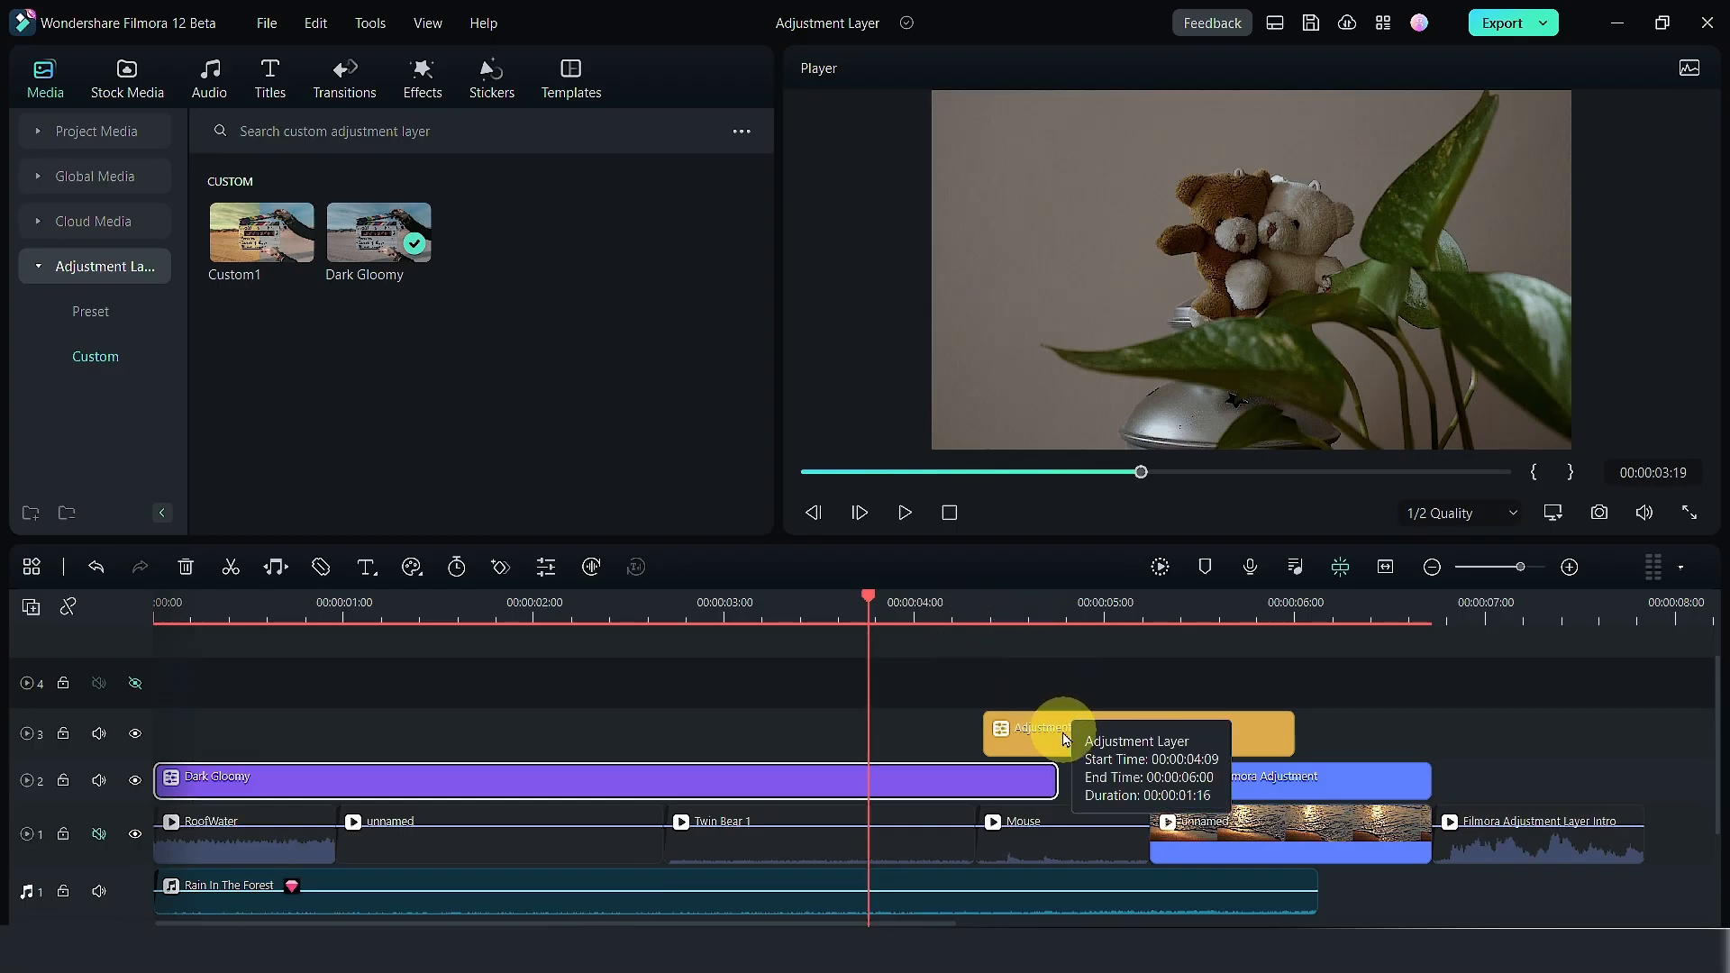
Snap the wipe layer to Twin Bear 1's start and scrub back to preview it.
left_click_drag(1060, 728, 817, 729)
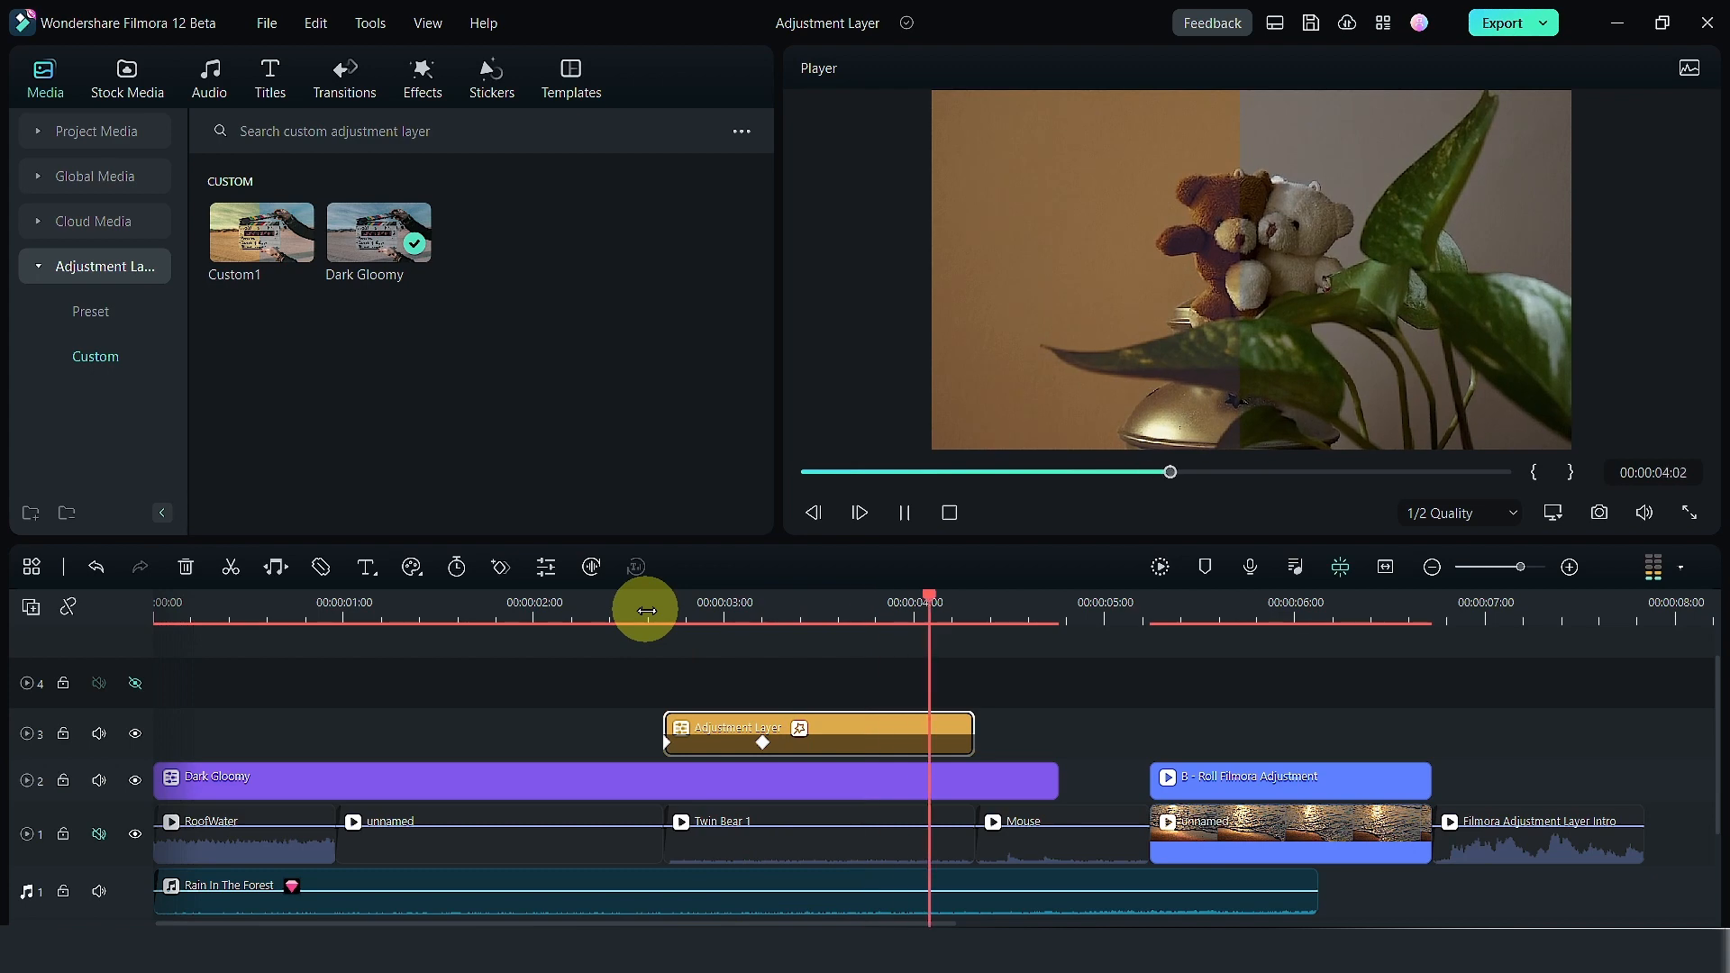
left_click_drag(930, 610, 681, 615)
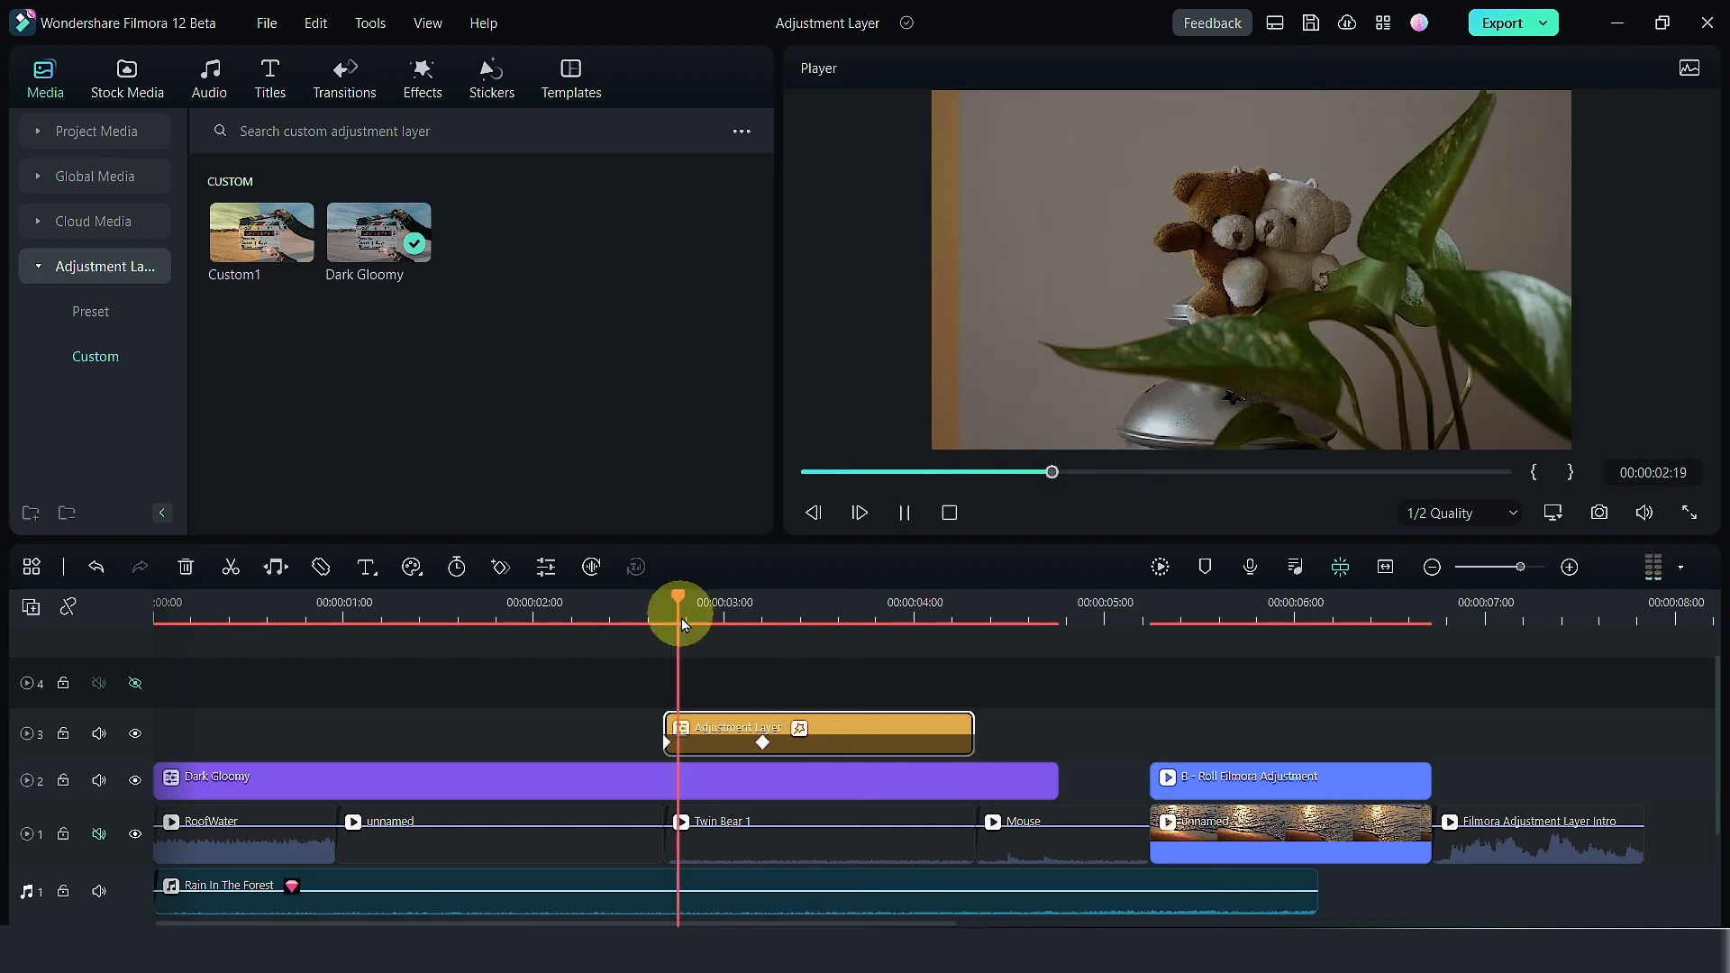
double_click(816, 728)
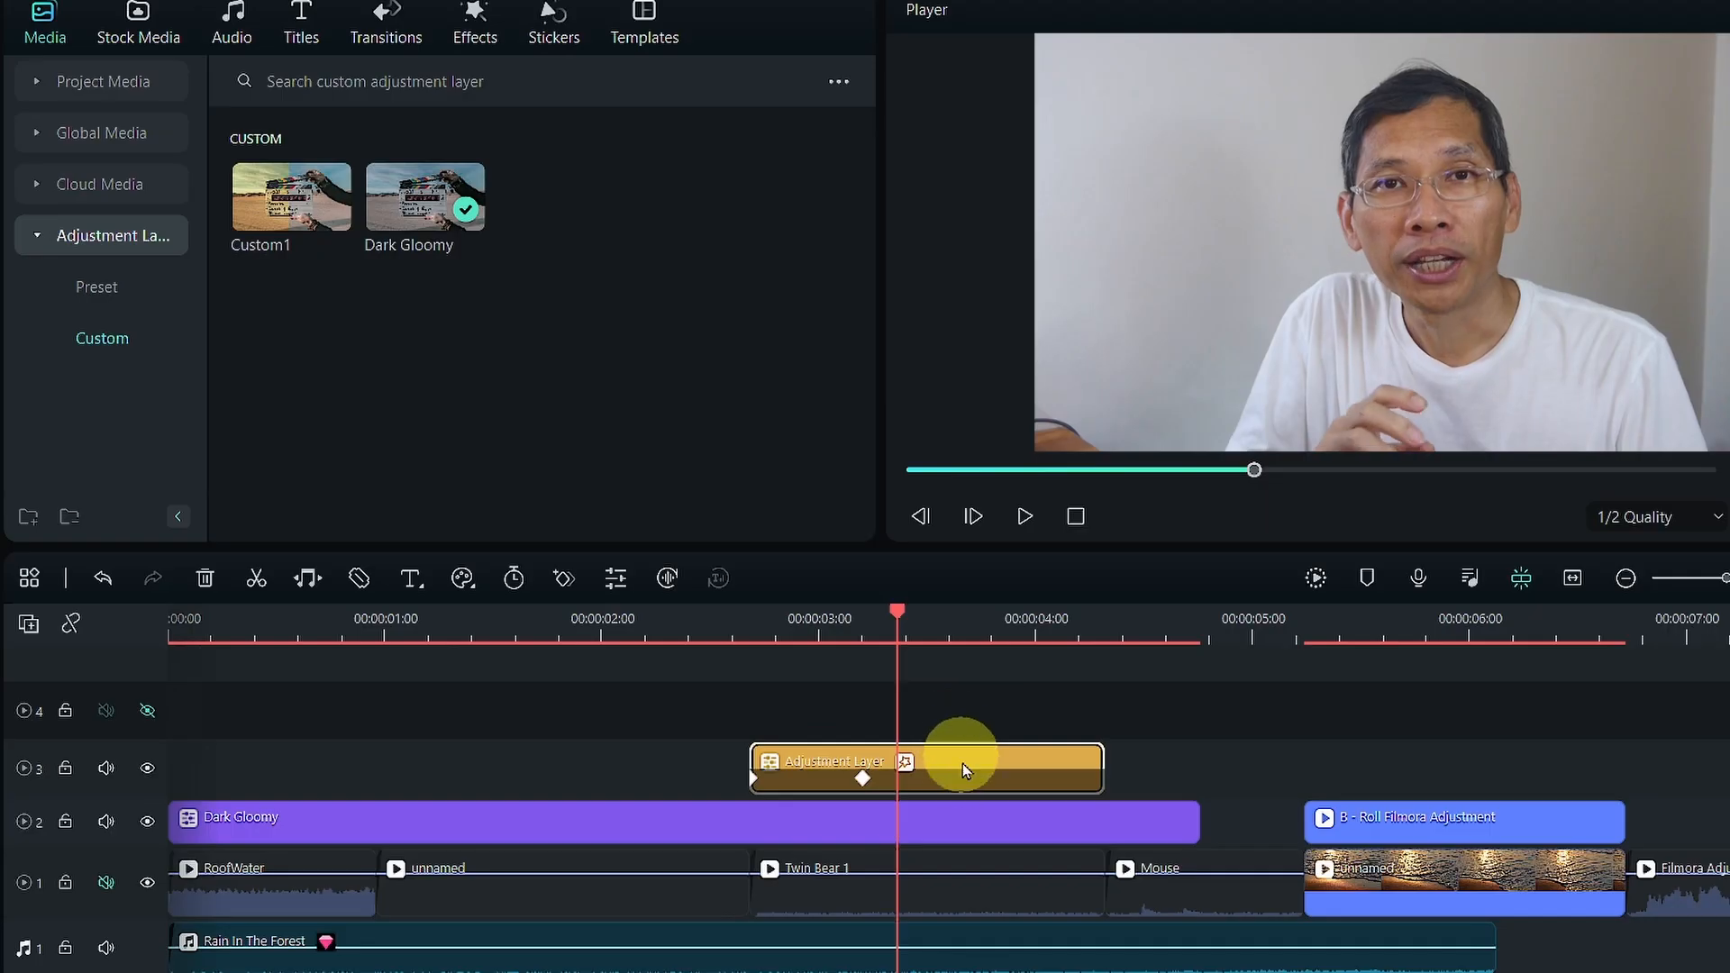
Open the wipe layer's settings and drag it past the Dark Gloomy clip.
double_click(924, 761)
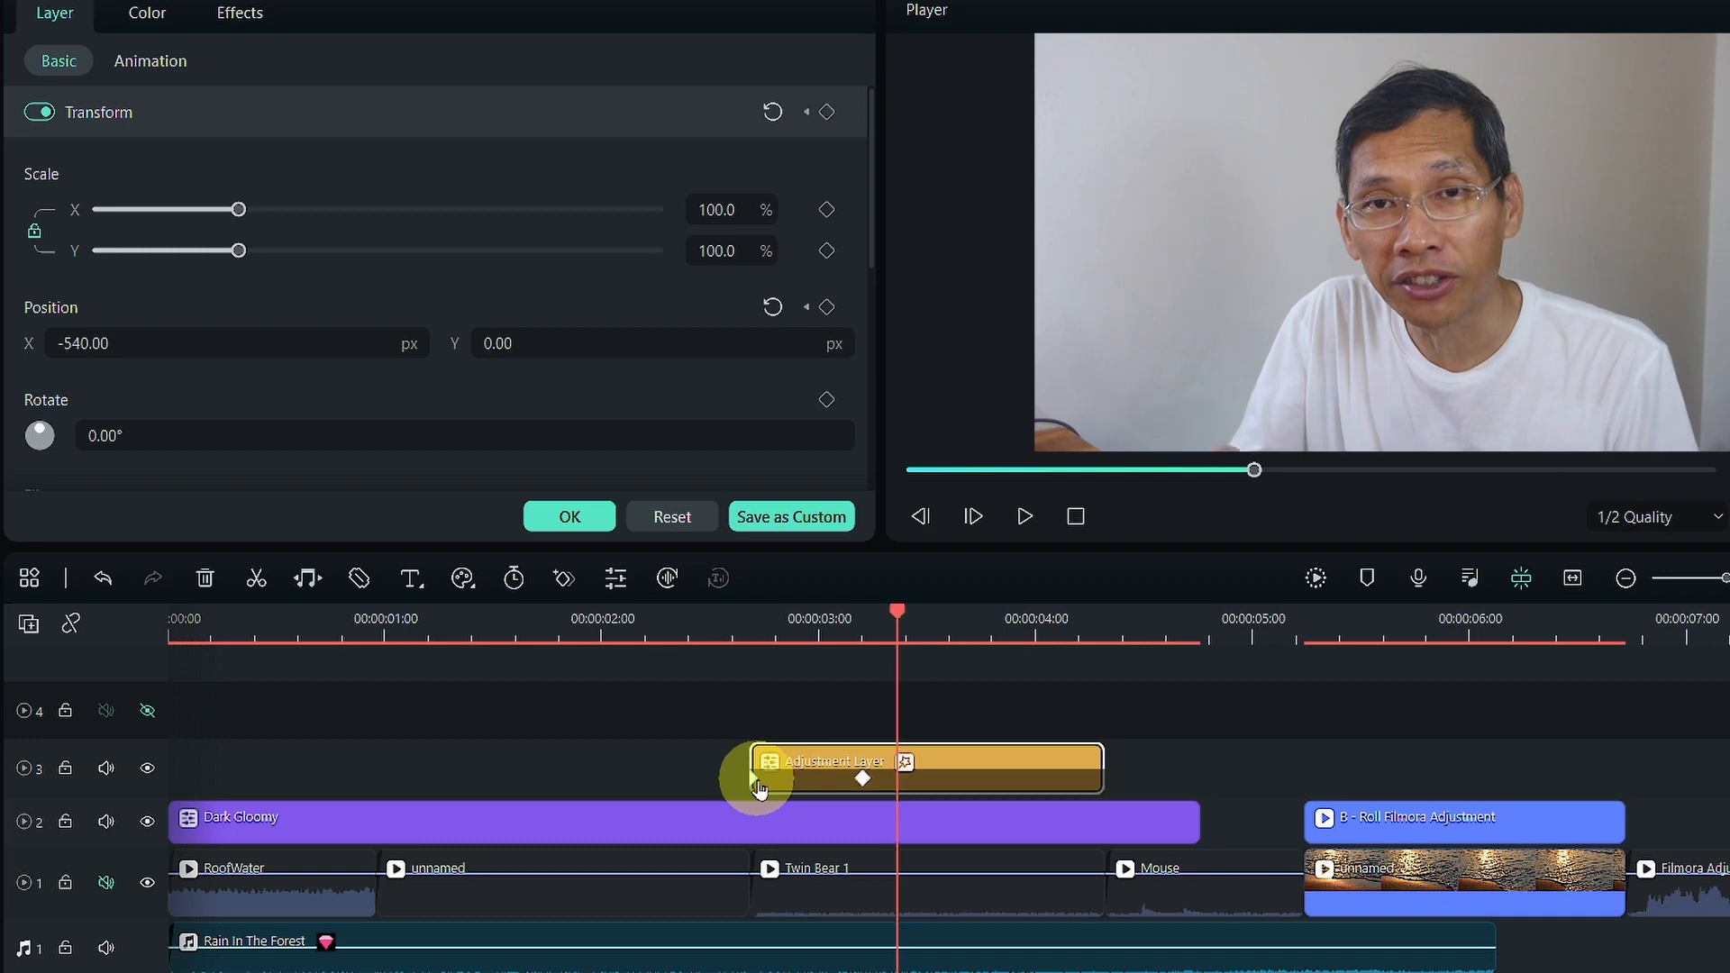
left_click_drag(898, 619, 811, 618)
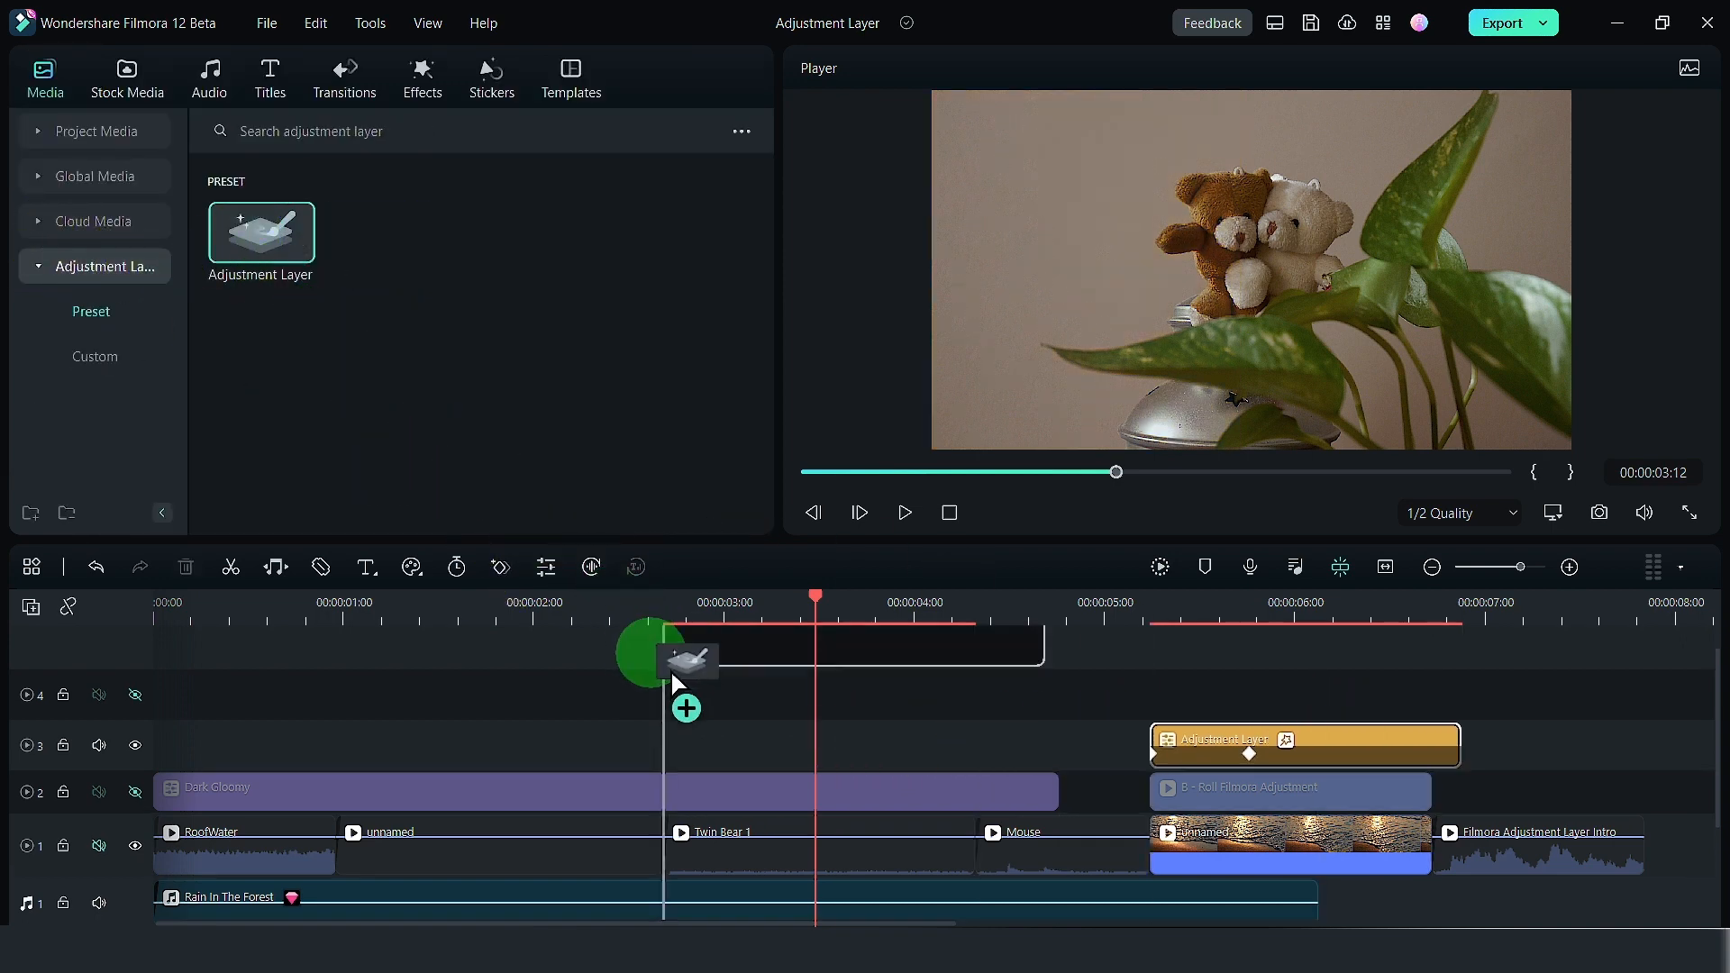
Drop a preset adjustment layer on track 3 over Twin Bear 1 and apply a Warm color preset.
left_click_drag(684, 657, 689, 745)
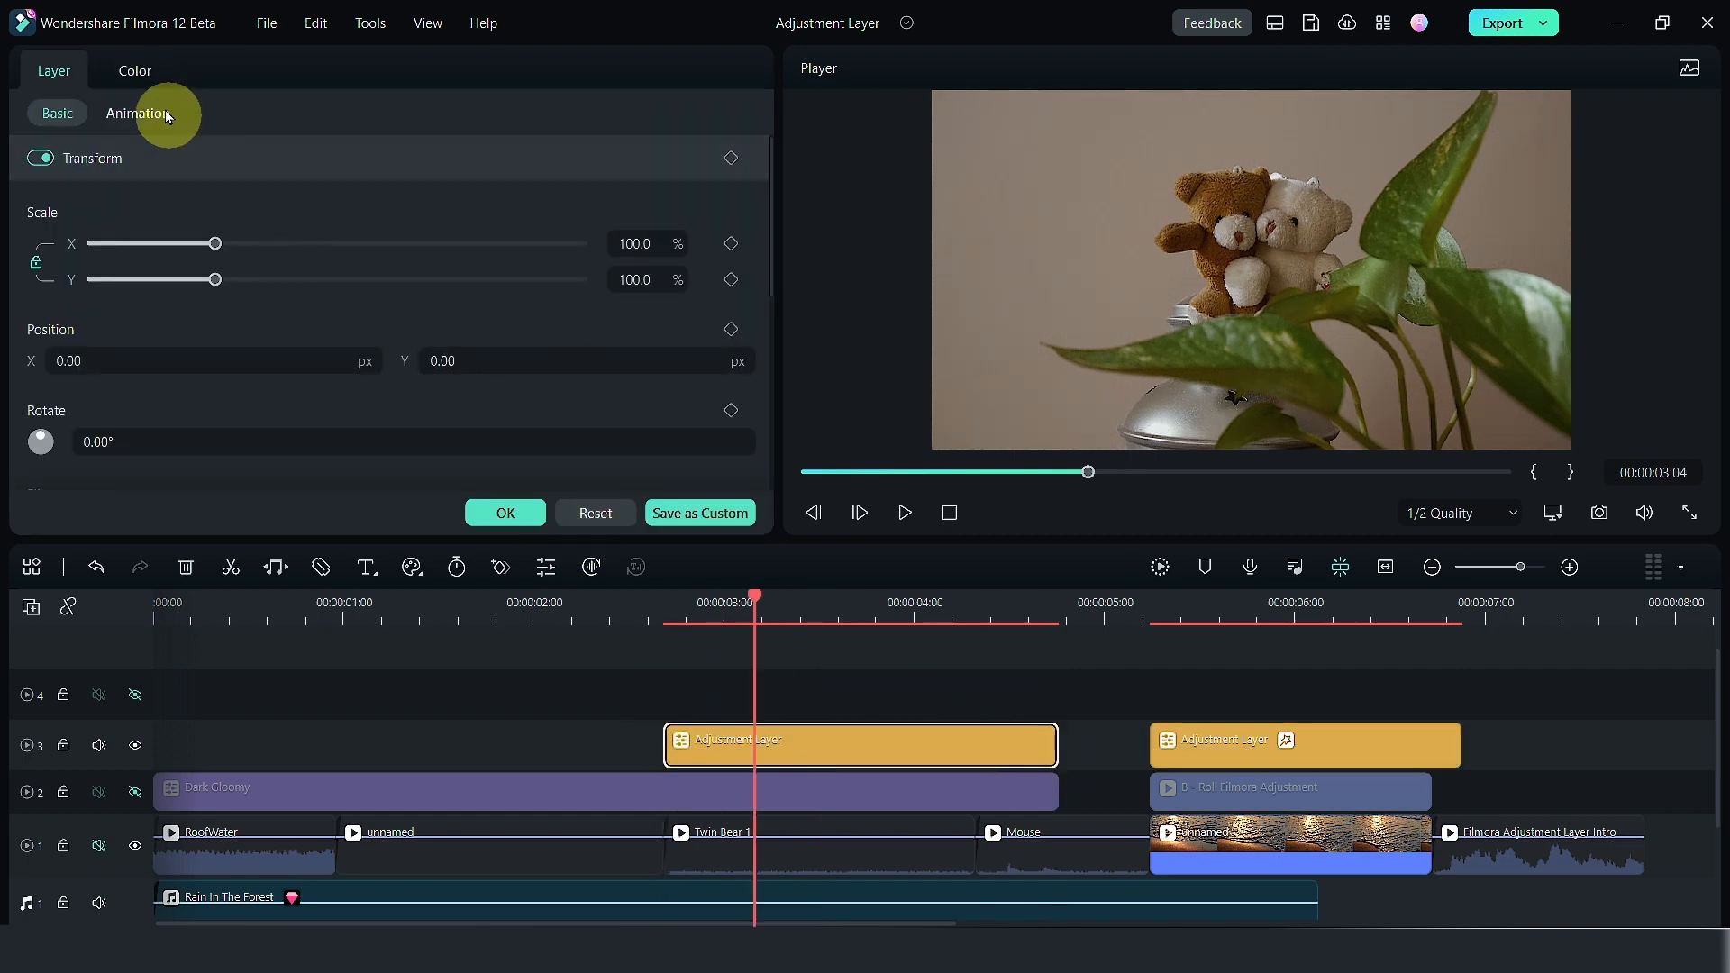
left_click(134, 71)
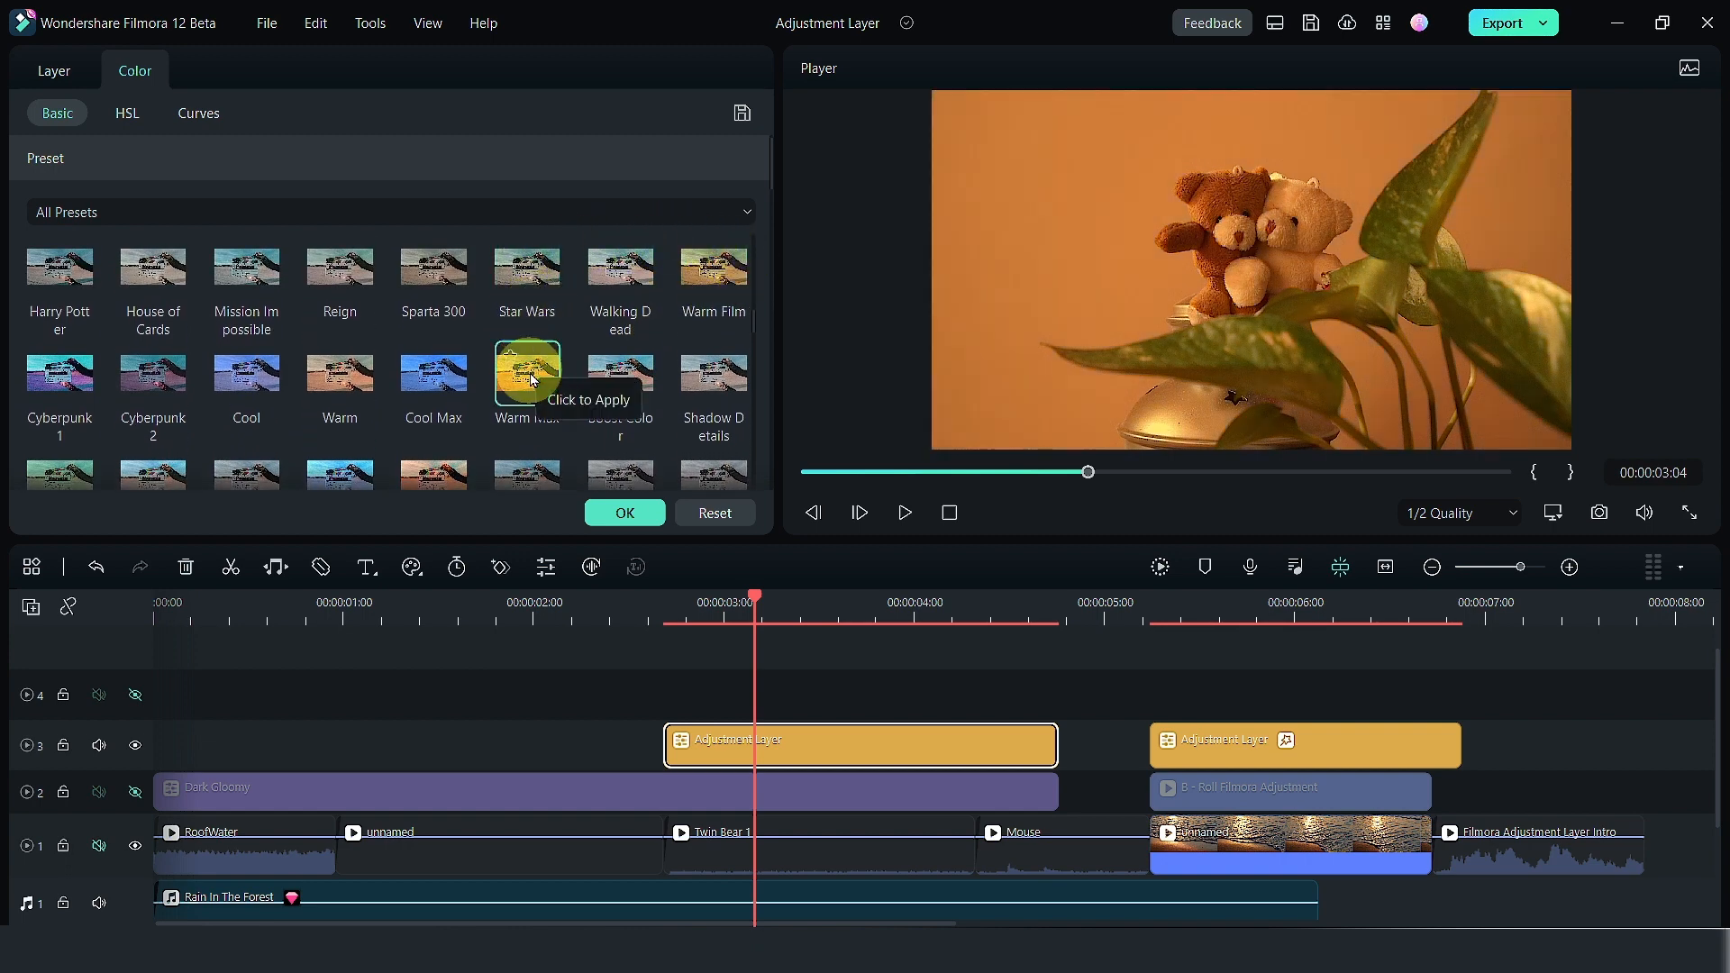
left_click(54, 70)
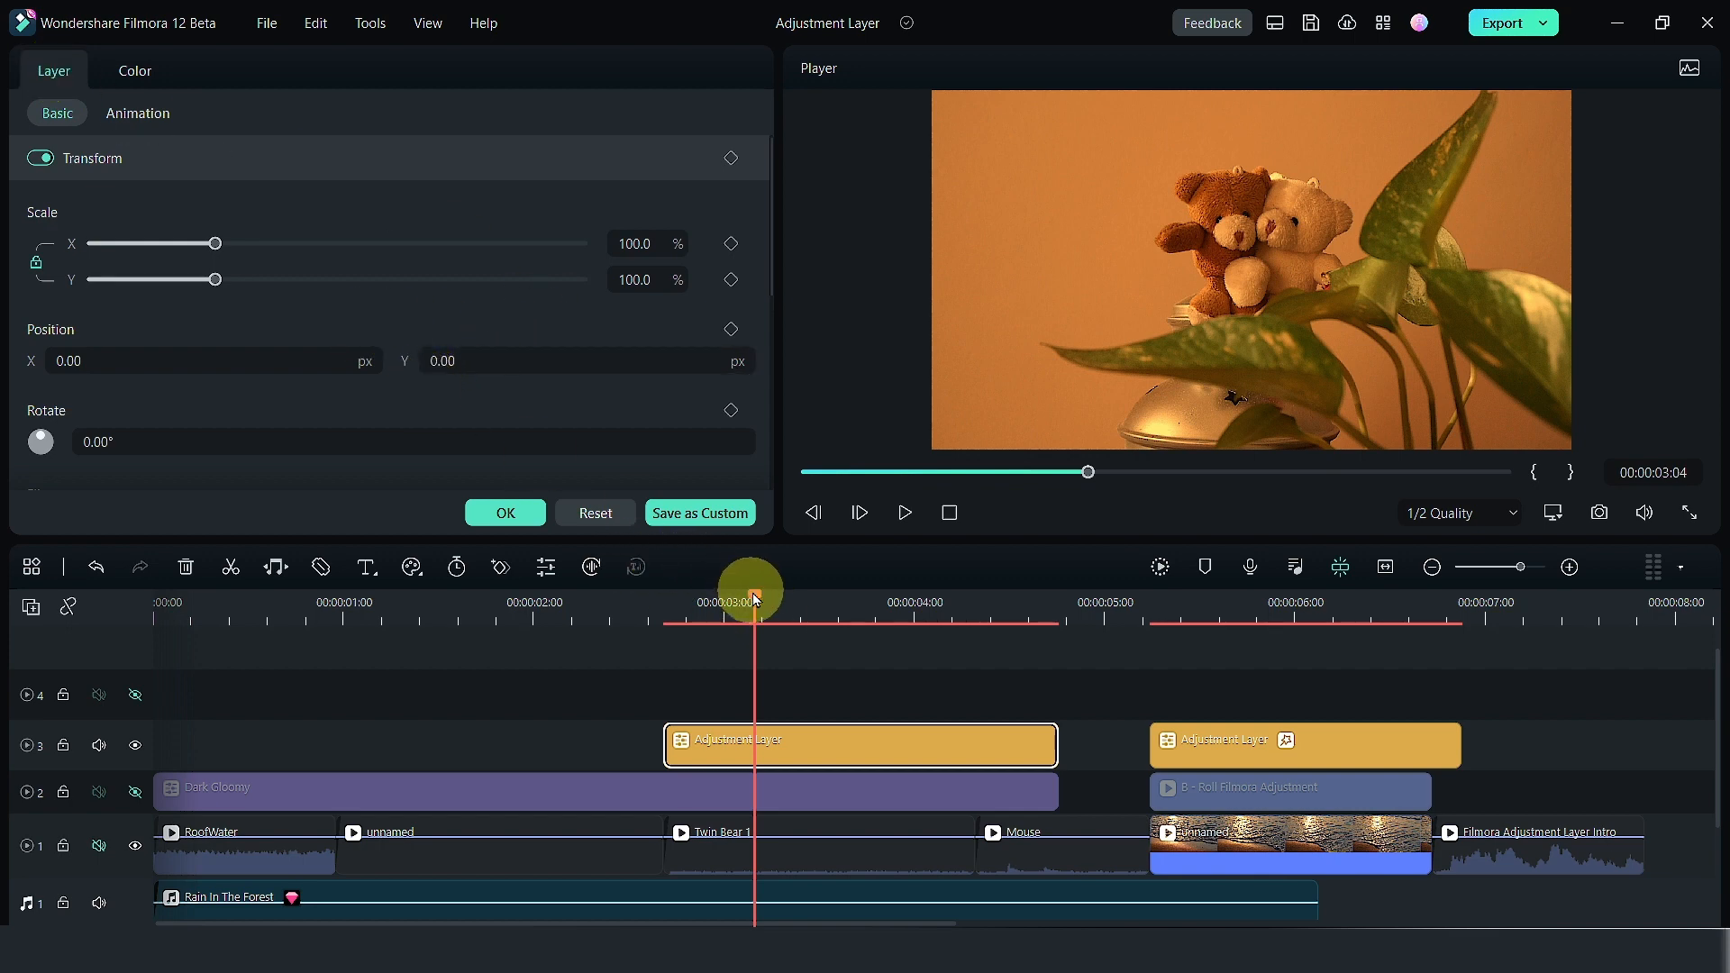
Keyframe the warm layer's Position X into a sliding wipe, preview it, and shift the layer earlier.
left_click_drag(755, 618, 663, 618)
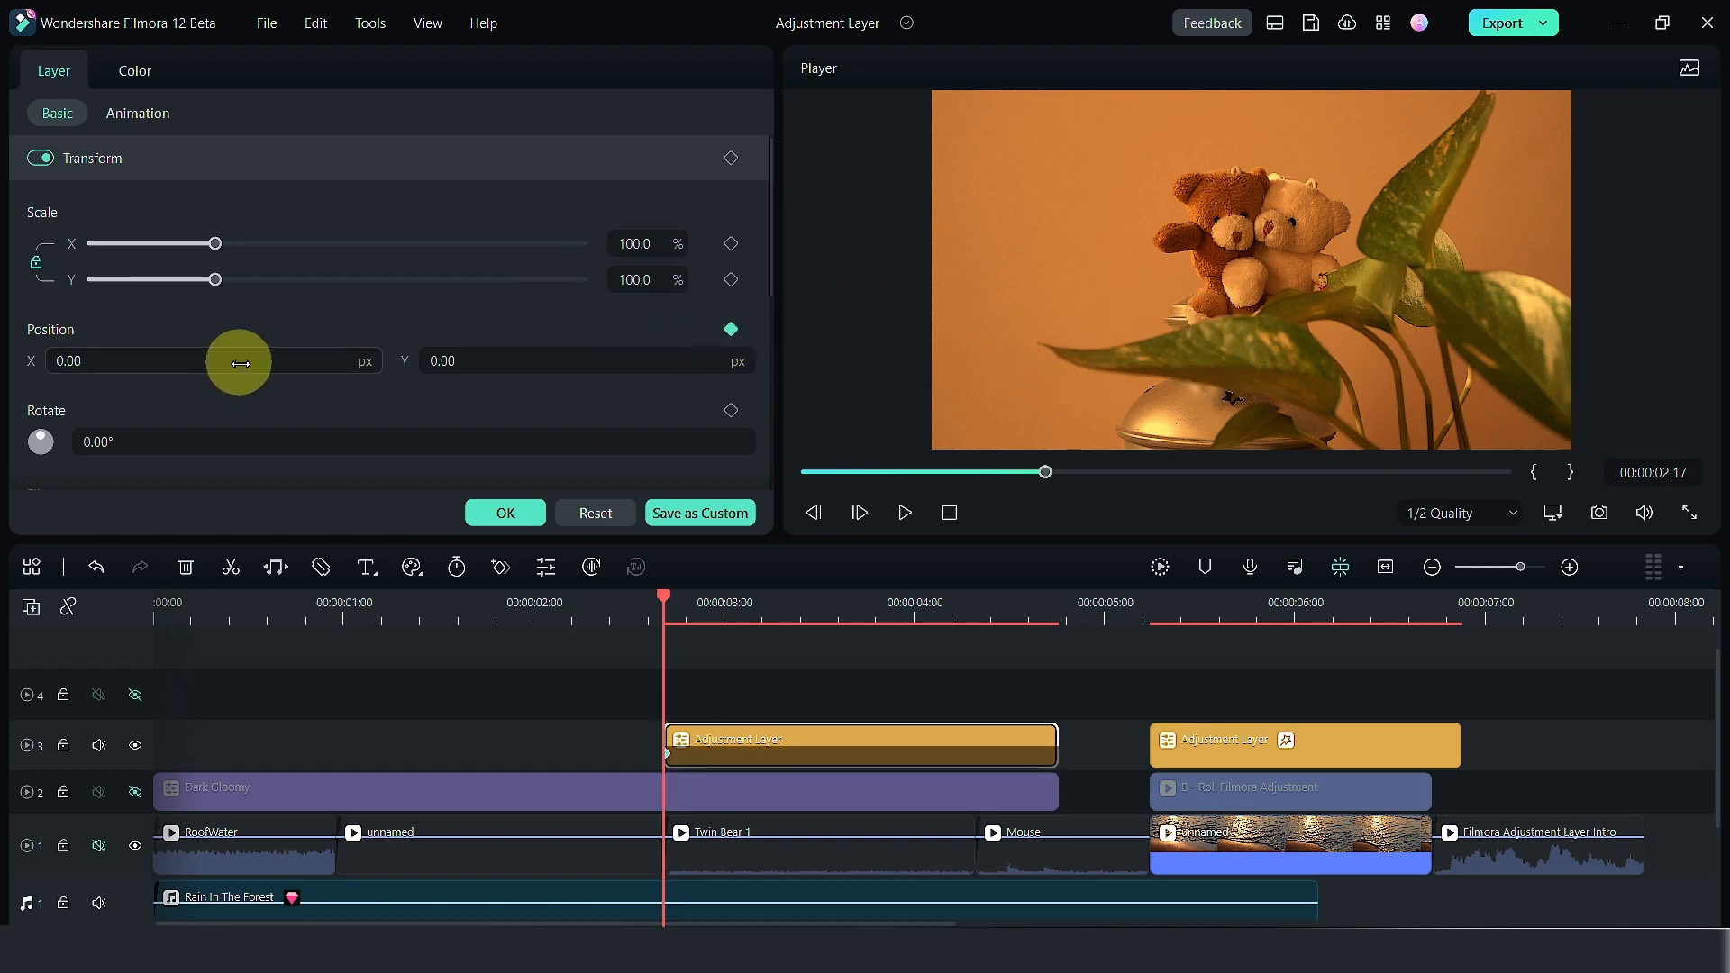
left_click_drag(238, 362, 33, 362)
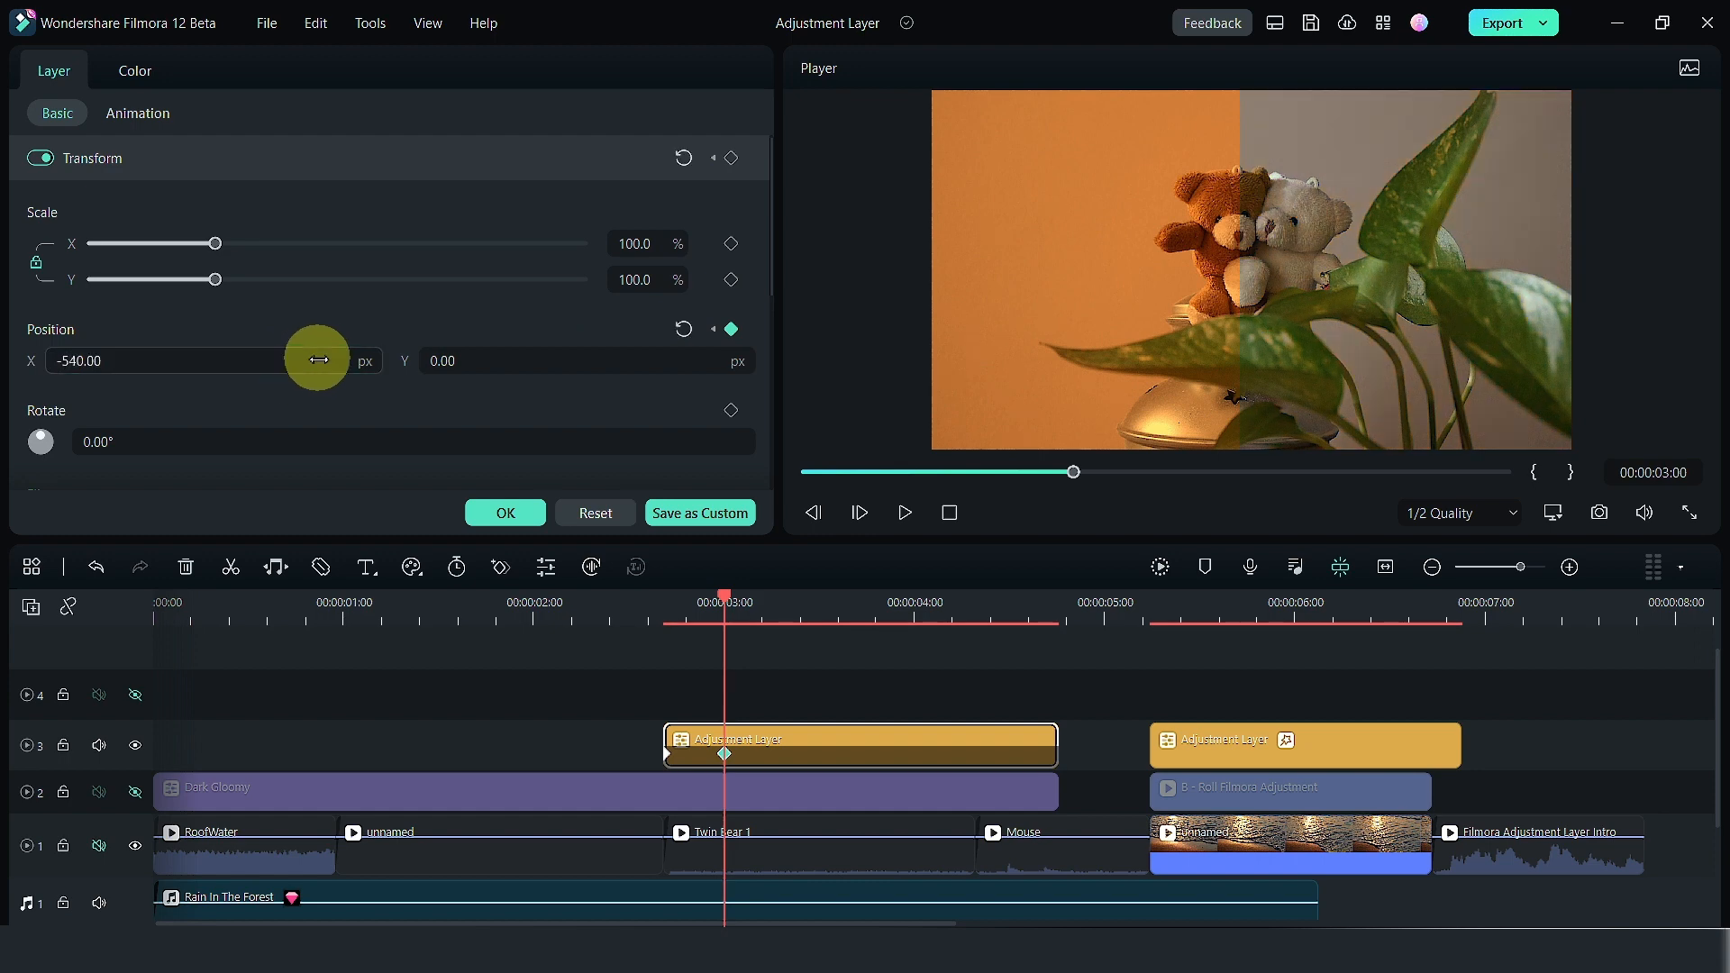
left_click_drag(723, 615, 640, 615)
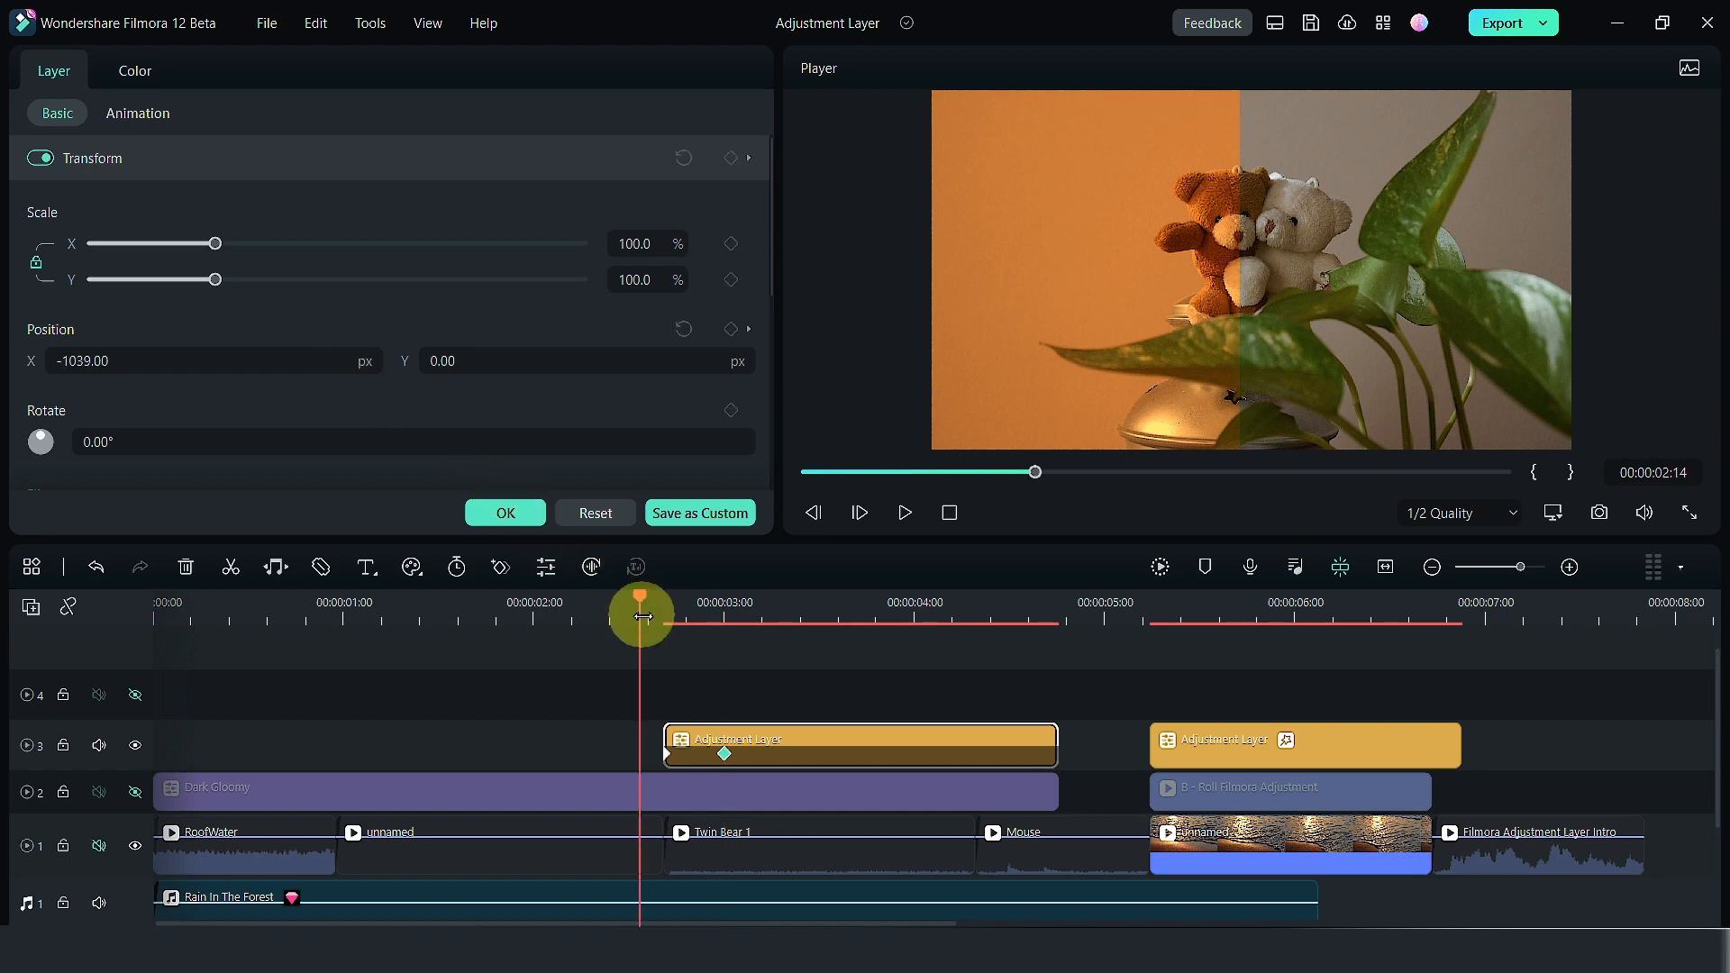
left_click(903, 512)
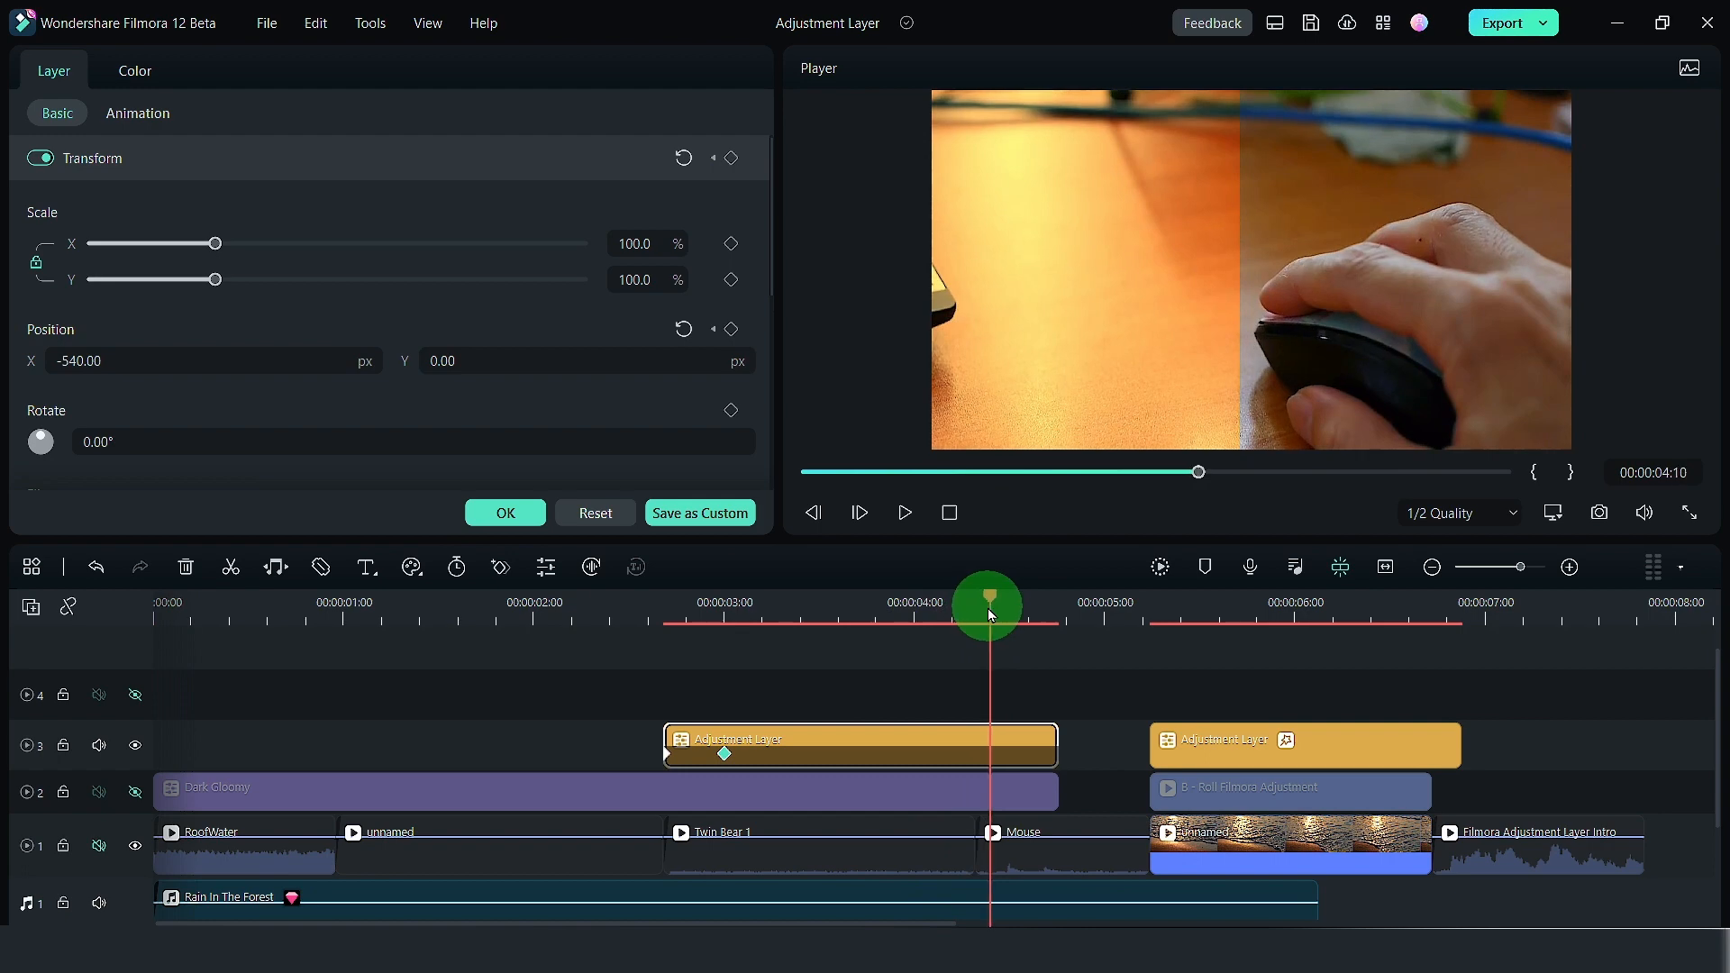
left_click_drag(988, 606, 851, 607)
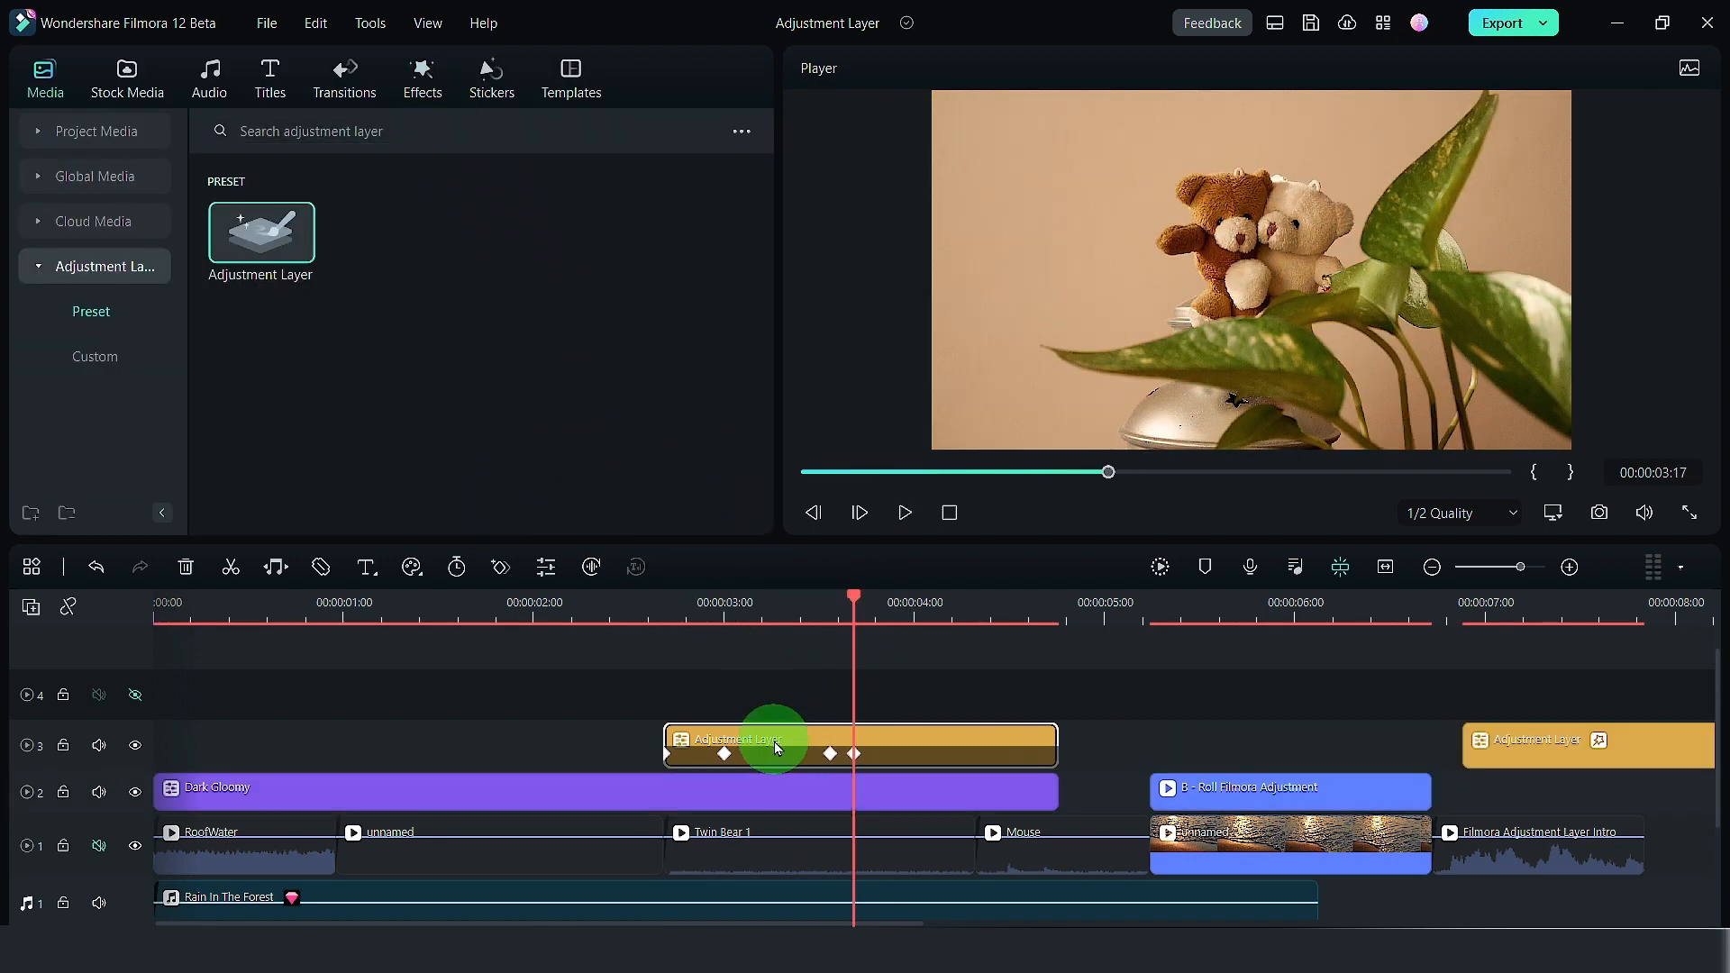
left_click_drag(773, 744, 463, 743)
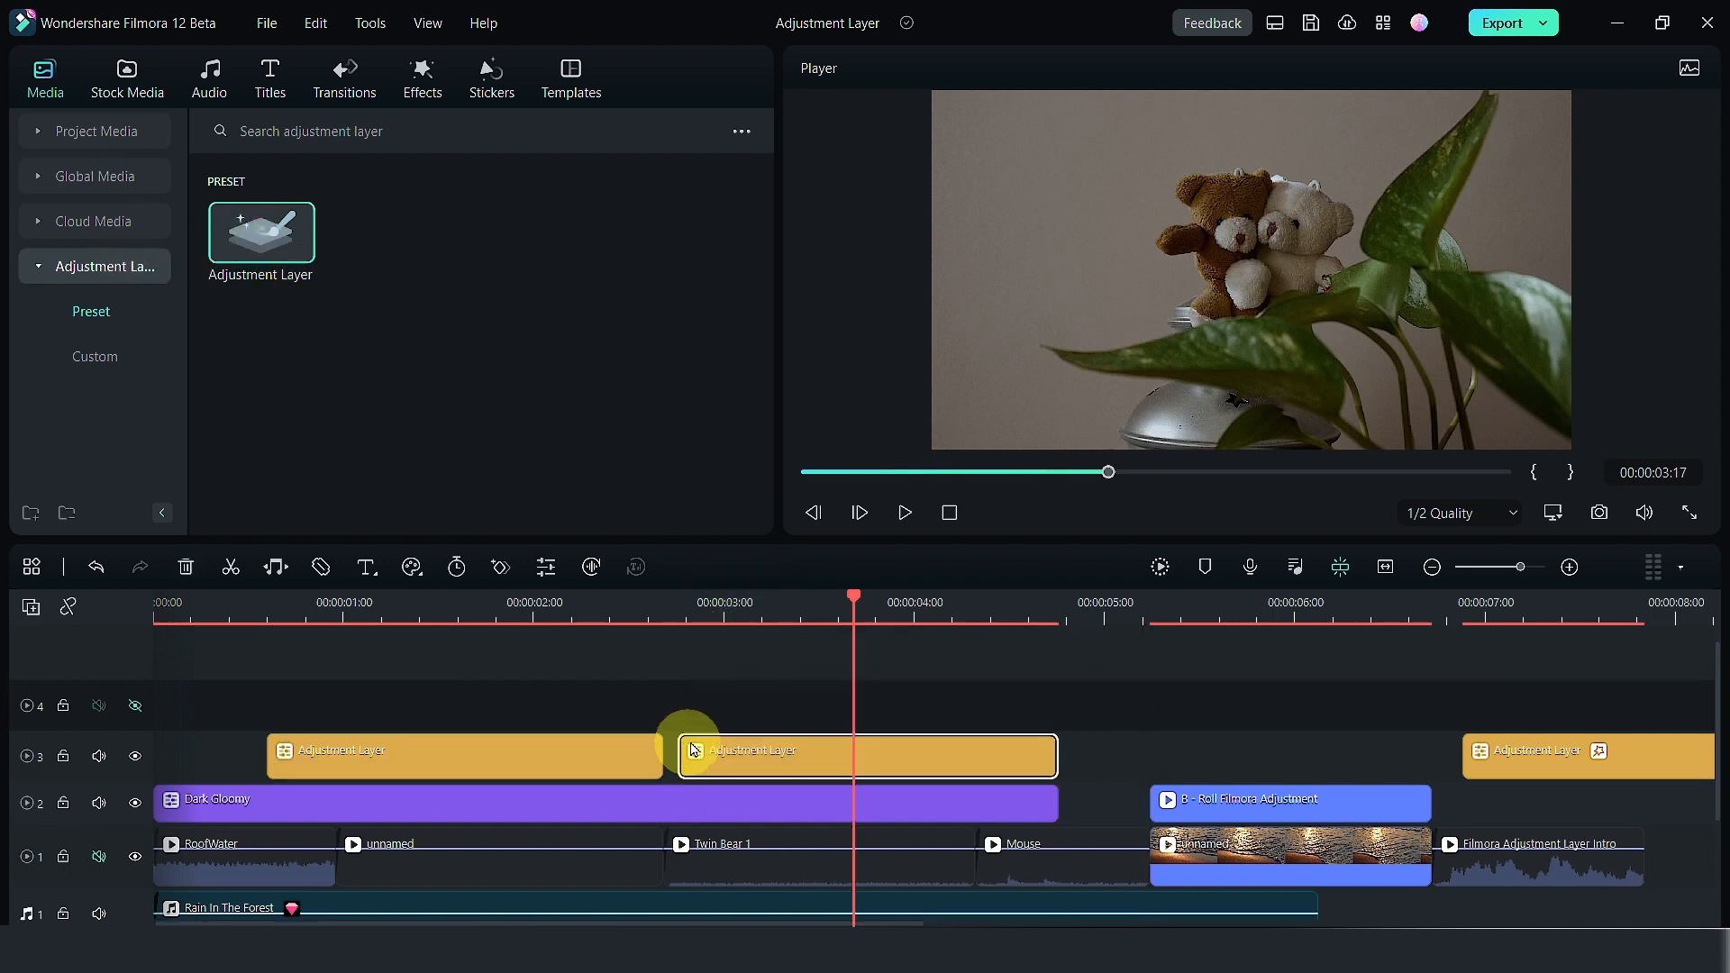
left_click(422, 77)
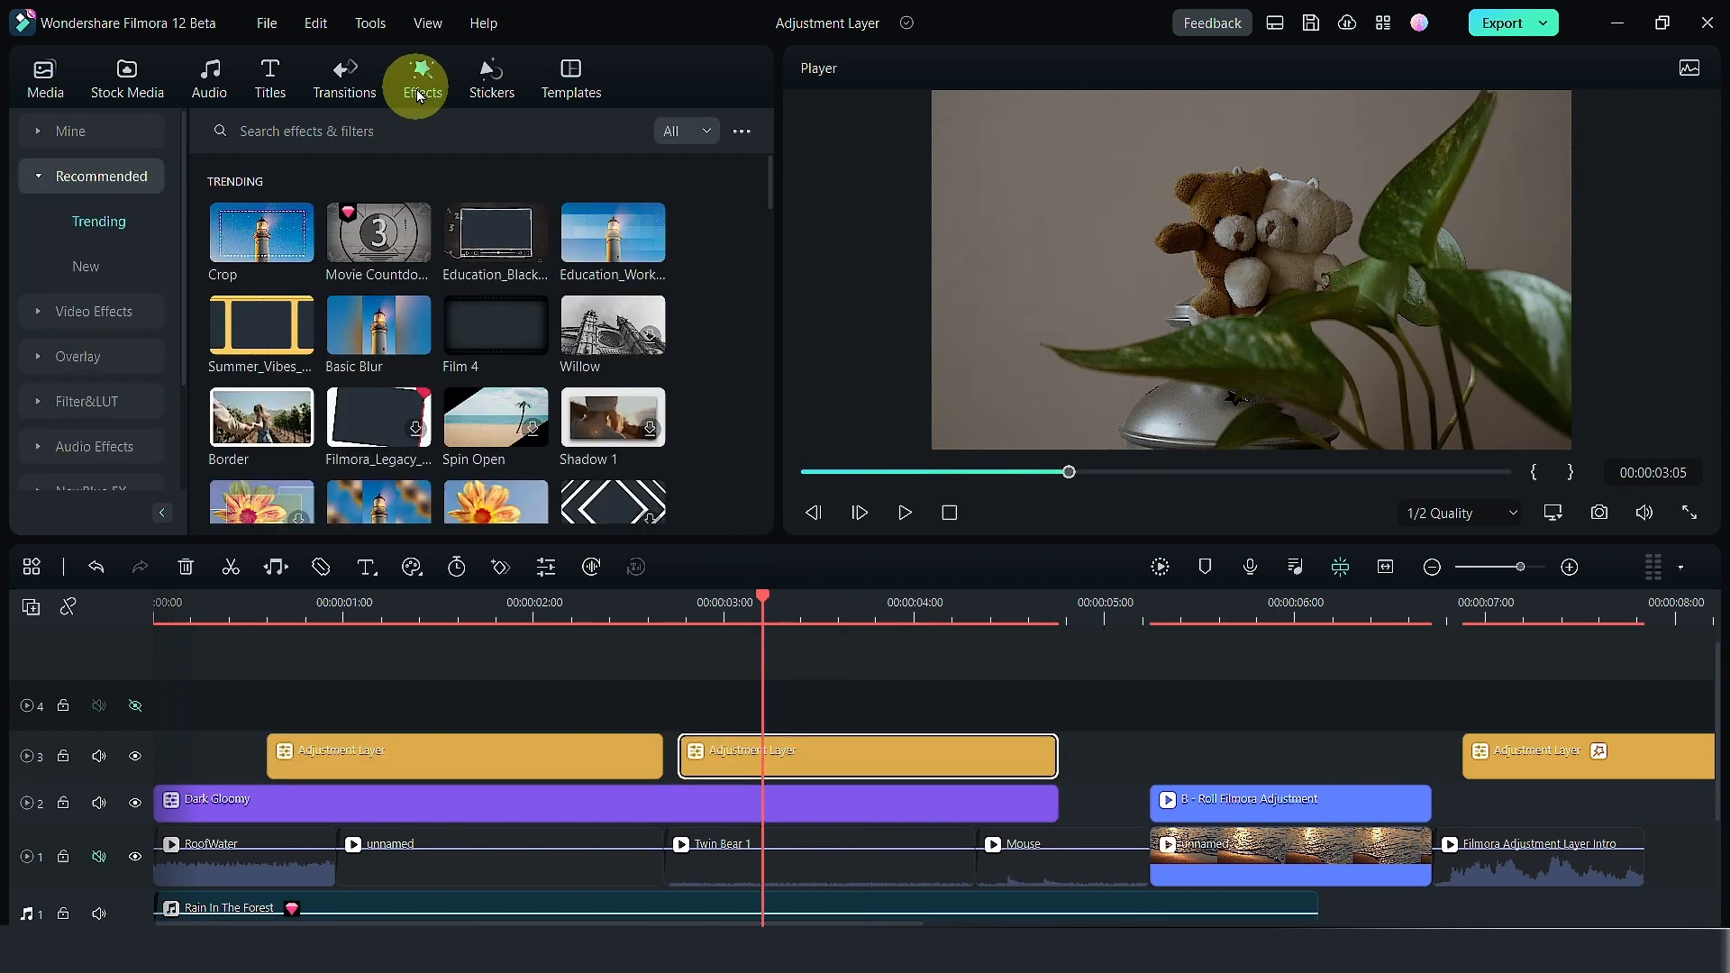
Move the Border layer to track 4, extend it to the B-Roll end, and return the wipe to 00:00:02:13.
scroll("down", 3)
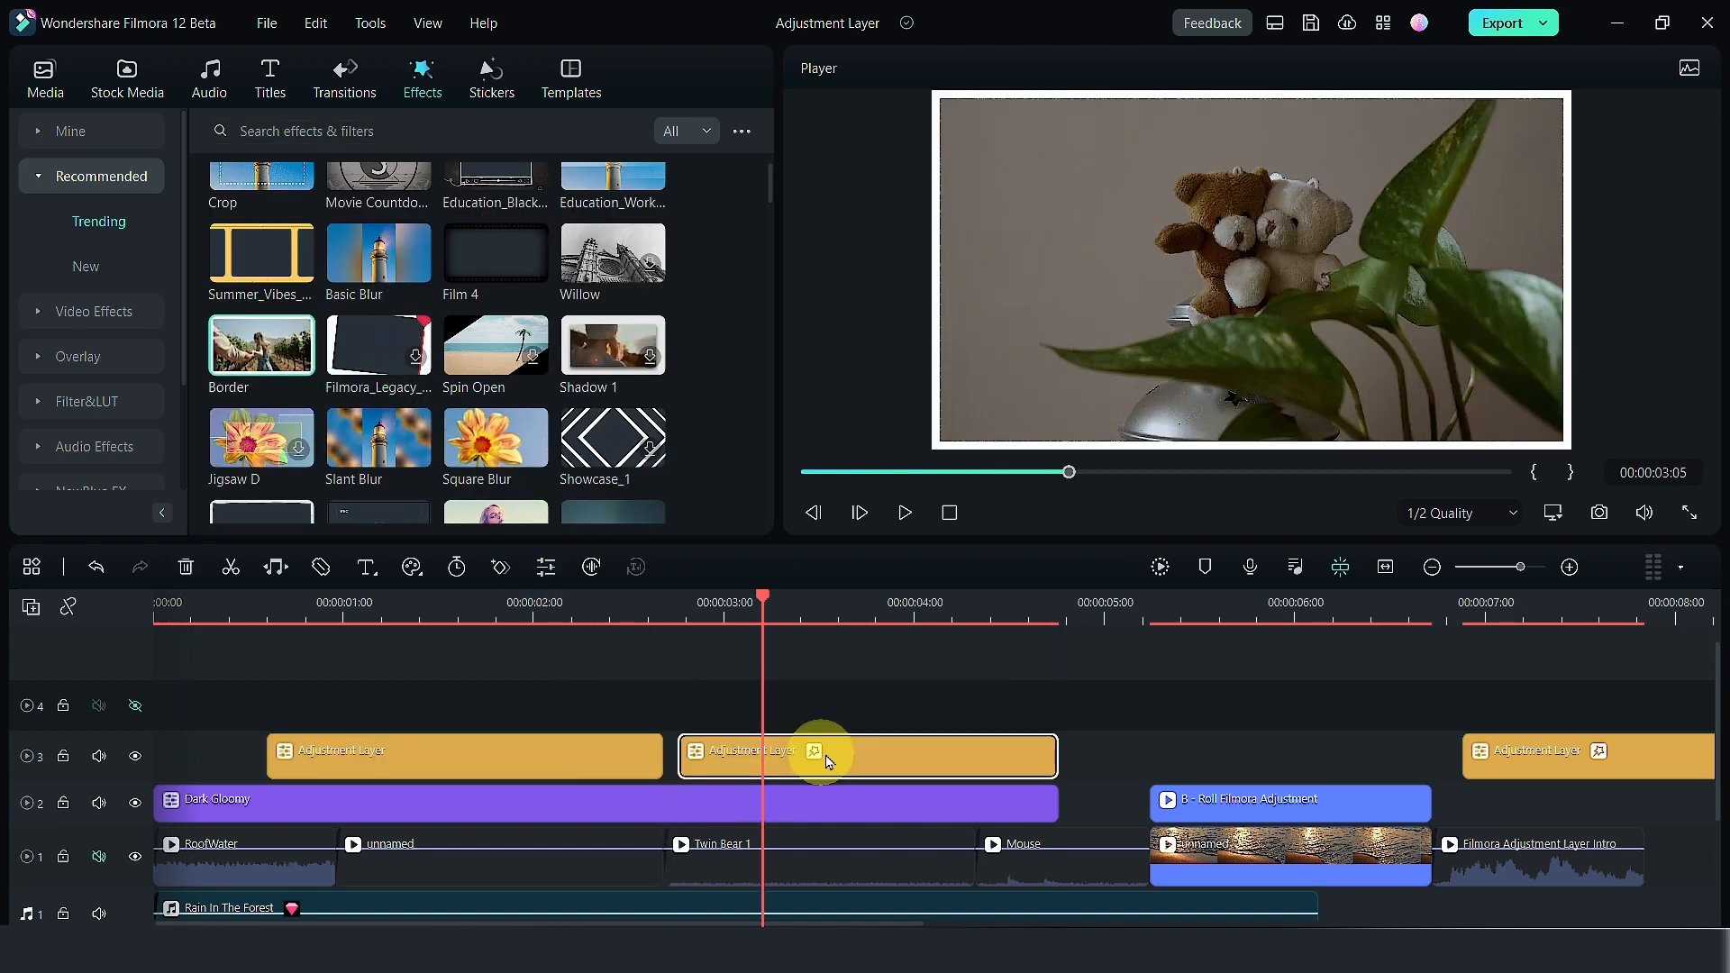
left_click_drag(869, 756, 853, 704)
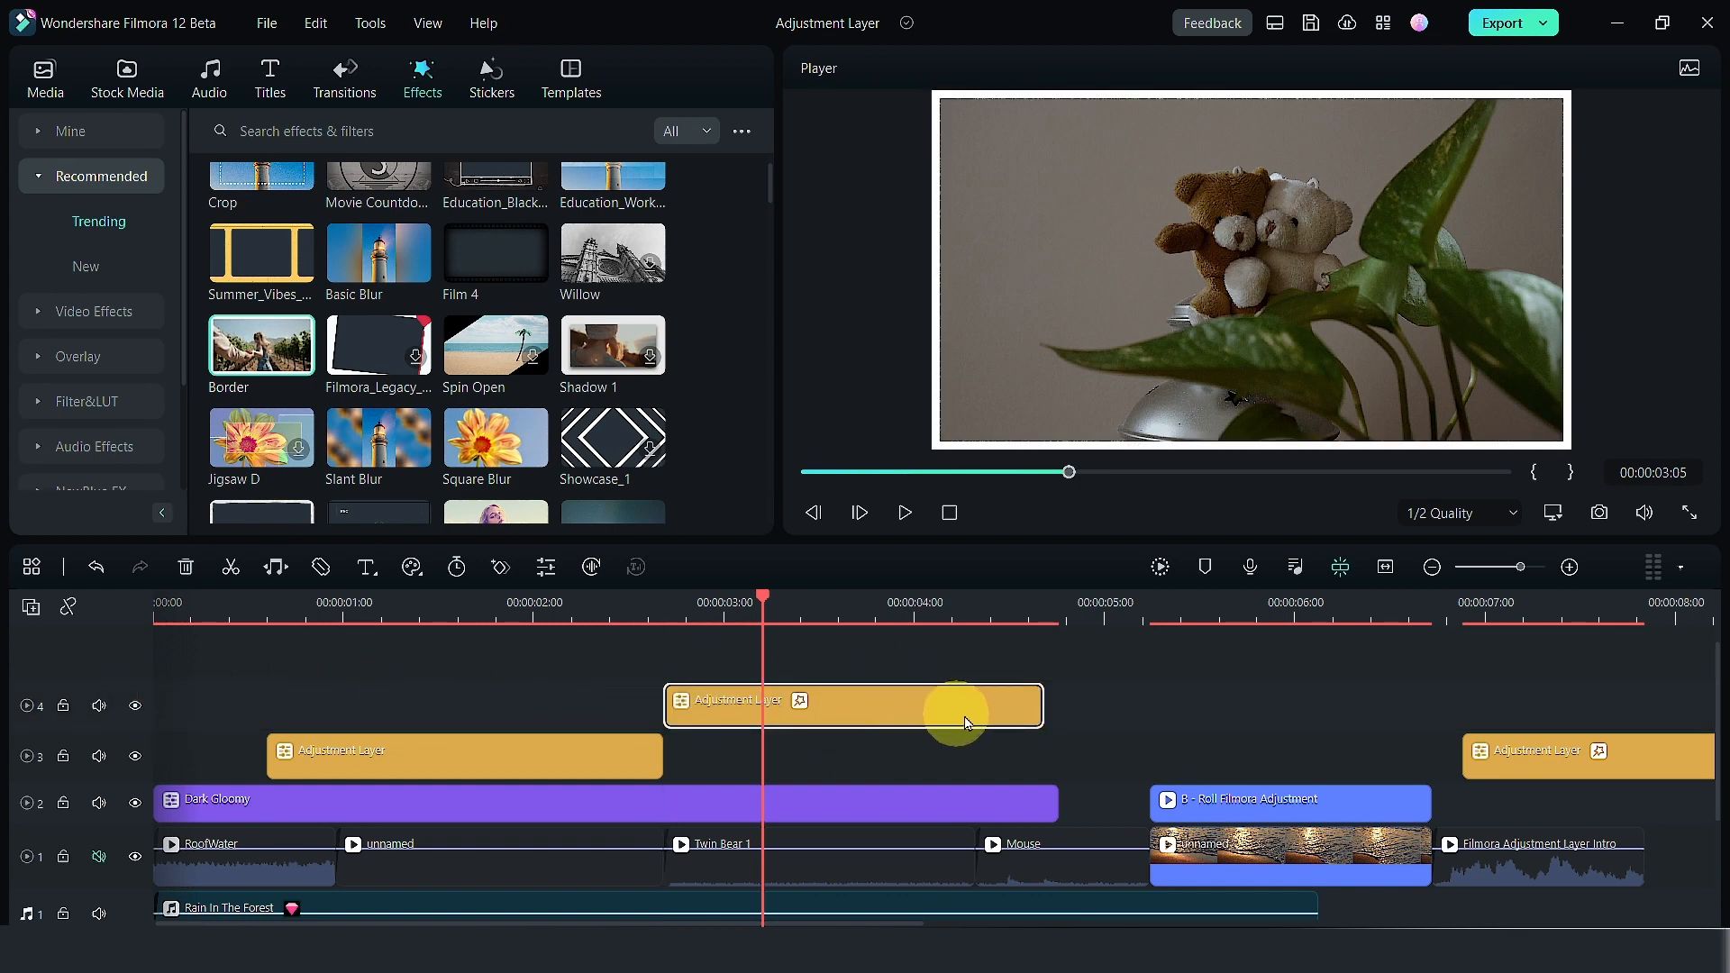
left_click_drag(761, 626, 989, 625)
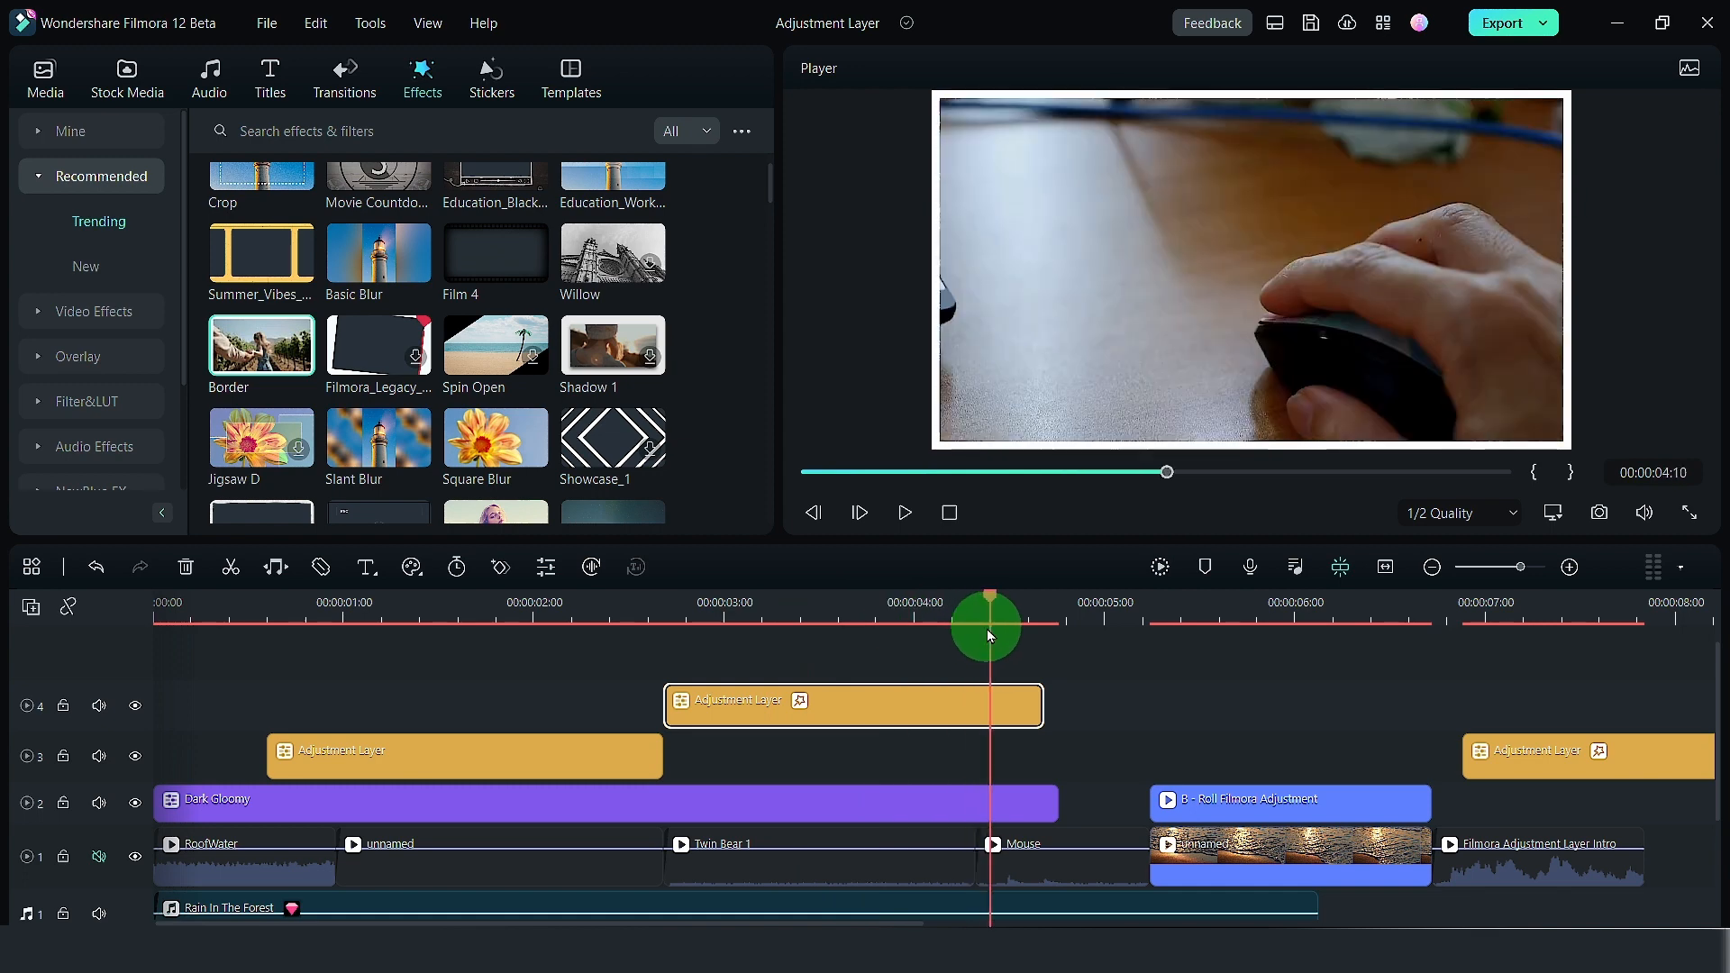
left_click_drag(1046, 704, 1275, 704)
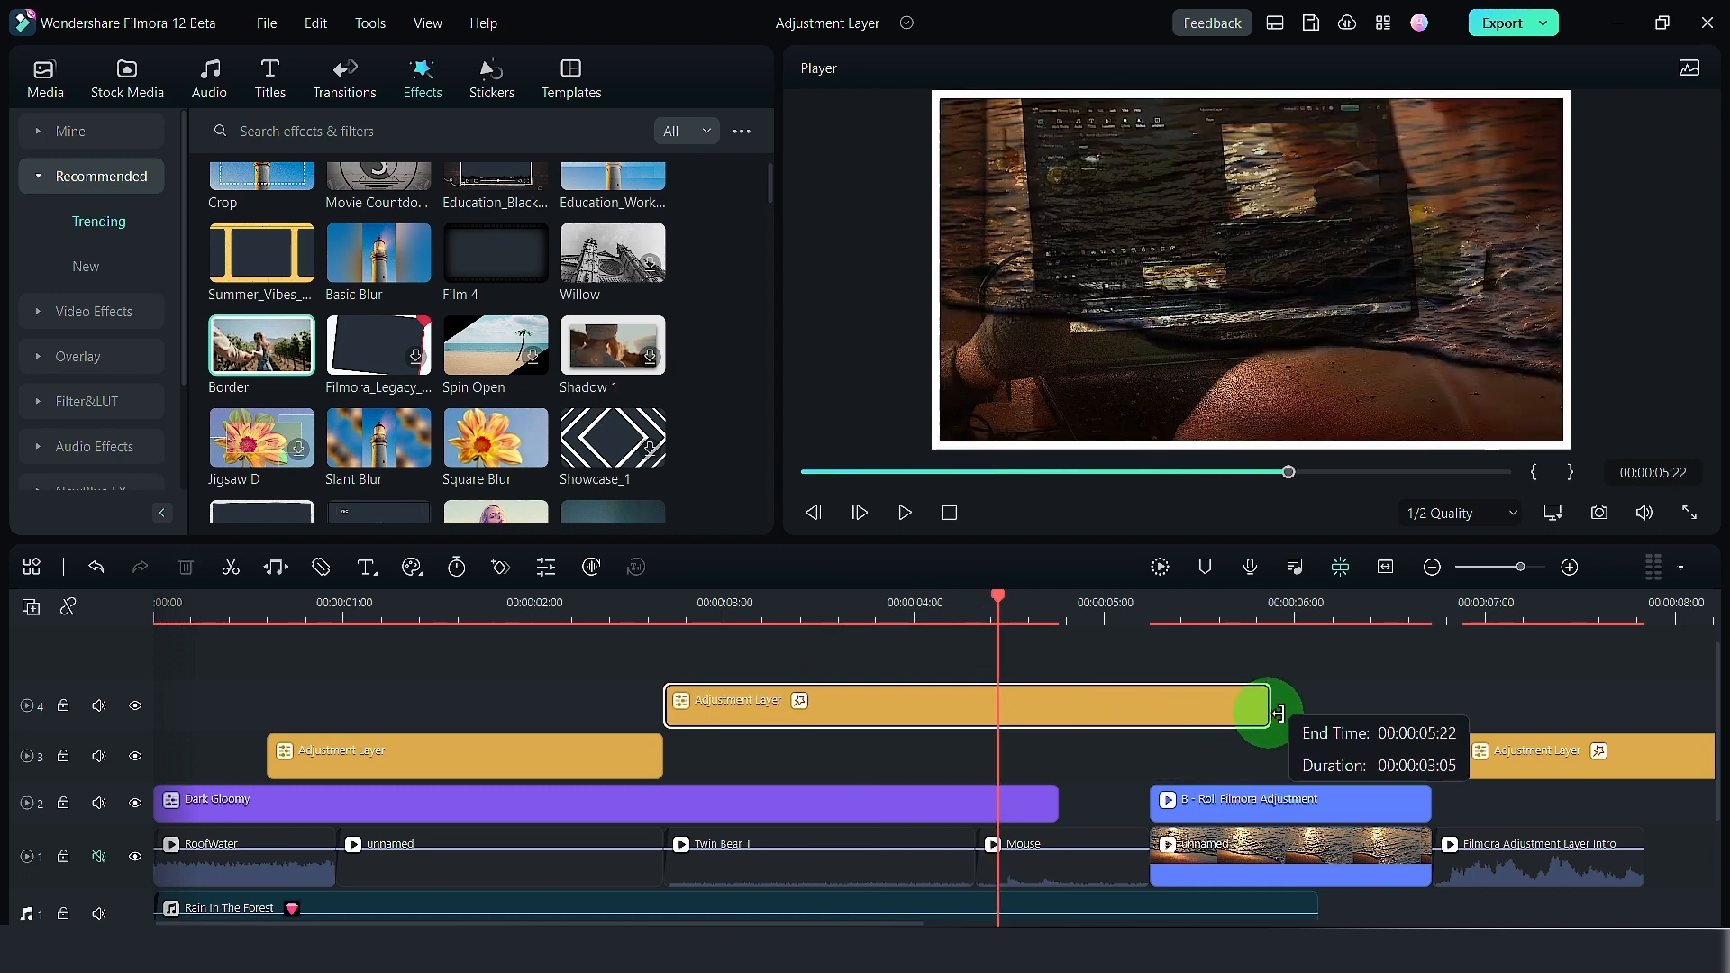
left_click_drag(1267, 702, 1198, 621)
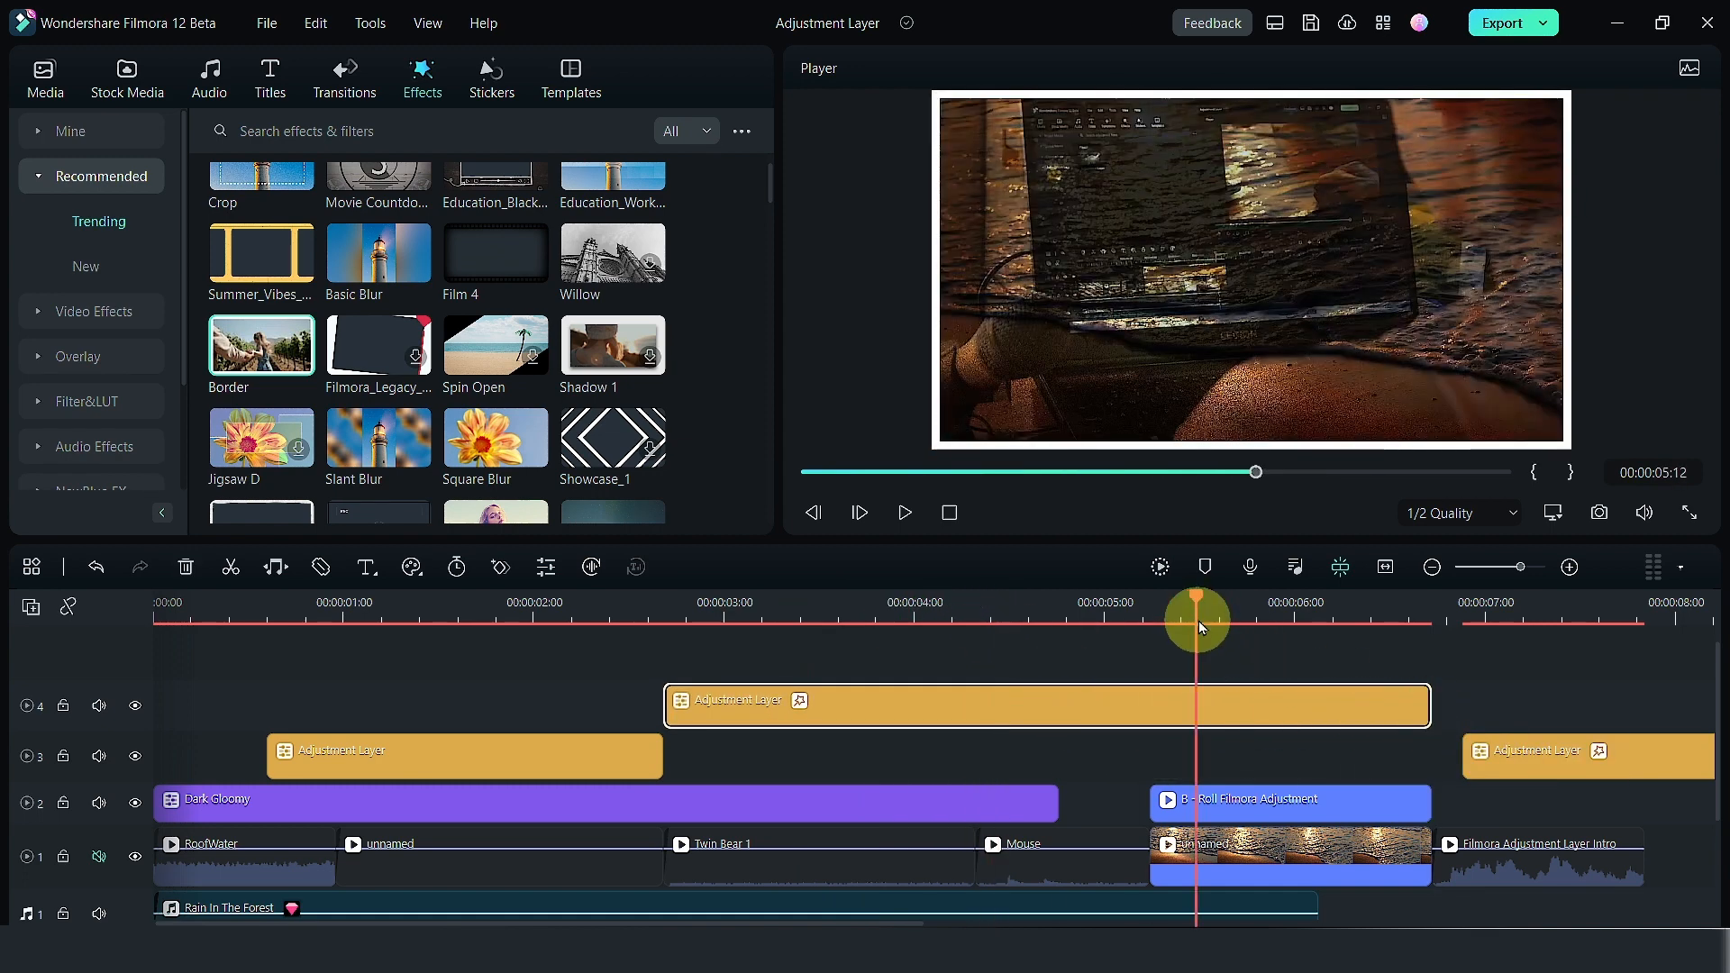
left_click(903, 512)
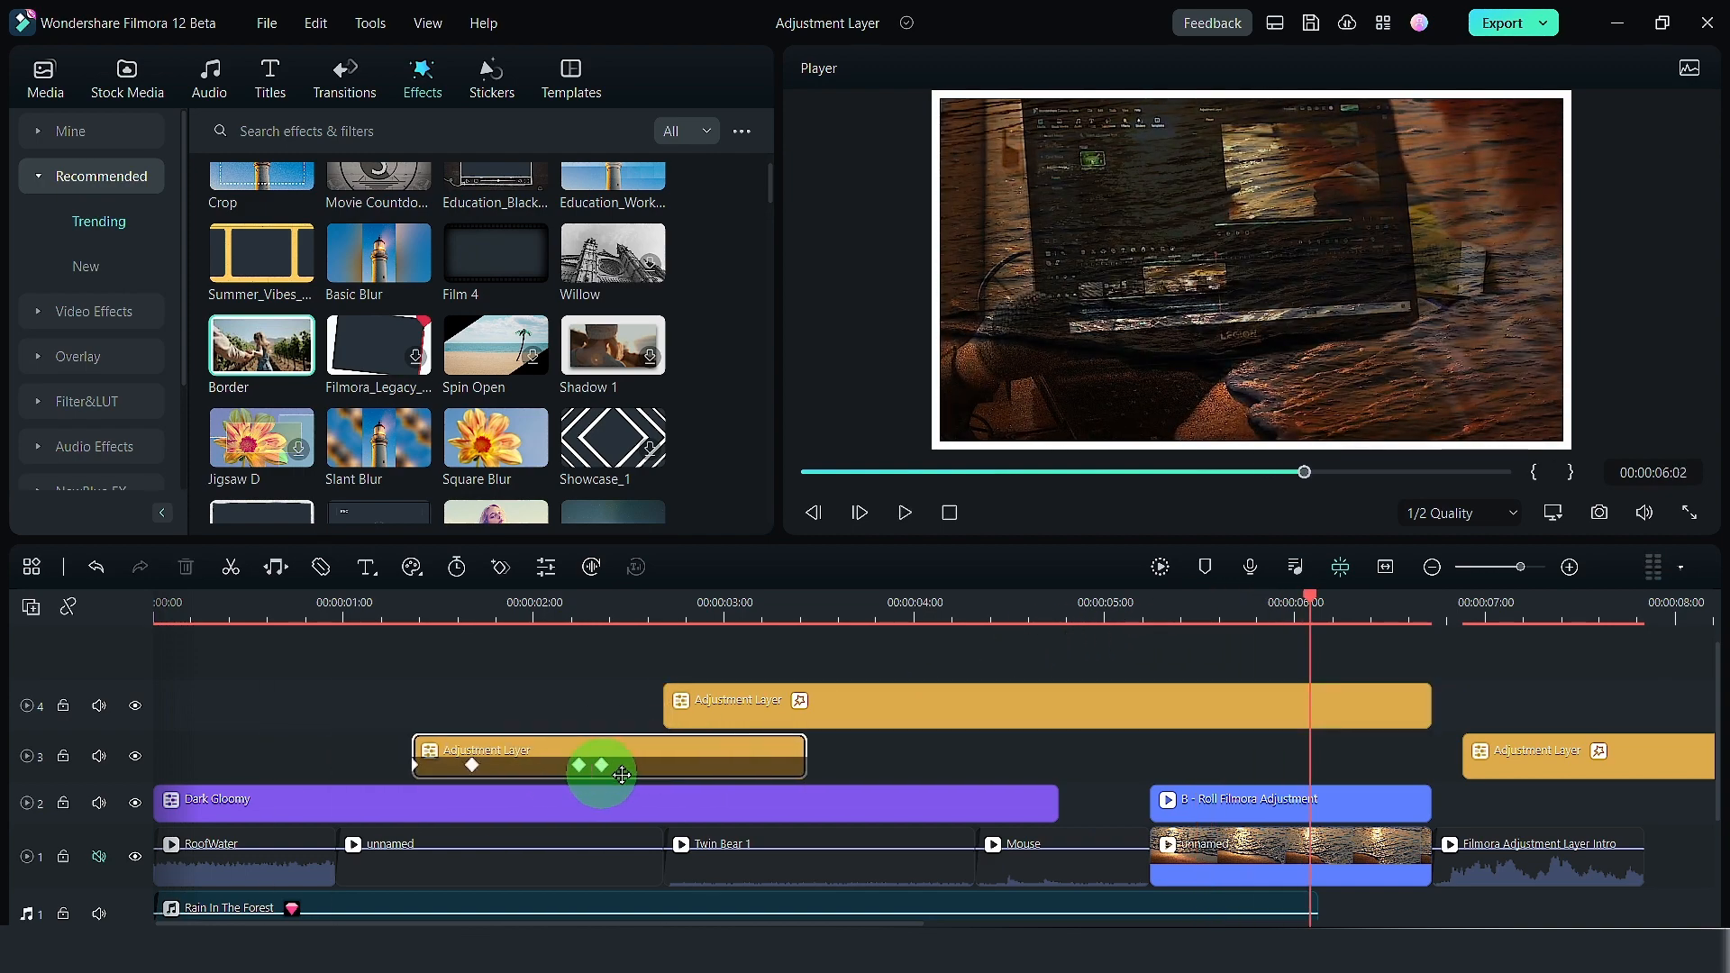
left_click_drag(621, 756, 875, 756)
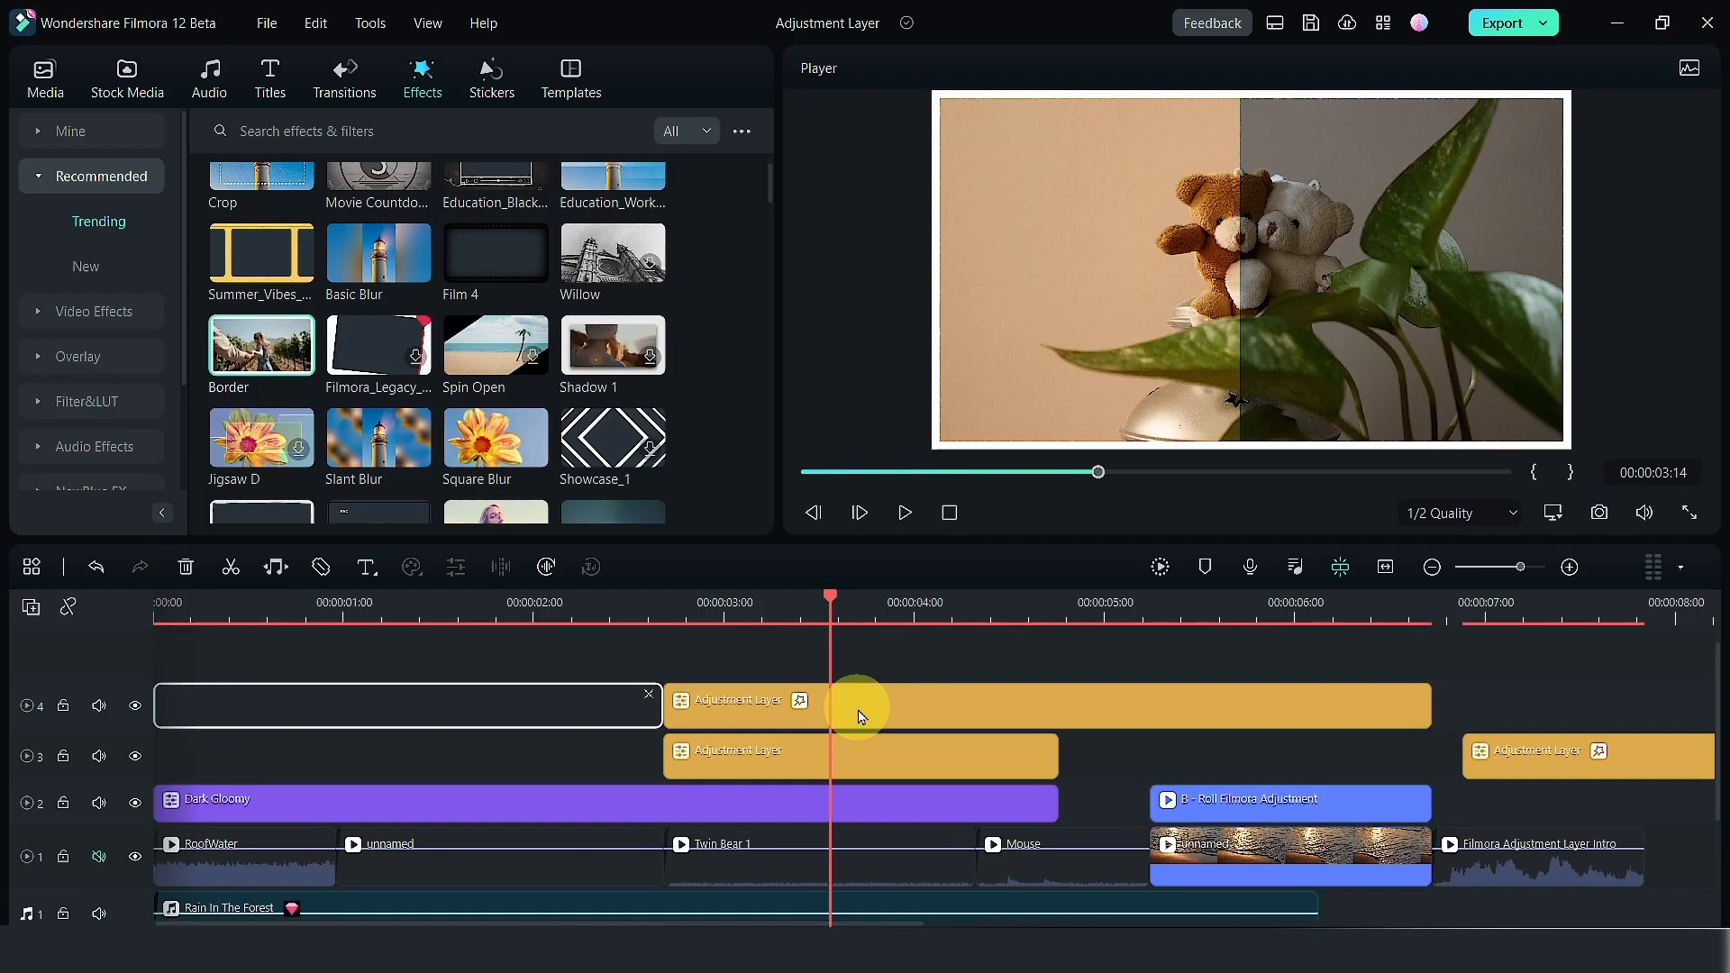
Tag the track 4 Border layer purple and the track 3 warm wipe layer orange.
right_click(860, 705)
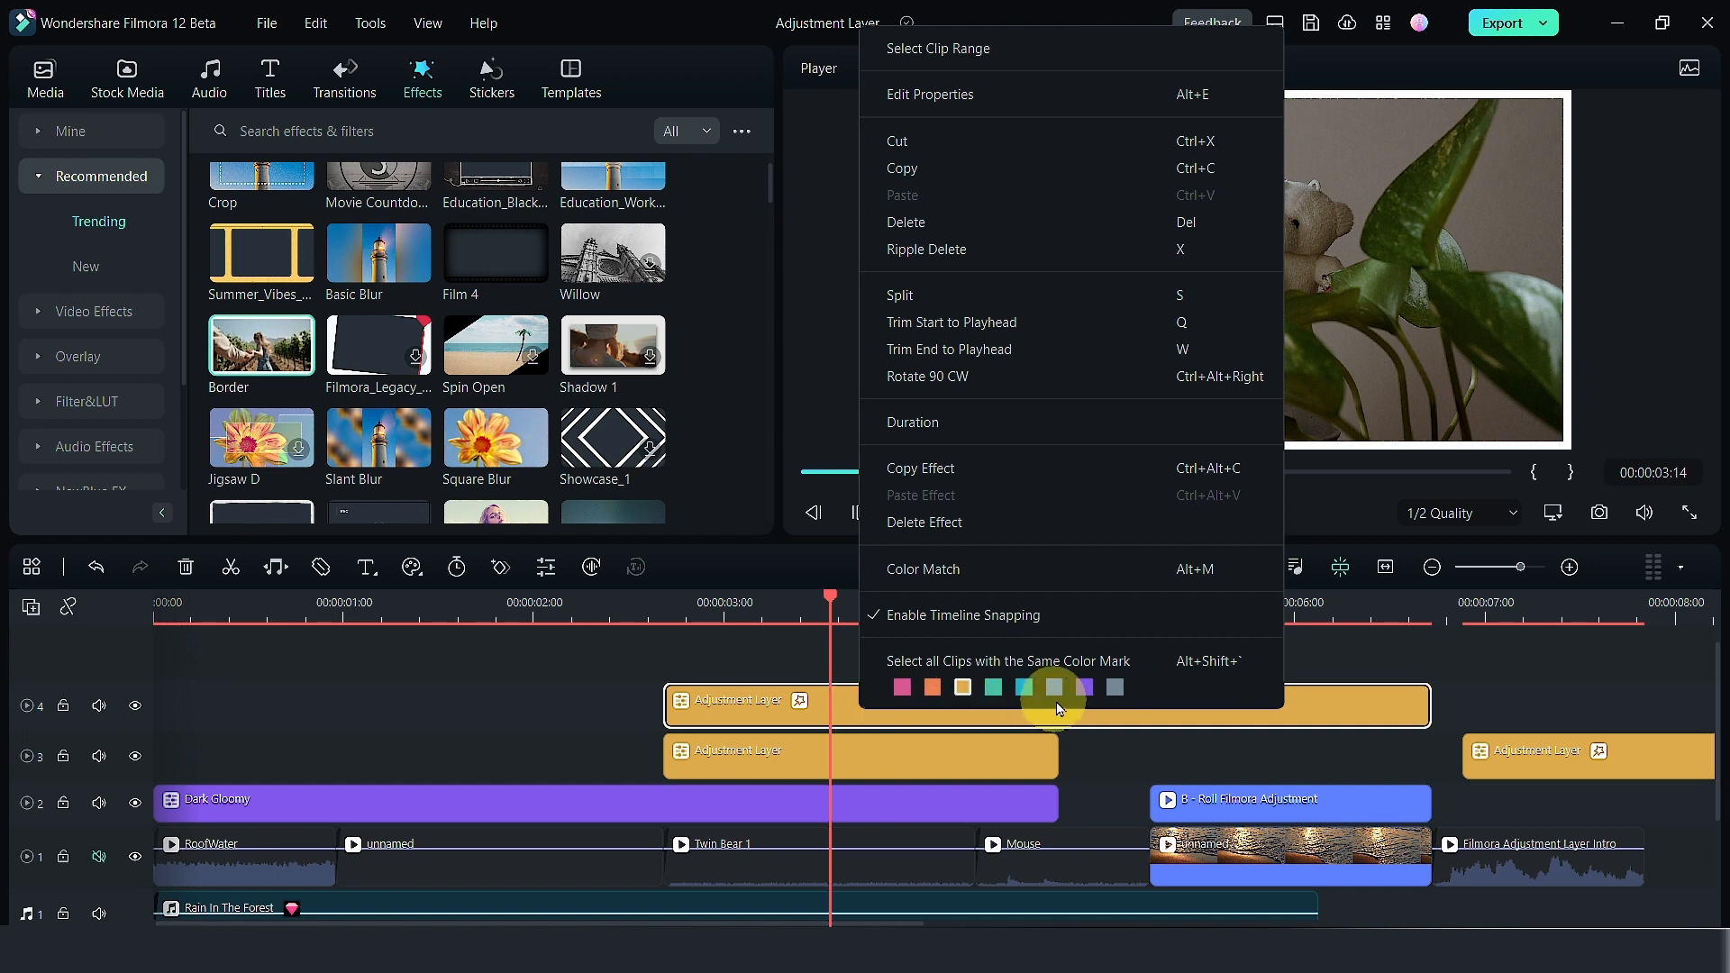
left_click(1021, 687)
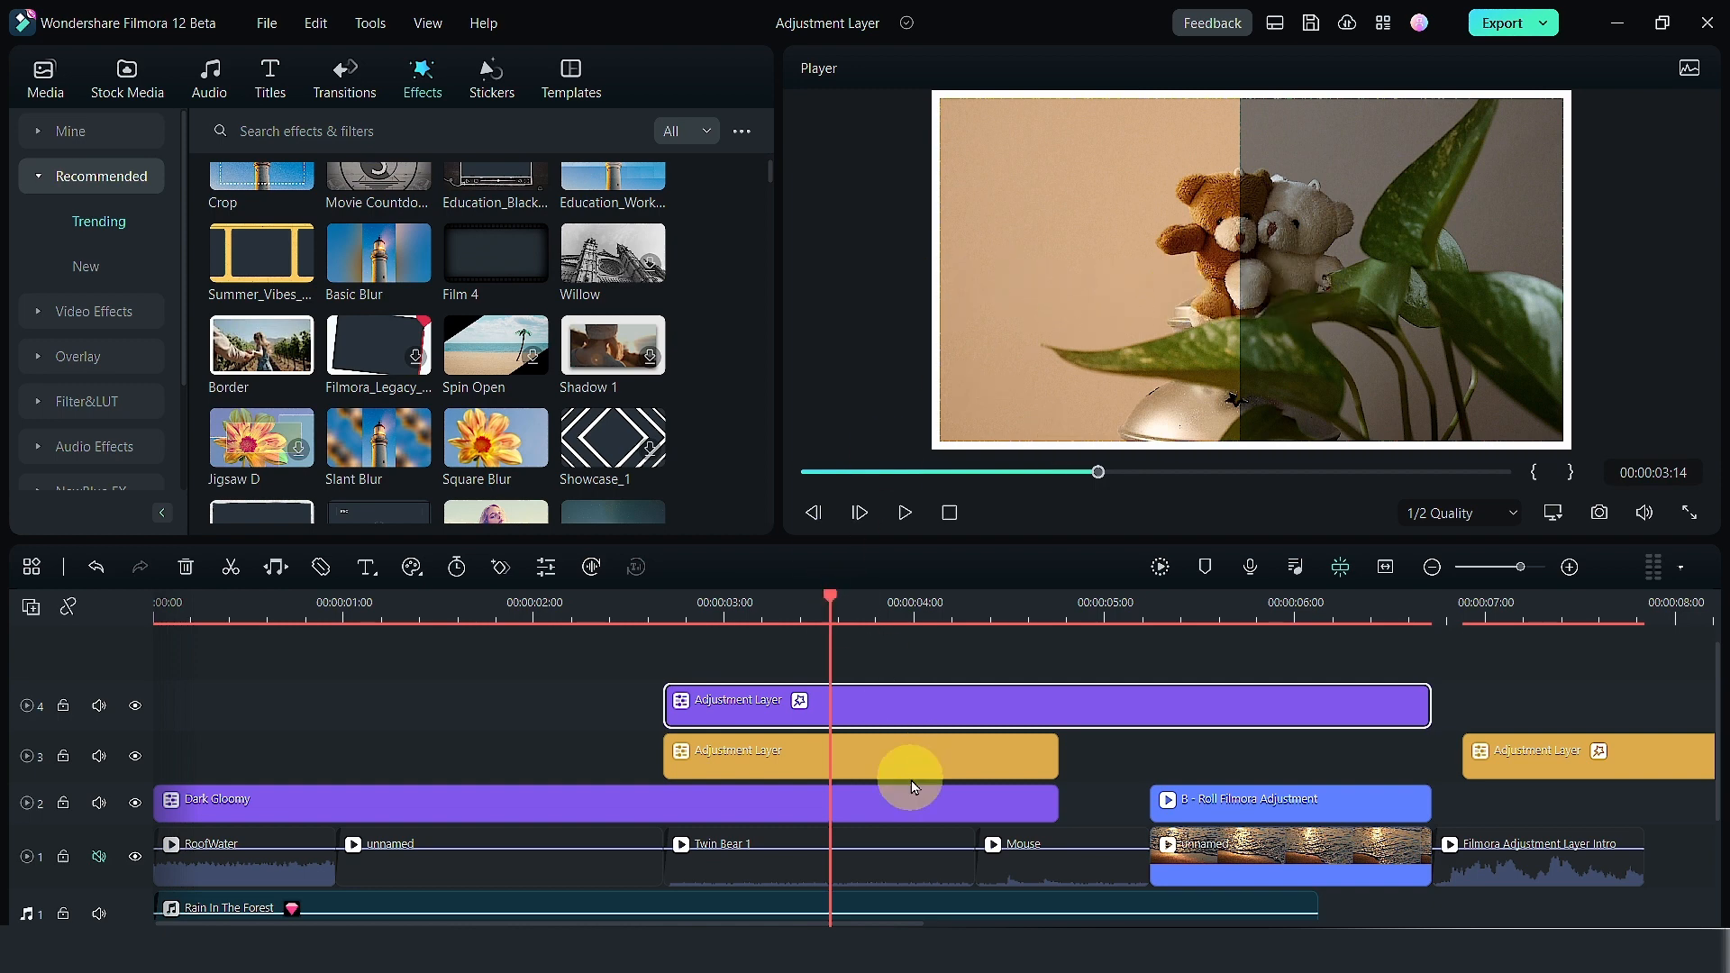
right_click(910, 756)
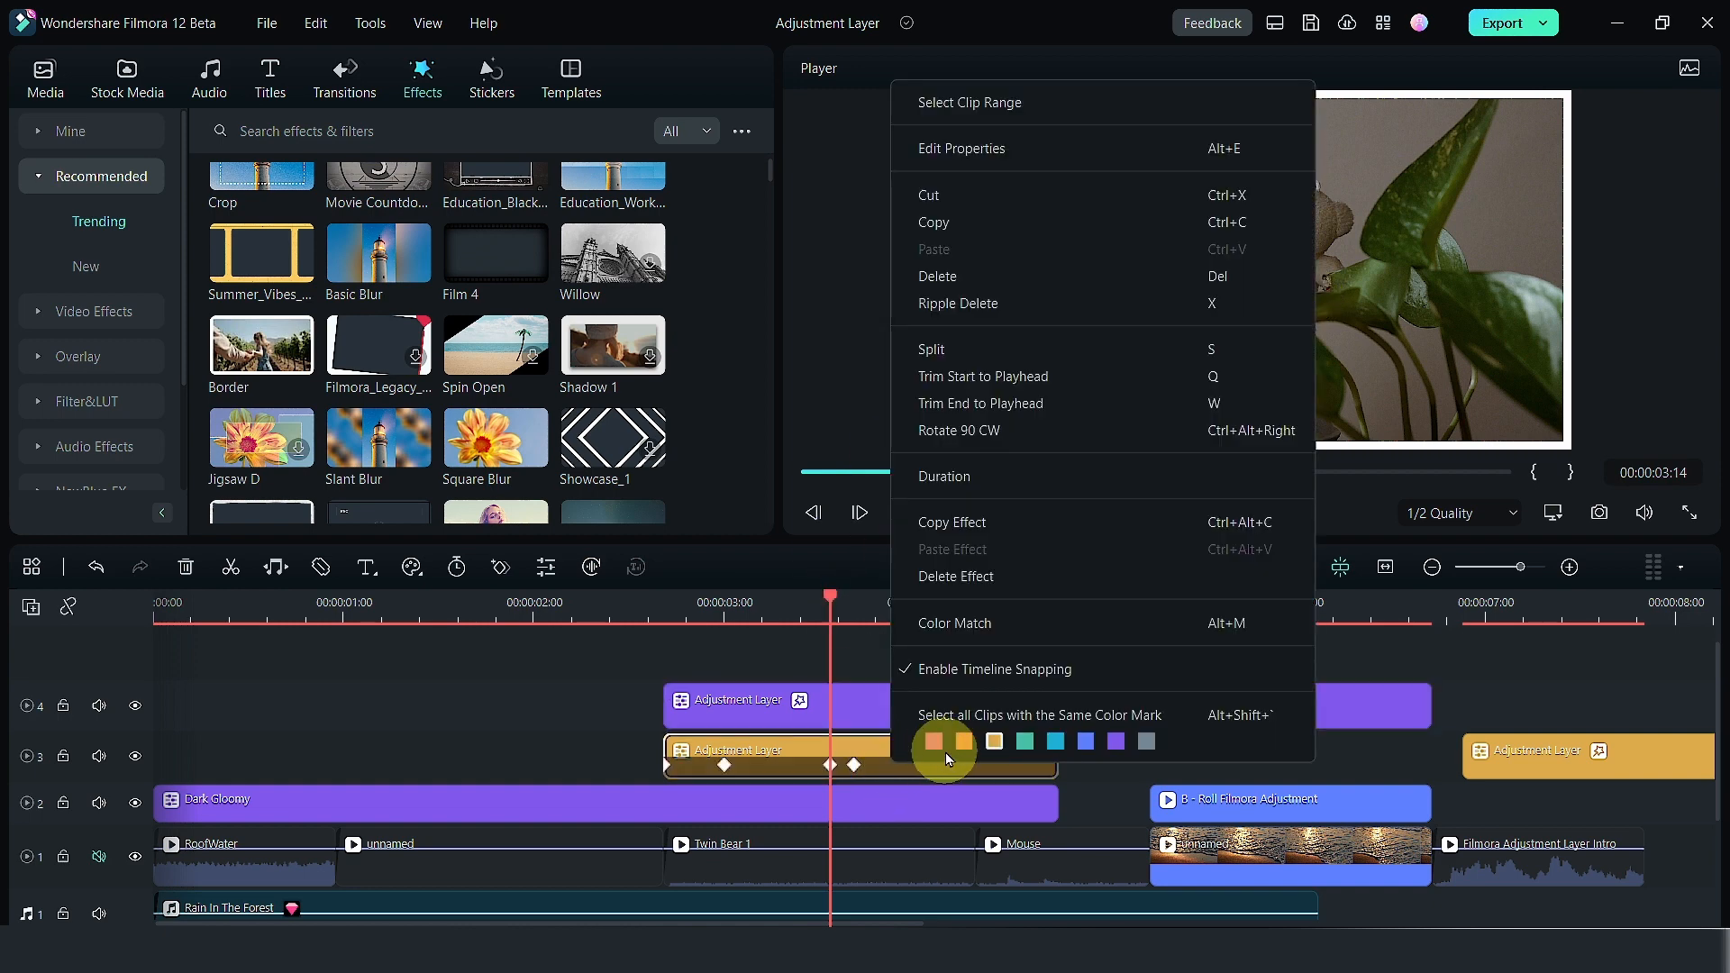
left_click(944, 742)
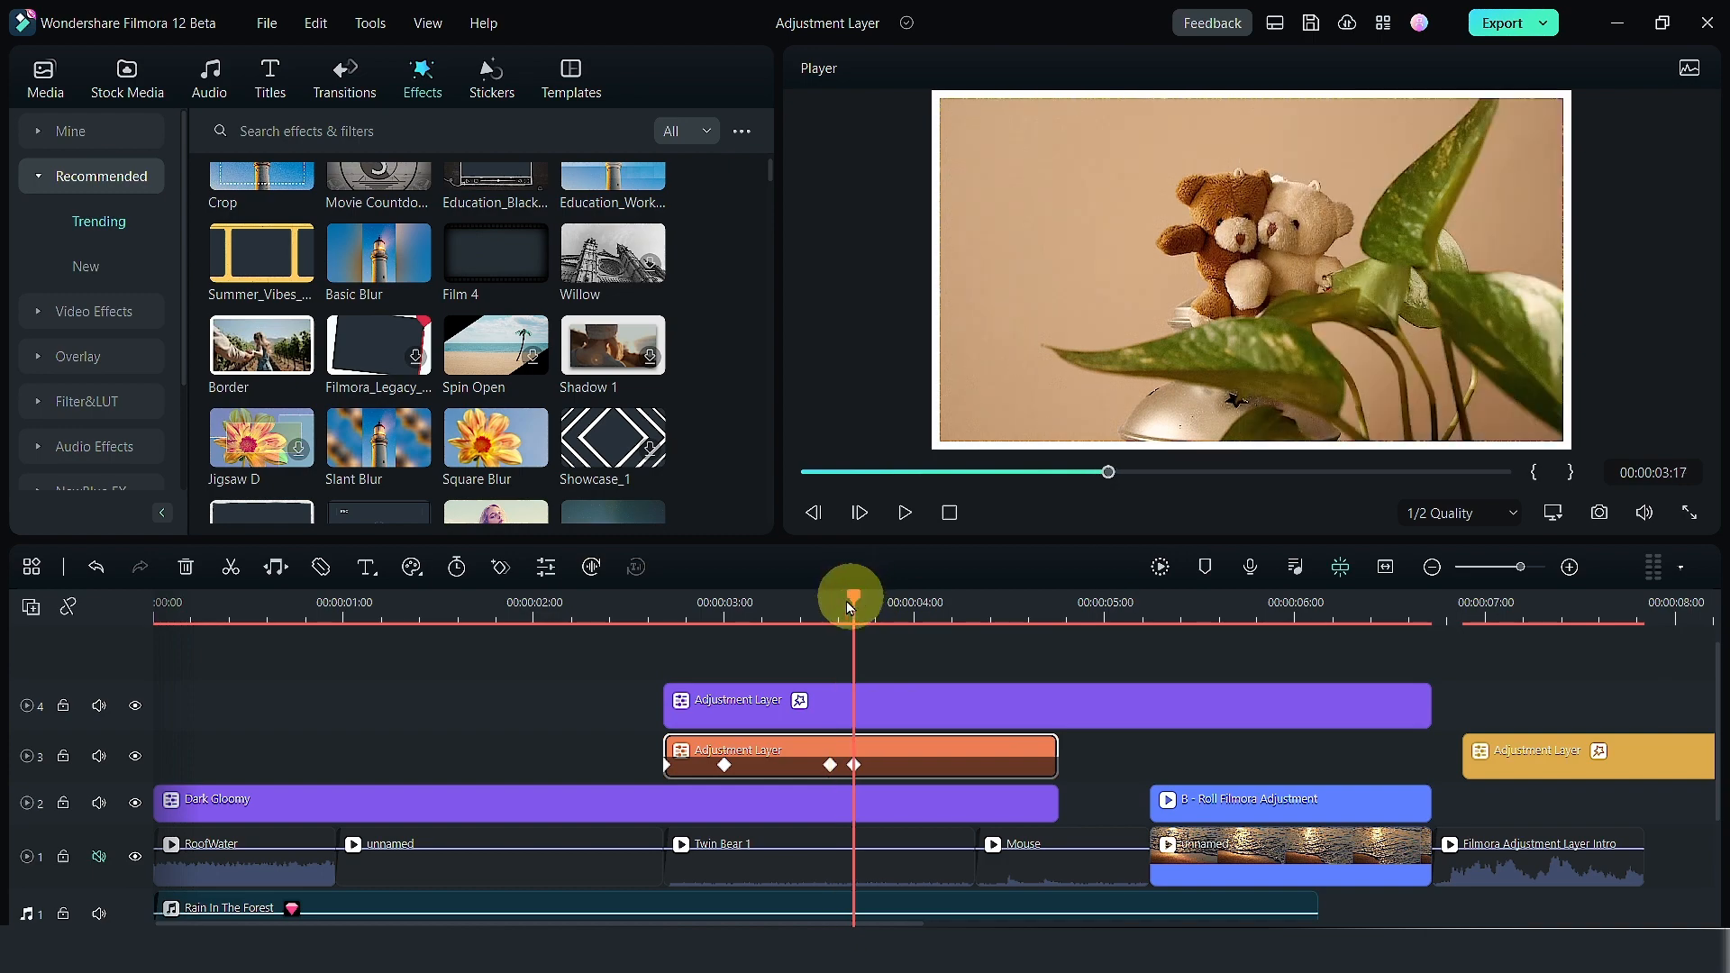